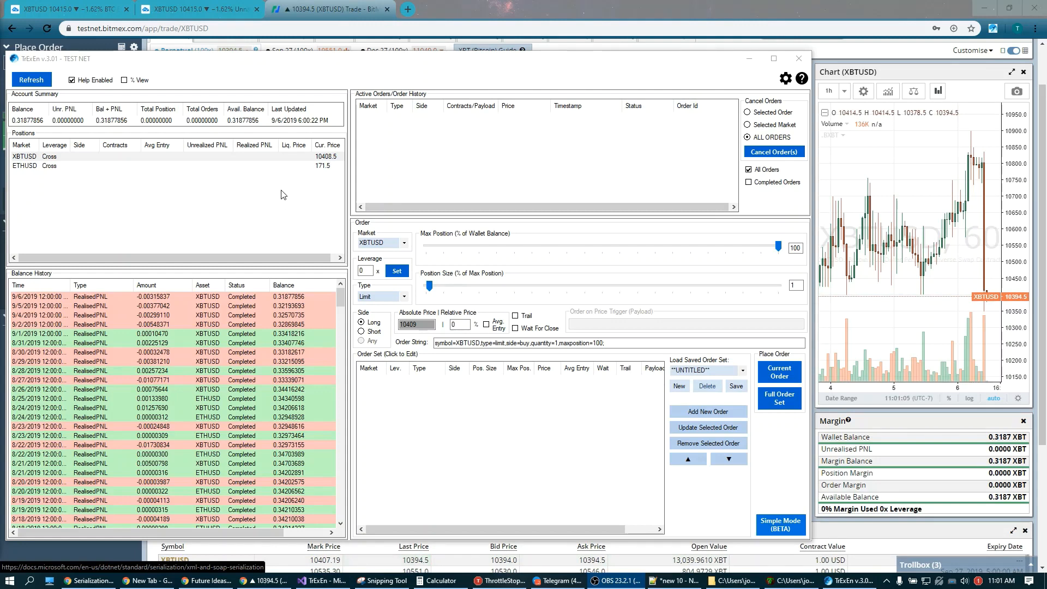
pyautogui.moveTo(206, 268)
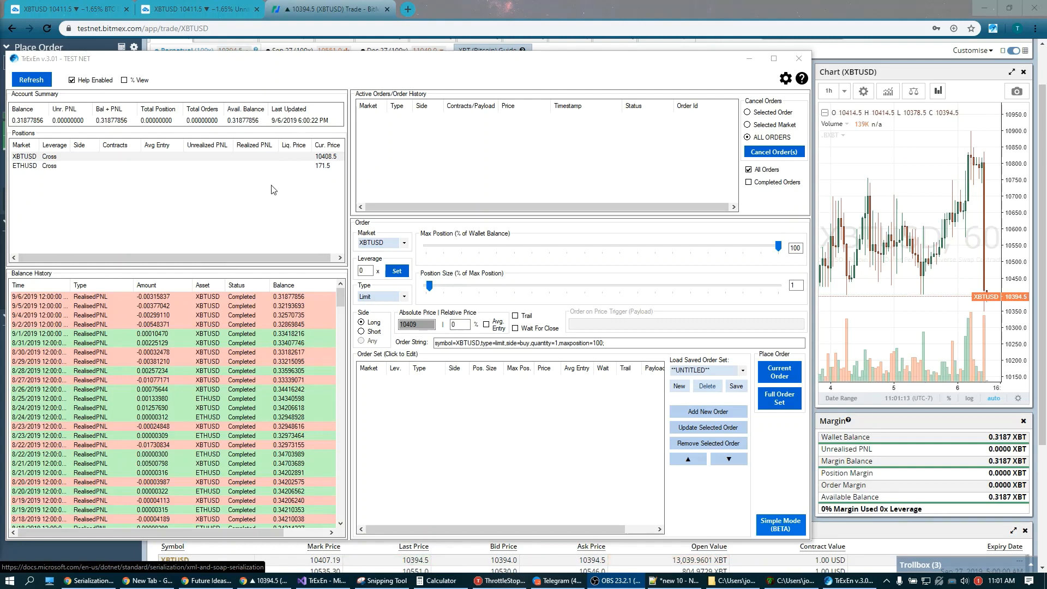
pyautogui.moveTo(249, 191)
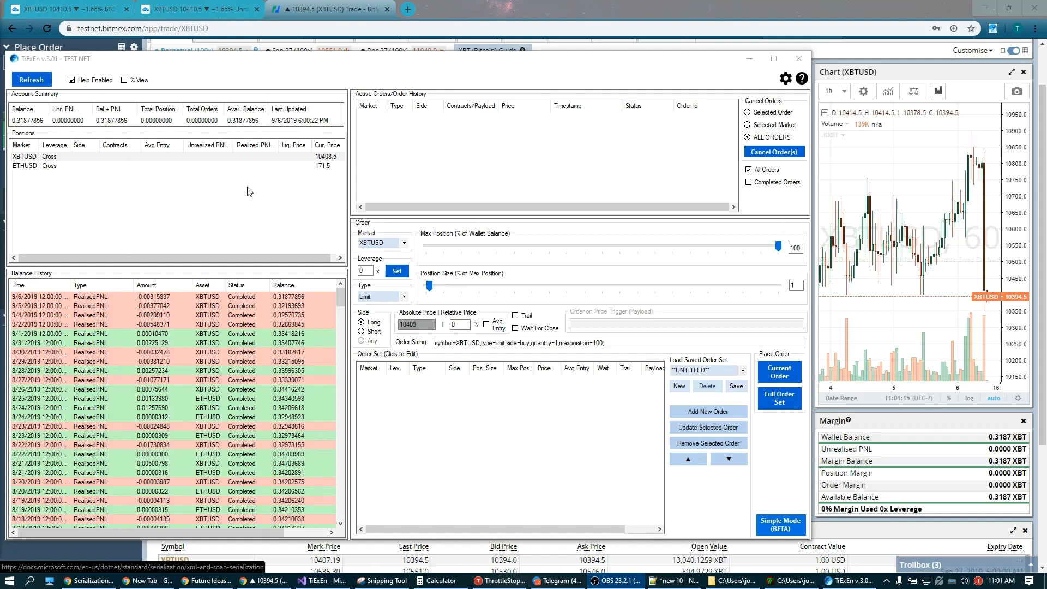
pyautogui.moveTo(212, 173)
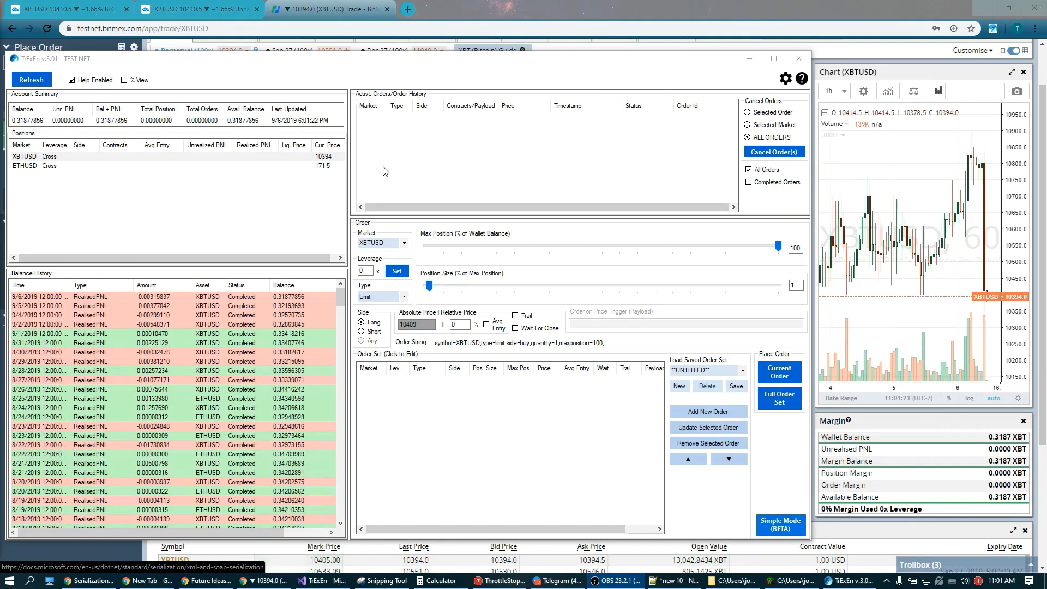
pyautogui.moveTo(372, 181)
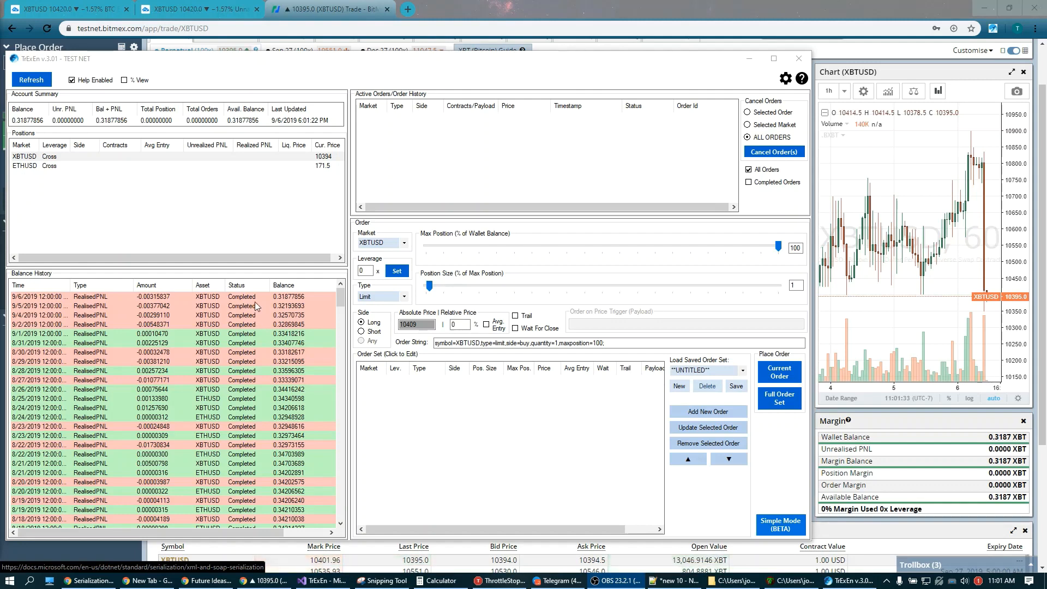
pyautogui.moveTo(203, 62)
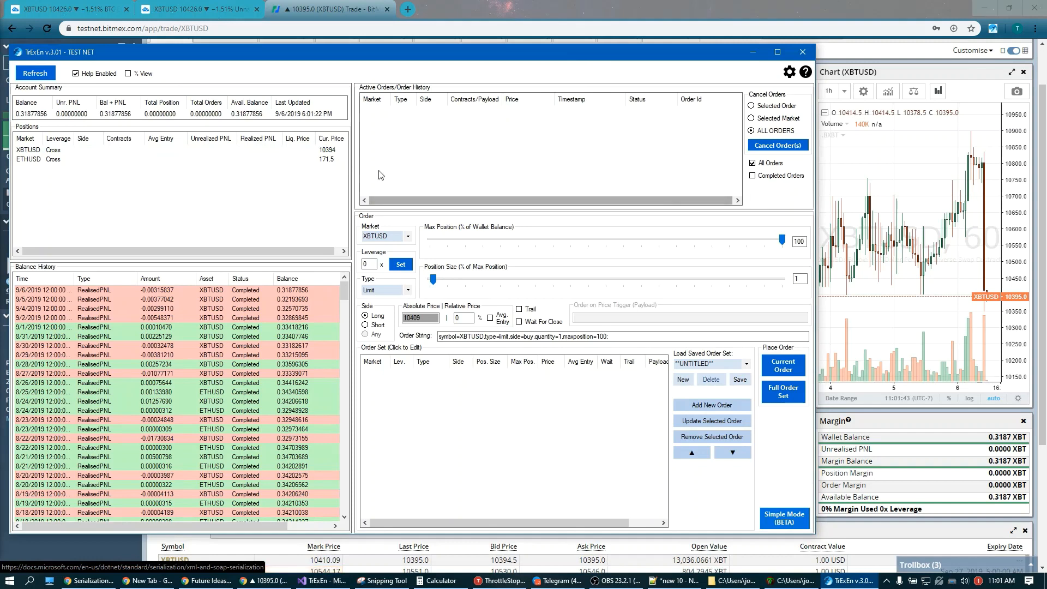
pyautogui.moveTo(434, 136)
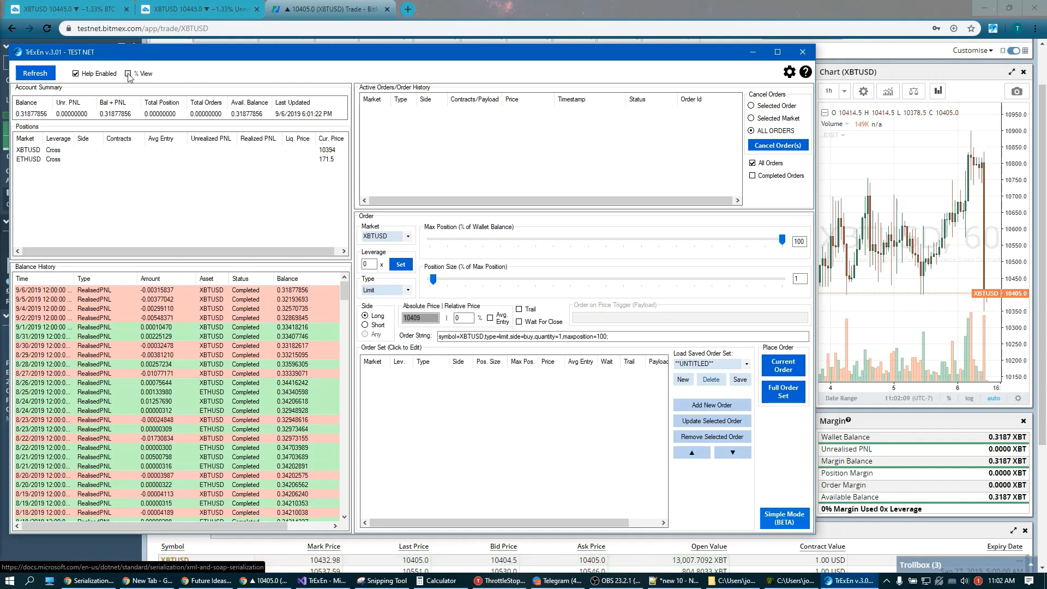
# - Show account values as percentages, hide completed orders, and scope cancellation to ALL ORDERS
pyautogui.click(127, 74)
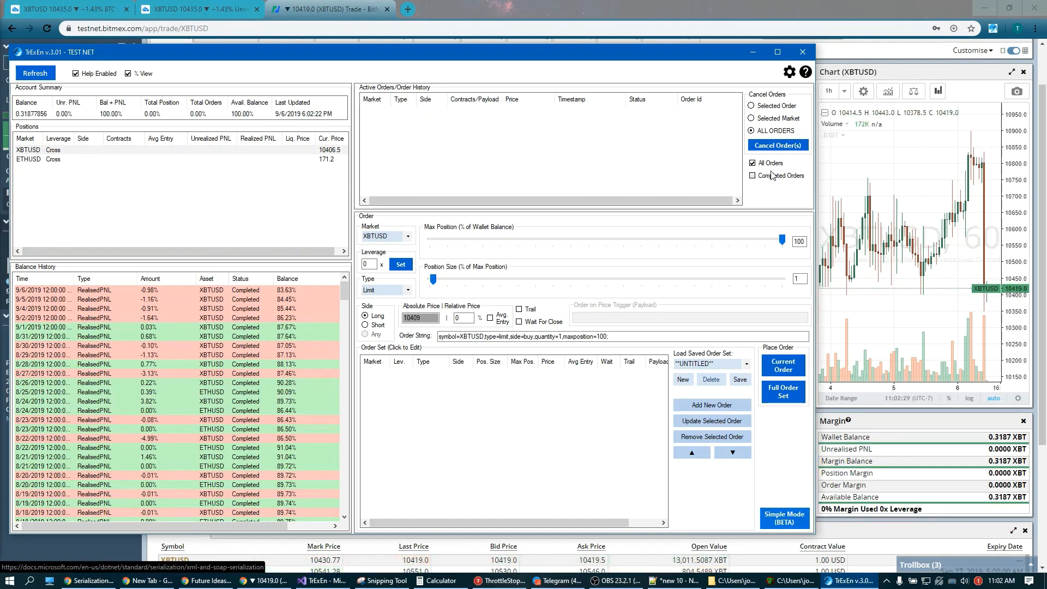
pyautogui.moveTo(770, 165)
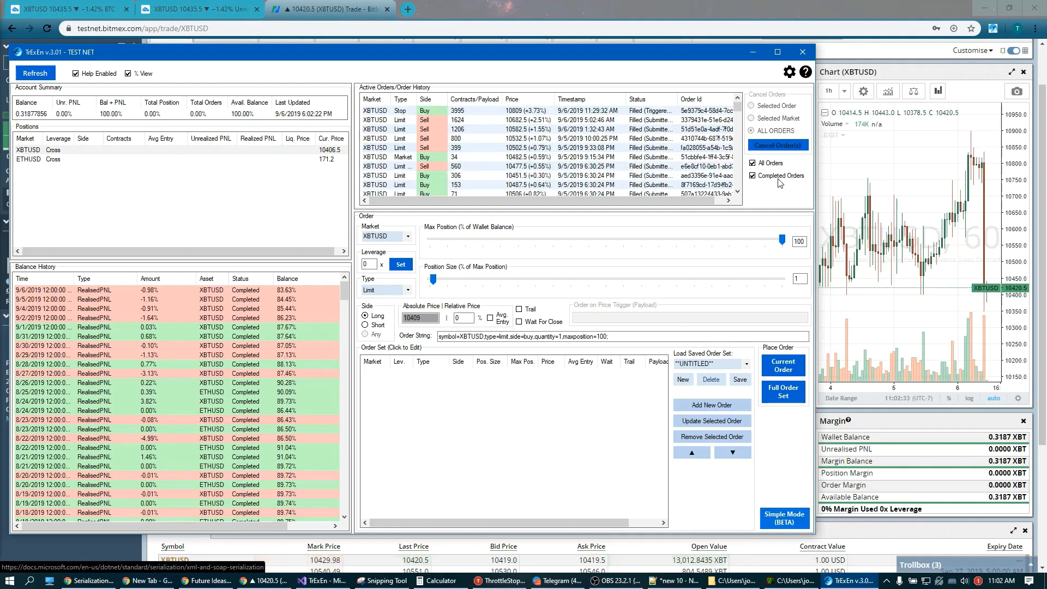
pyautogui.click(752, 174)
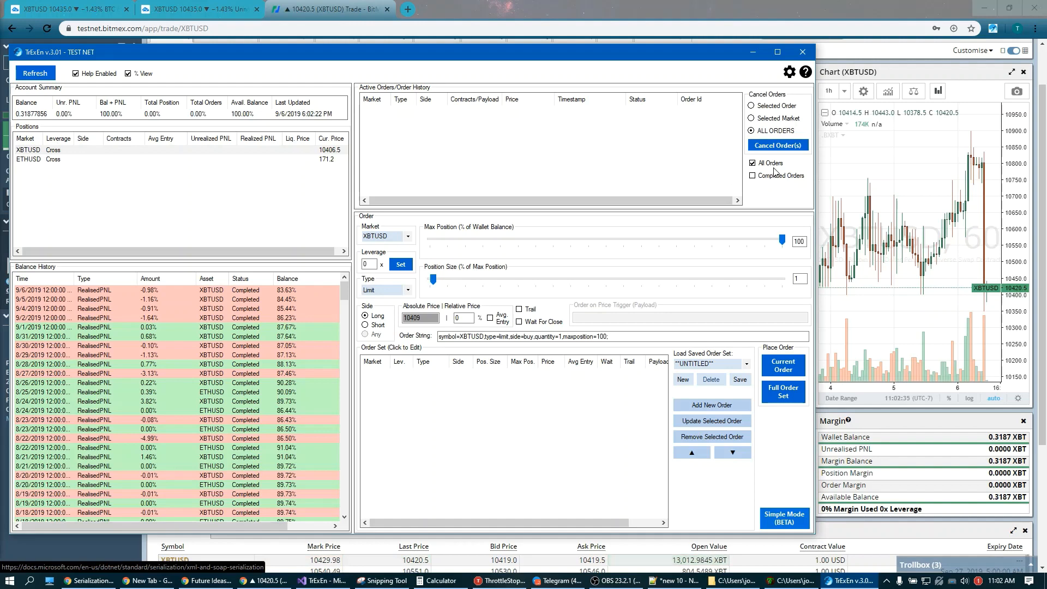
pyautogui.moveTo(248, 195)
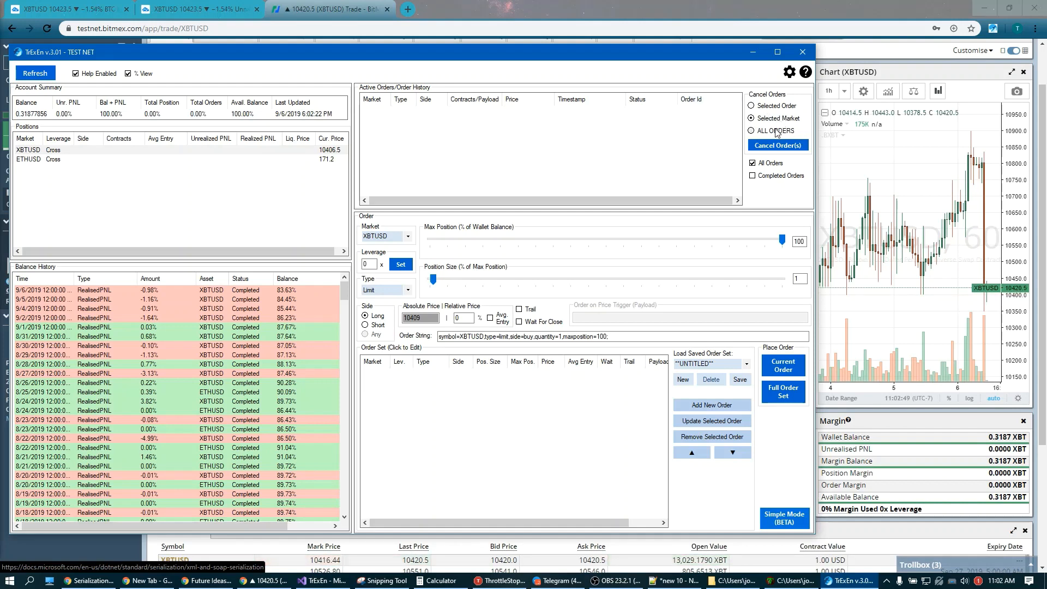
pyautogui.click(751, 131)
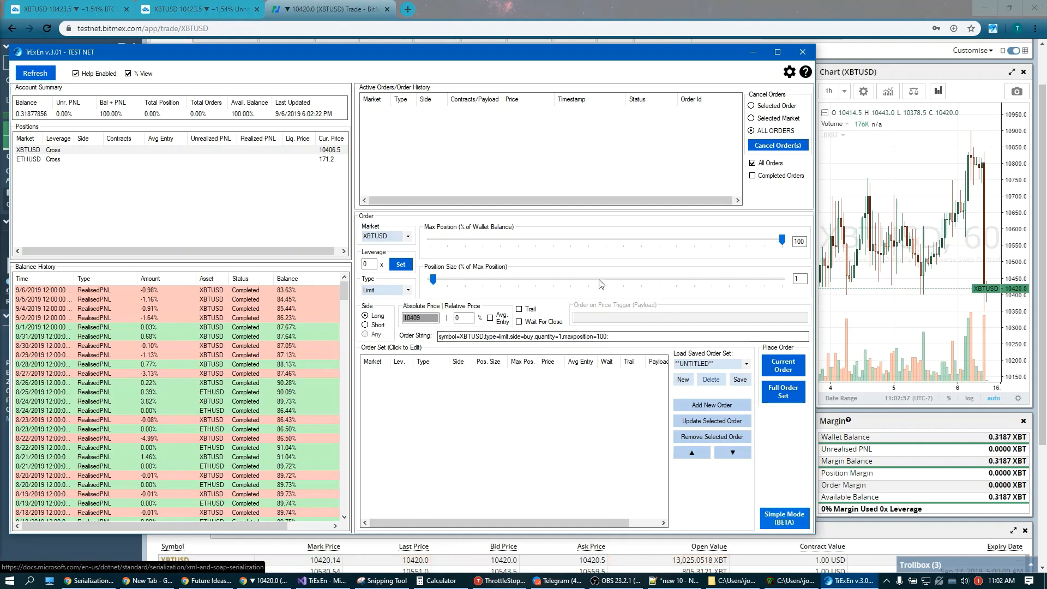
pyautogui.moveTo(583, 241)
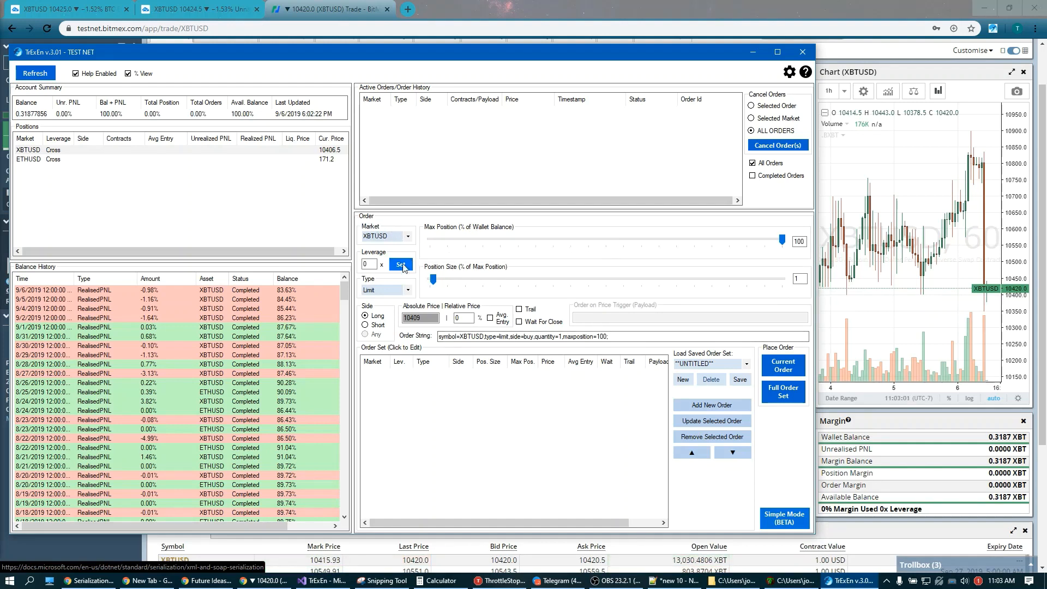
# - Keep the Limit type, set Max Position to 25% of wallet and Position Size to 7
pyautogui.click(408, 290)
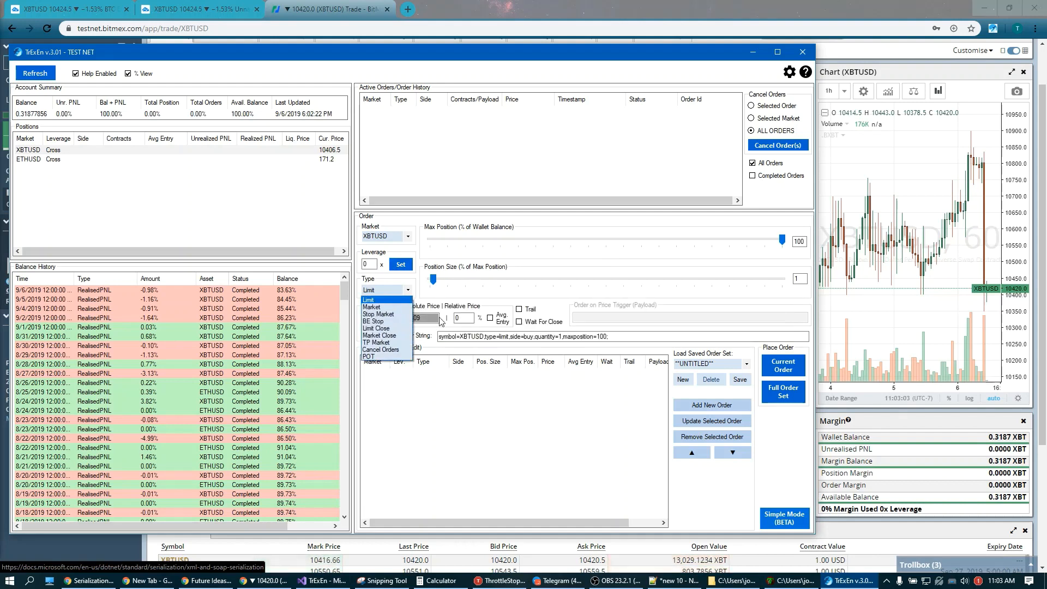
pyautogui.click(367, 299)
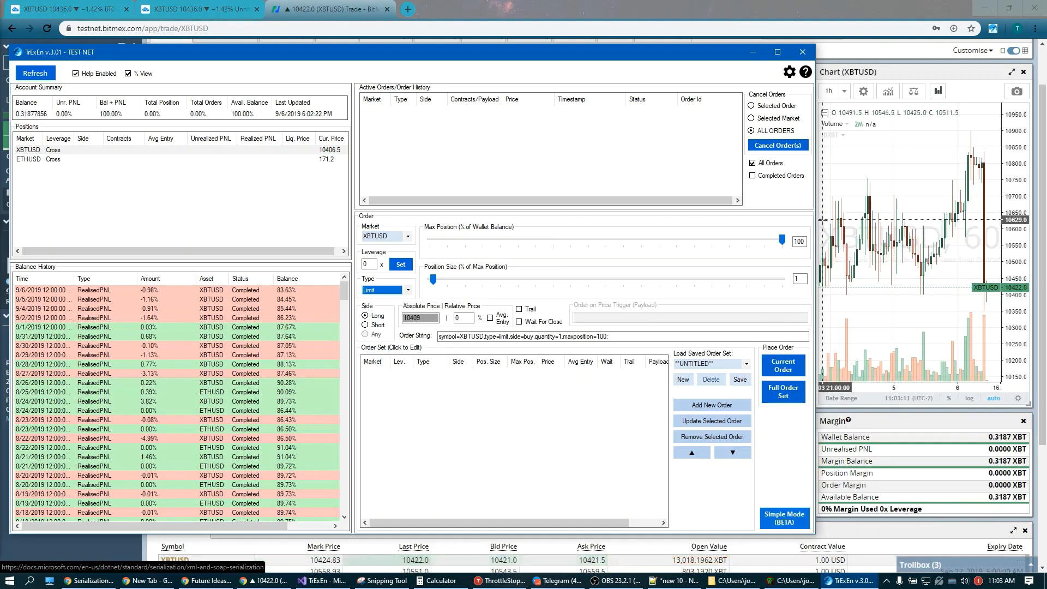
pyautogui.moveTo(783, 240)
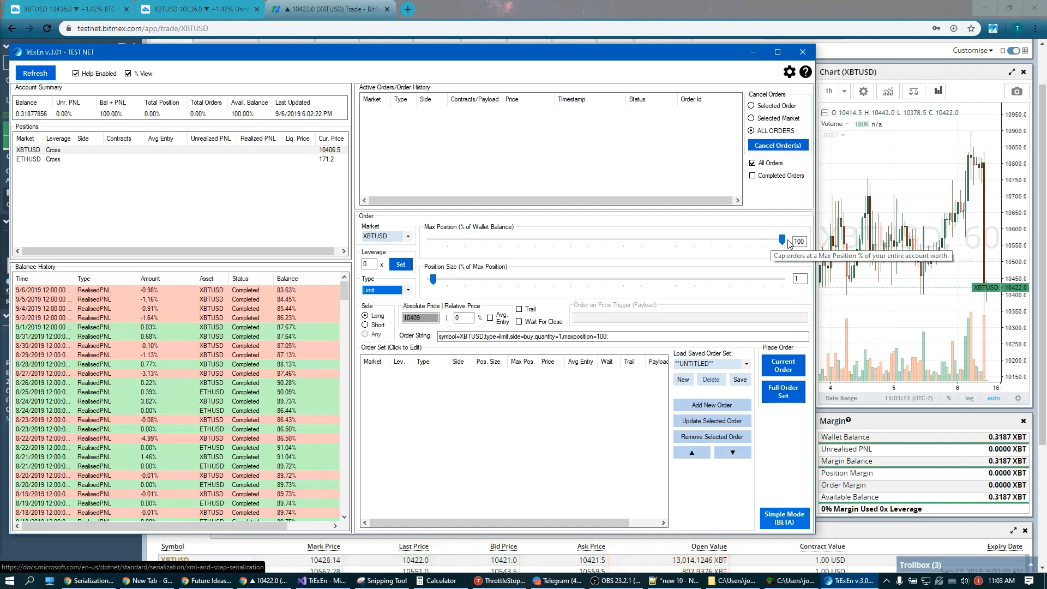
pyautogui.moveTo(519, 242)
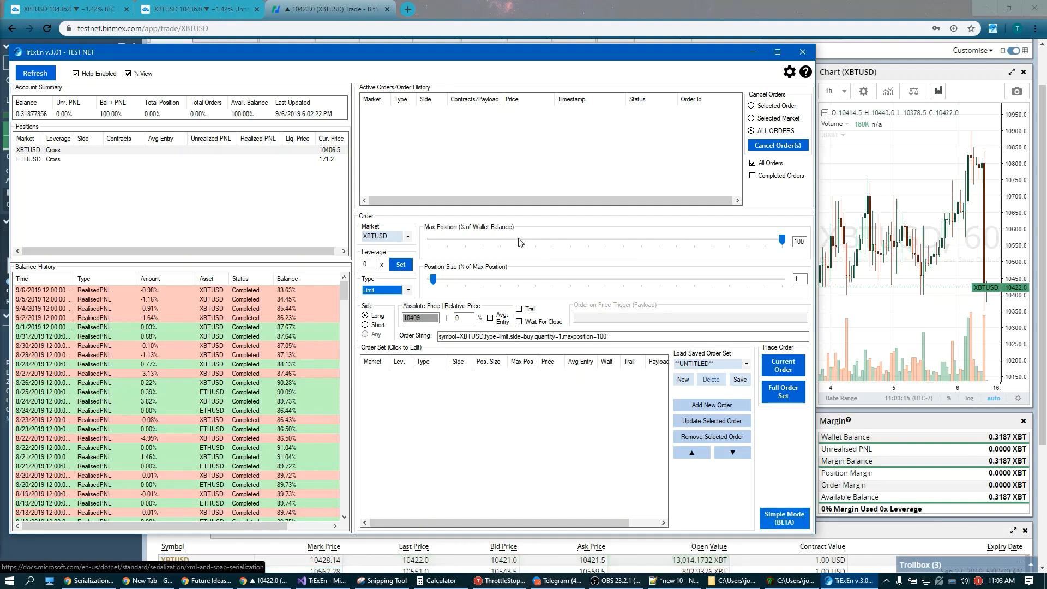
pyautogui.moveTo(536, 257)
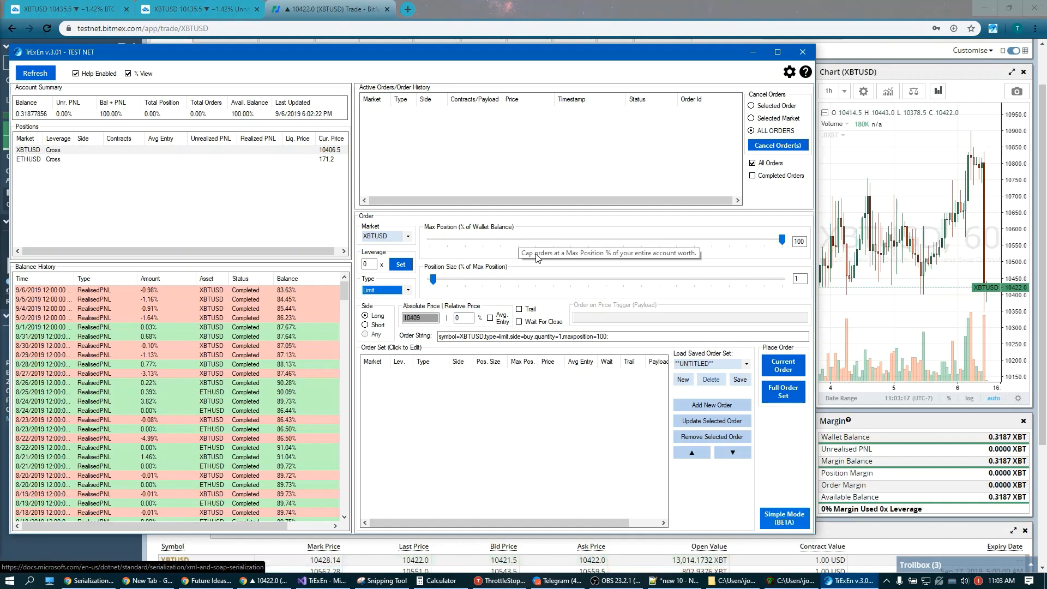
pyautogui.moveTo(786, 249)
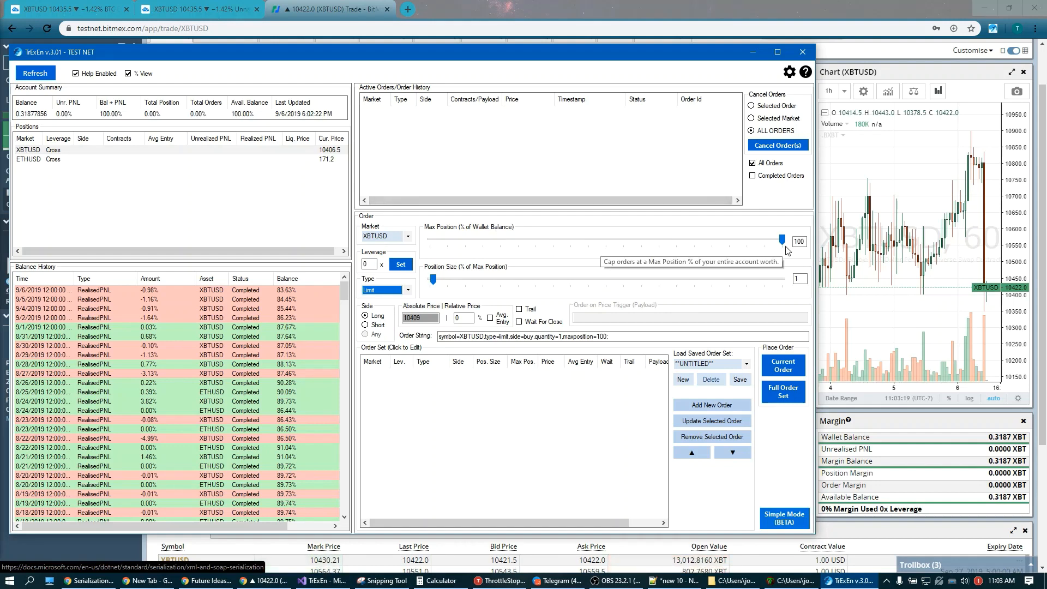
pyautogui.moveTo(781, 239); pyautogui.dragTo(550, 239)
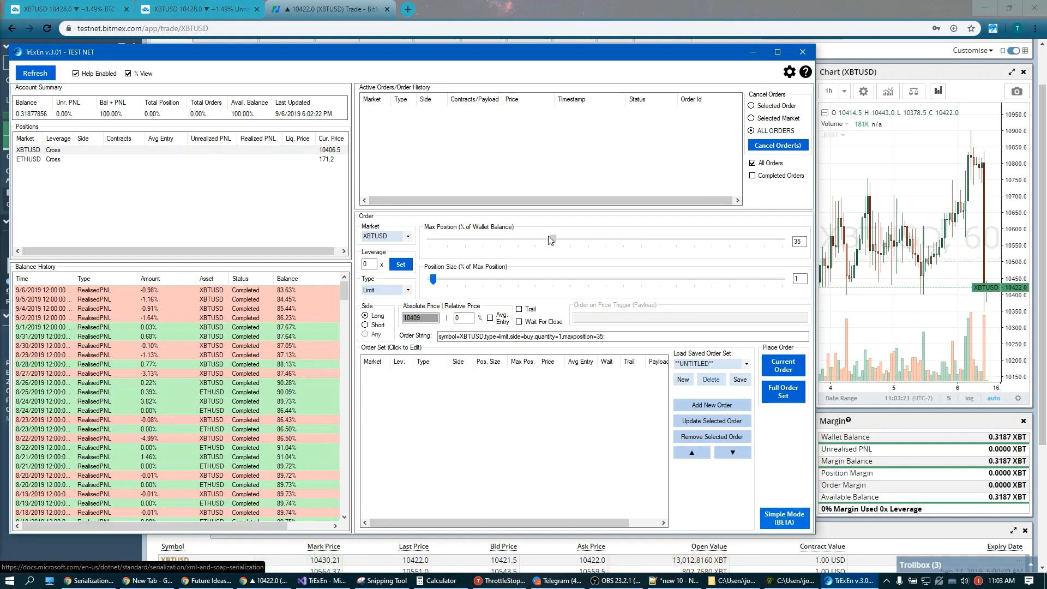
pyautogui.moveTo(550, 239); pyautogui.dragTo(613, 239)
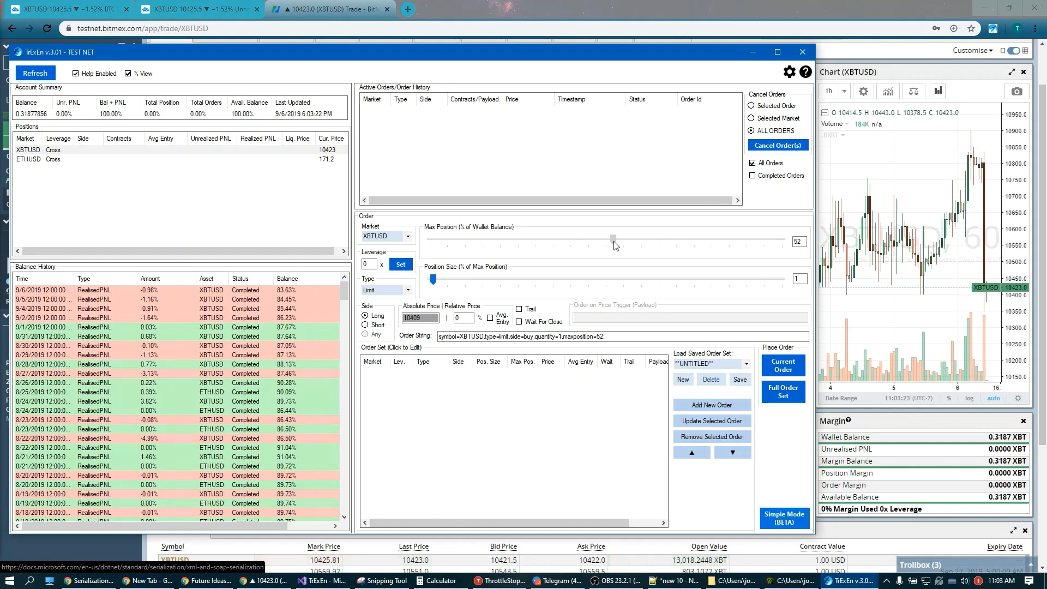
pyautogui.moveTo(613, 239); pyautogui.dragTo(517, 239)
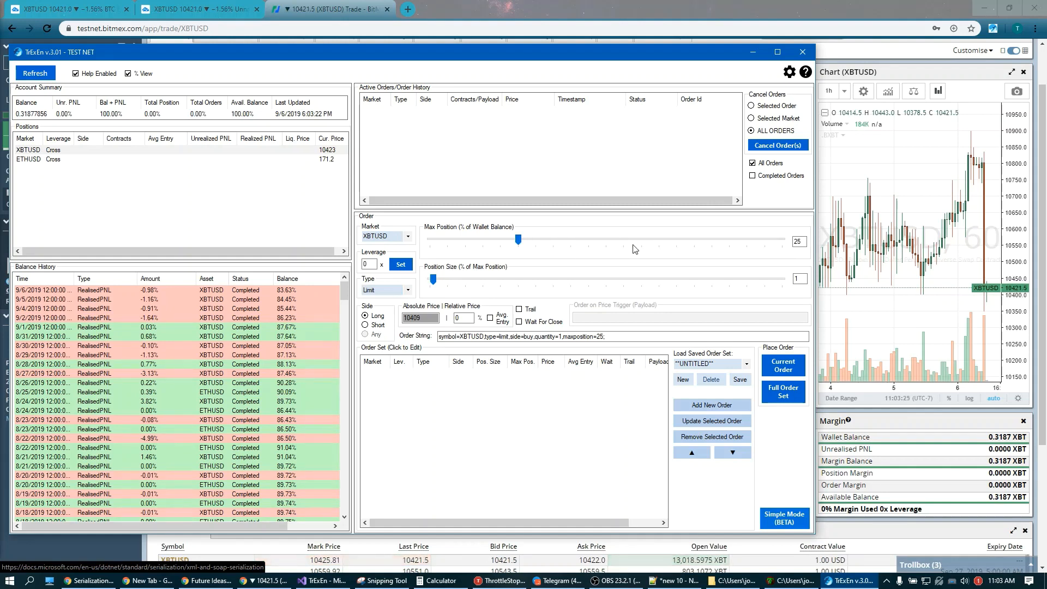
pyautogui.moveTo(535, 266)
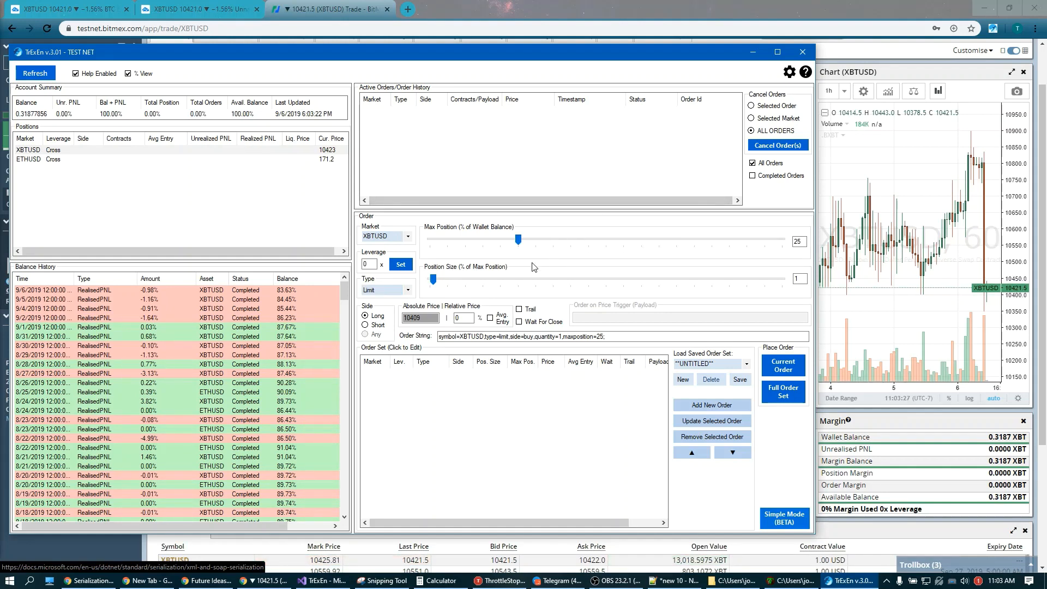
pyautogui.moveTo(519, 239); pyautogui.dragTo(523, 239)
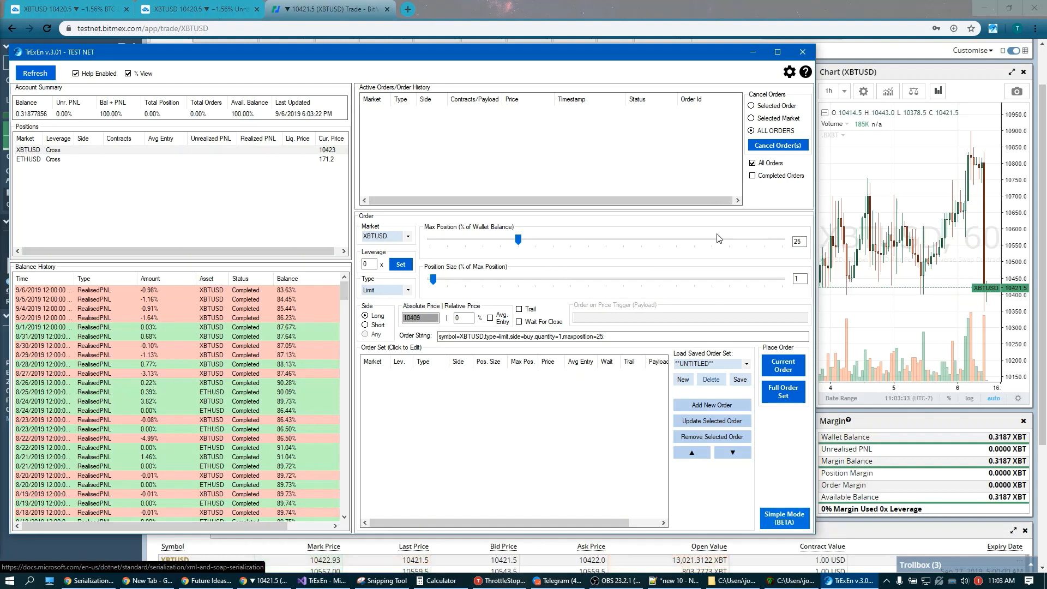
pyautogui.moveTo(431, 278); pyautogui.dragTo(457, 278)
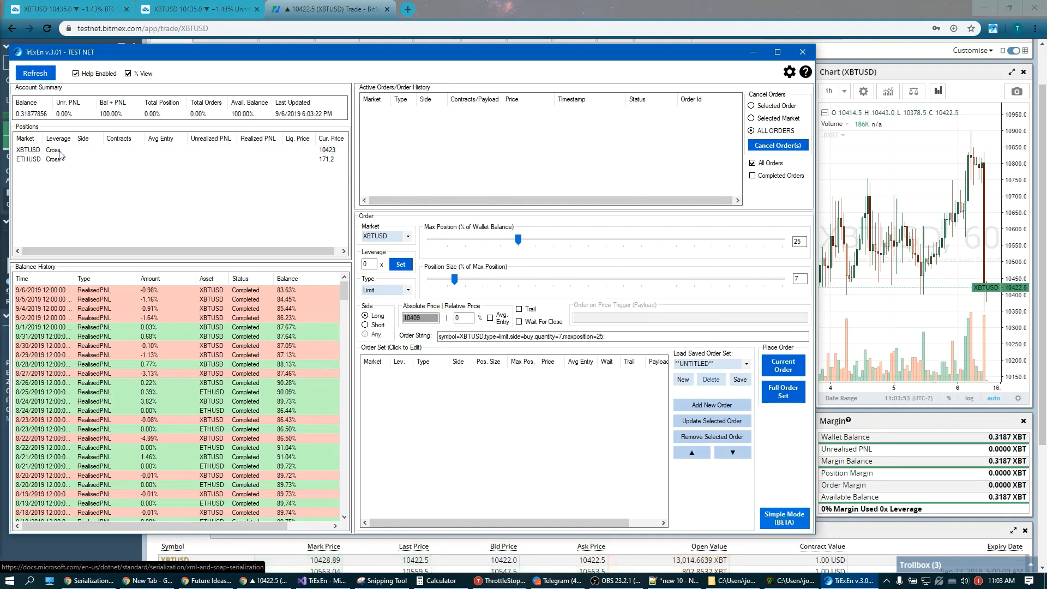
pyautogui.moveTo(245, 192)
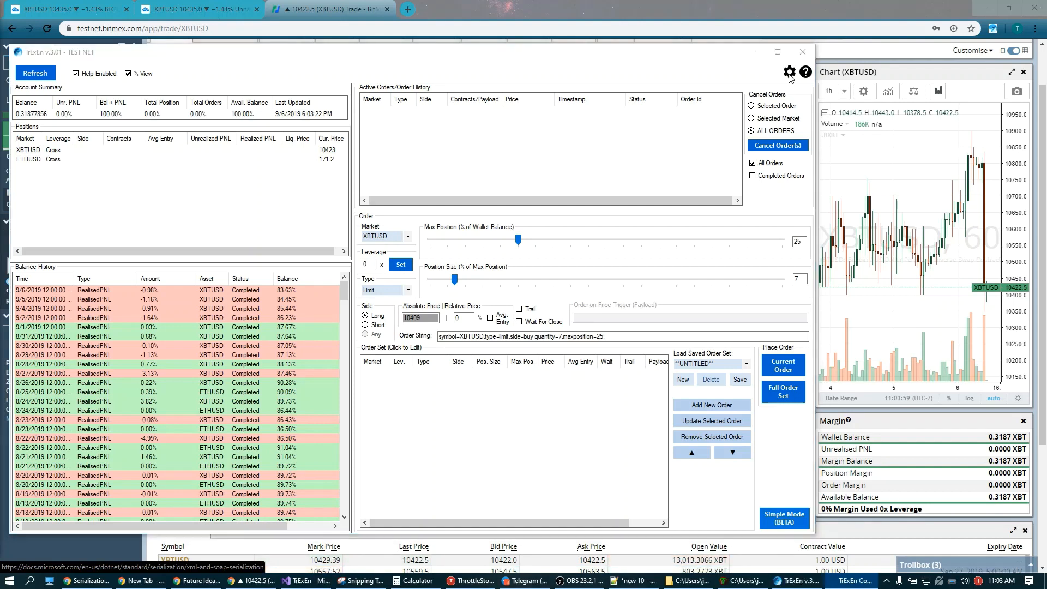
# - Review the BitMEX testnet configuration with XBTUSD and ETHUSD enabled, then close it
pyautogui.click(790, 72)
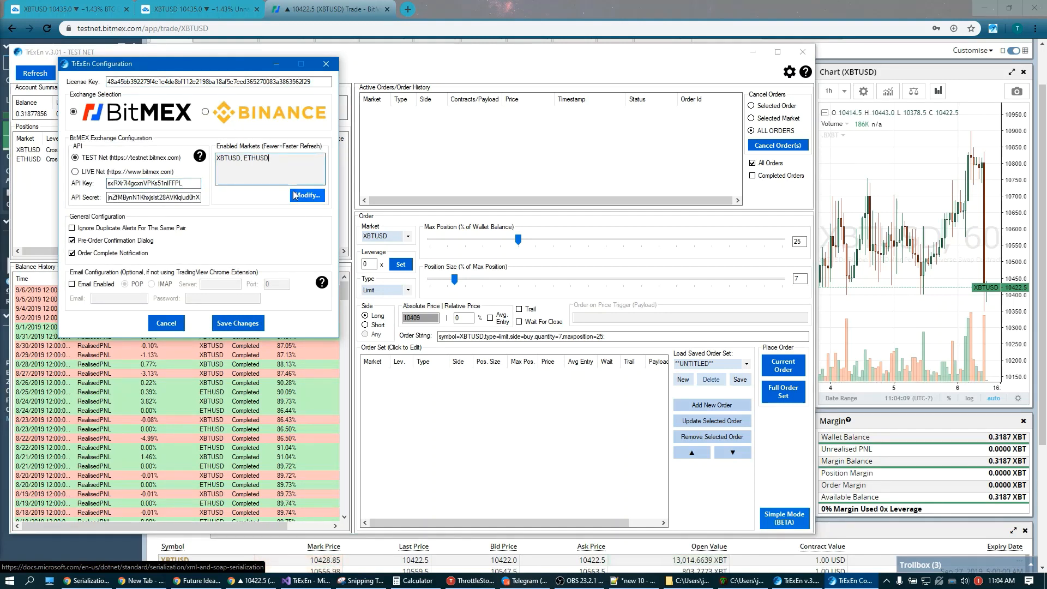
pyautogui.click(307, 196)
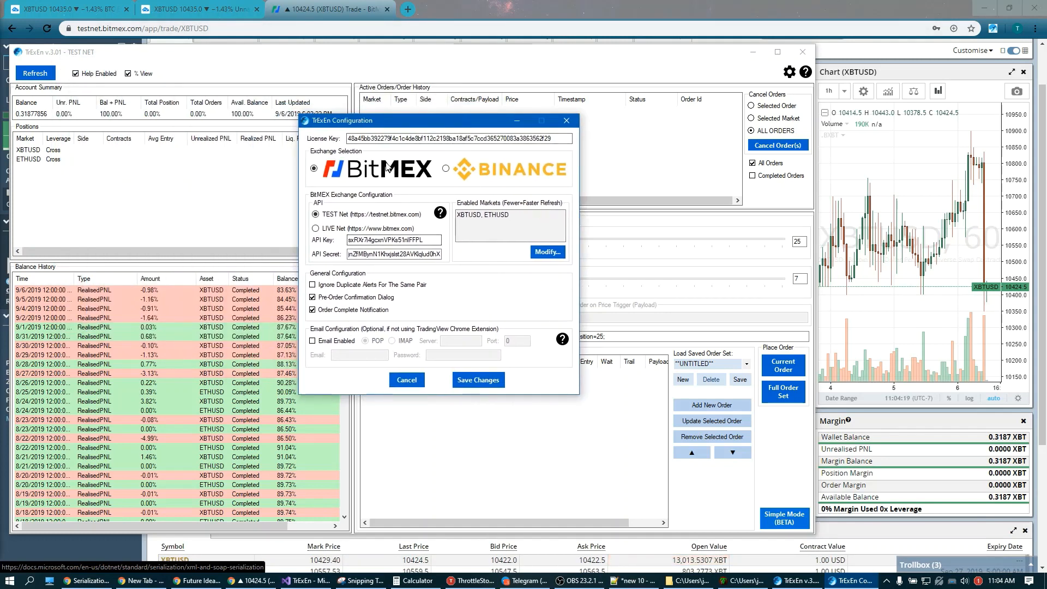
pyautogui.moveTo(461, 171)
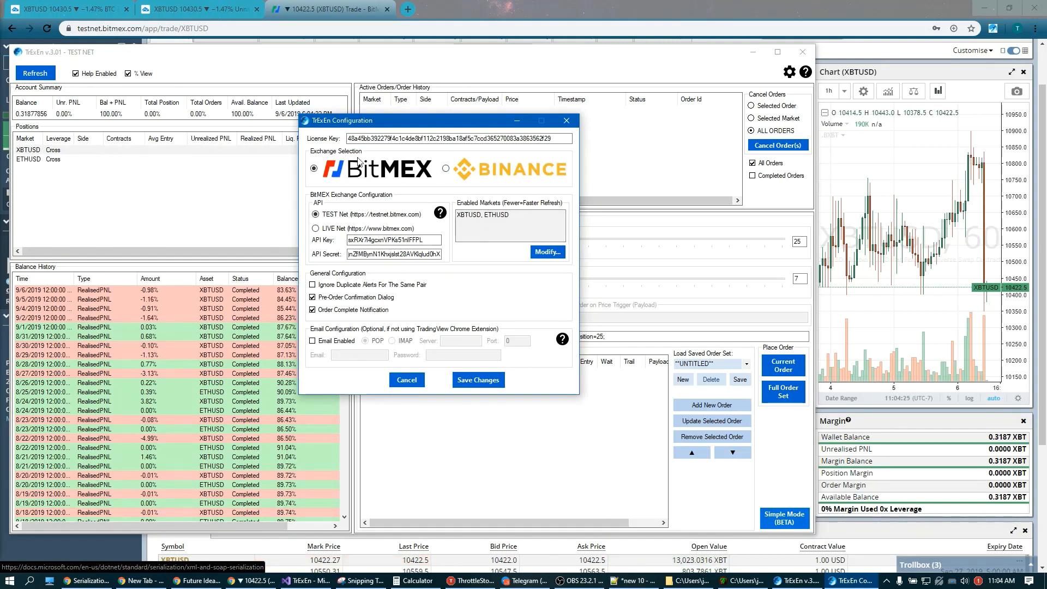
pyautogui.moveTo(476, 166)
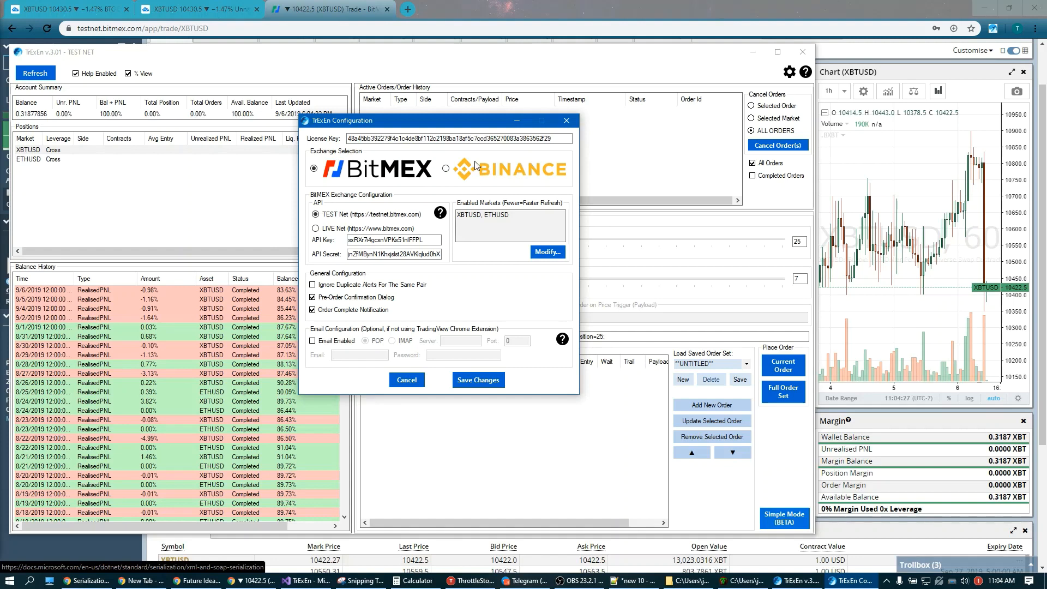
pyautogui.moveTo(471, 153)
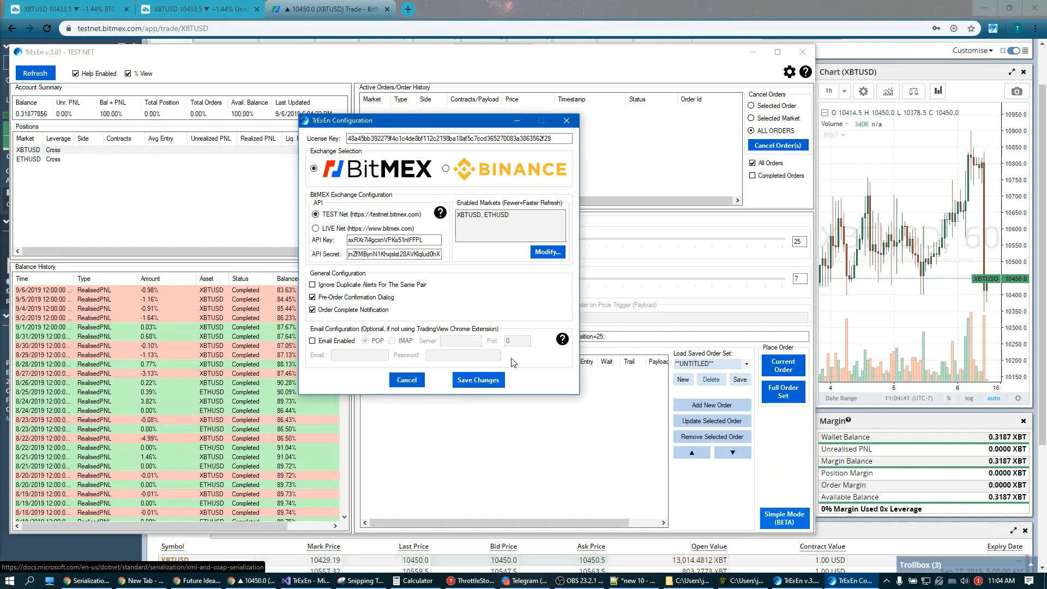
pyautogui.moveTo(482, 131)
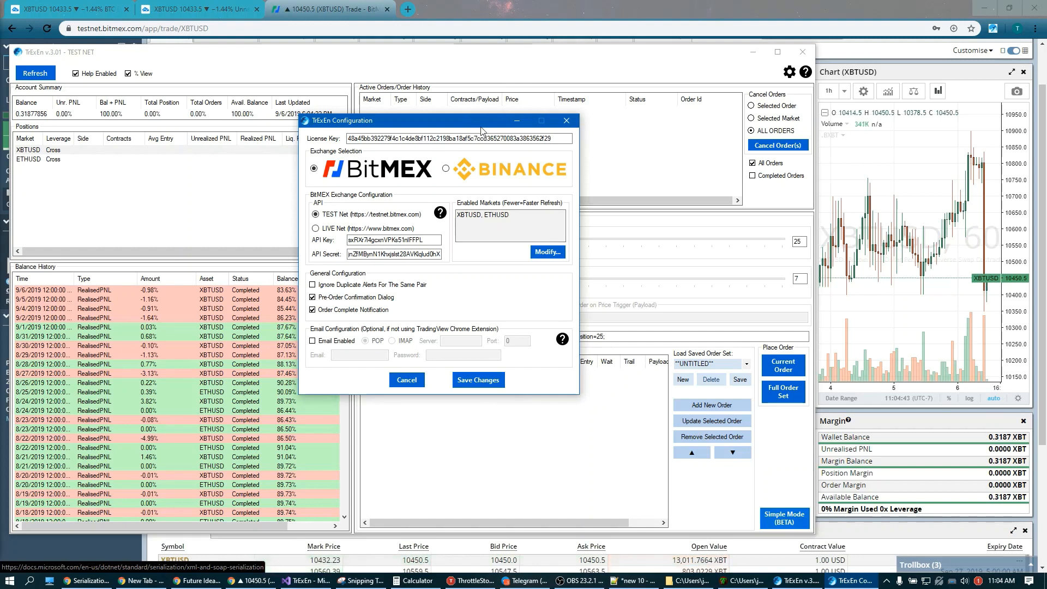
pyautogui.click(407, 379)
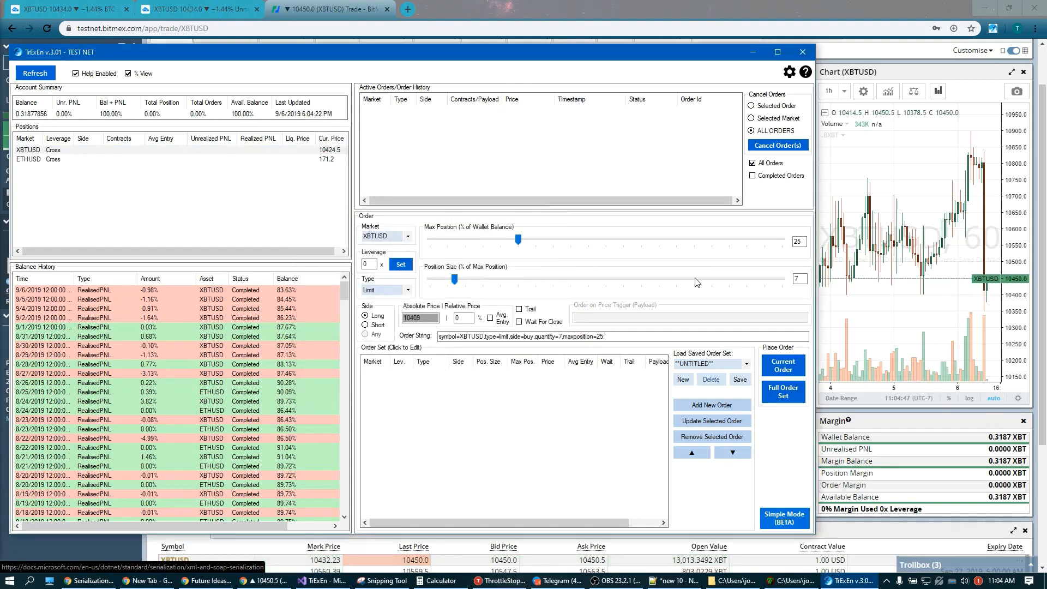
pyautogui.moveTo(469, 287)
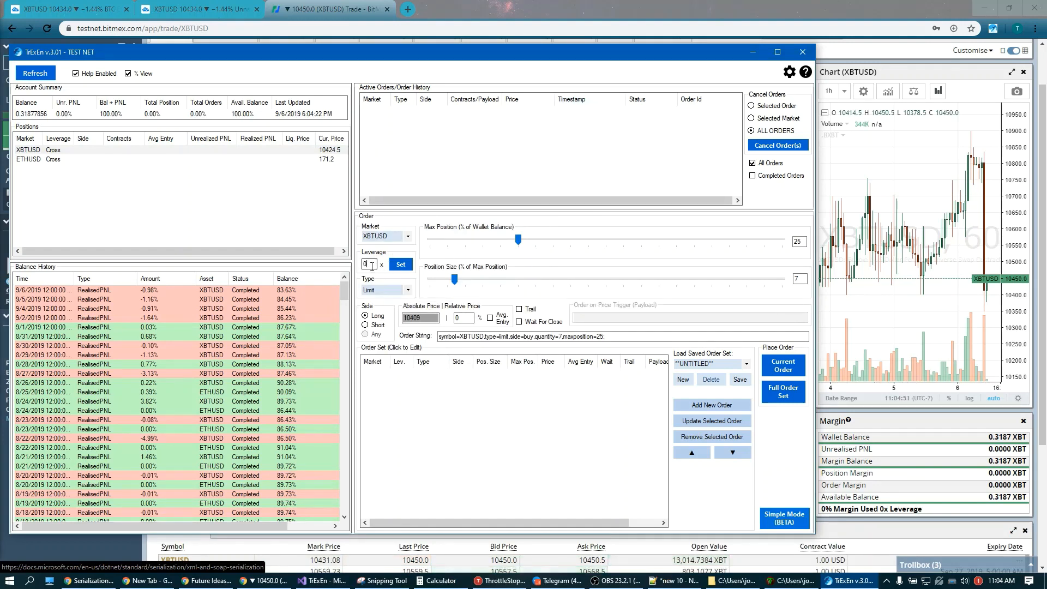
# - Set XBTUSD leverage to 10x and draft a limit buy at 10000 with 50% position size
pyautogui.write('10')
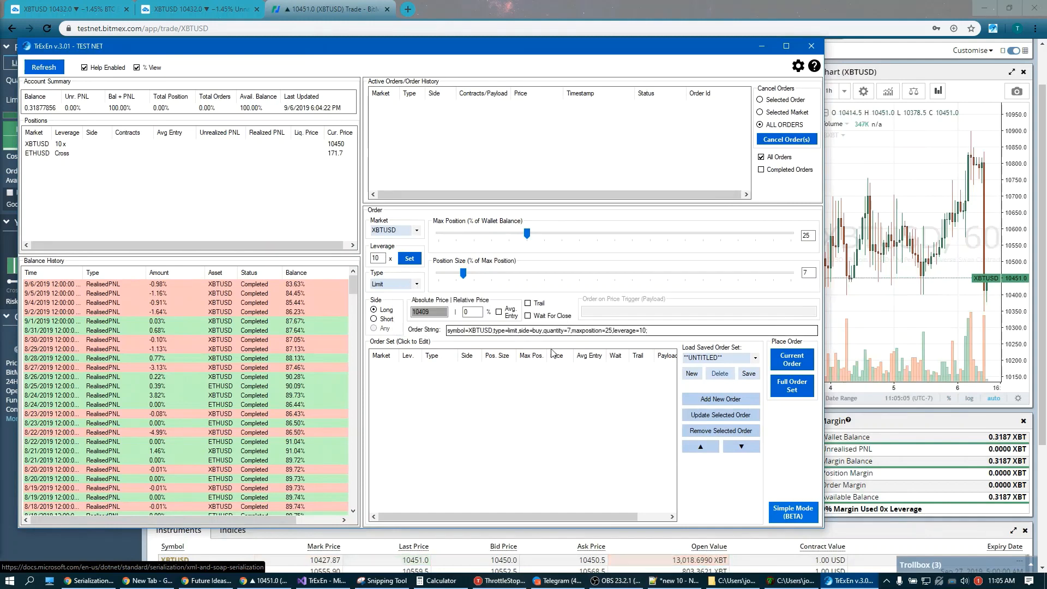
pyautogui.moveTo(439, 312)
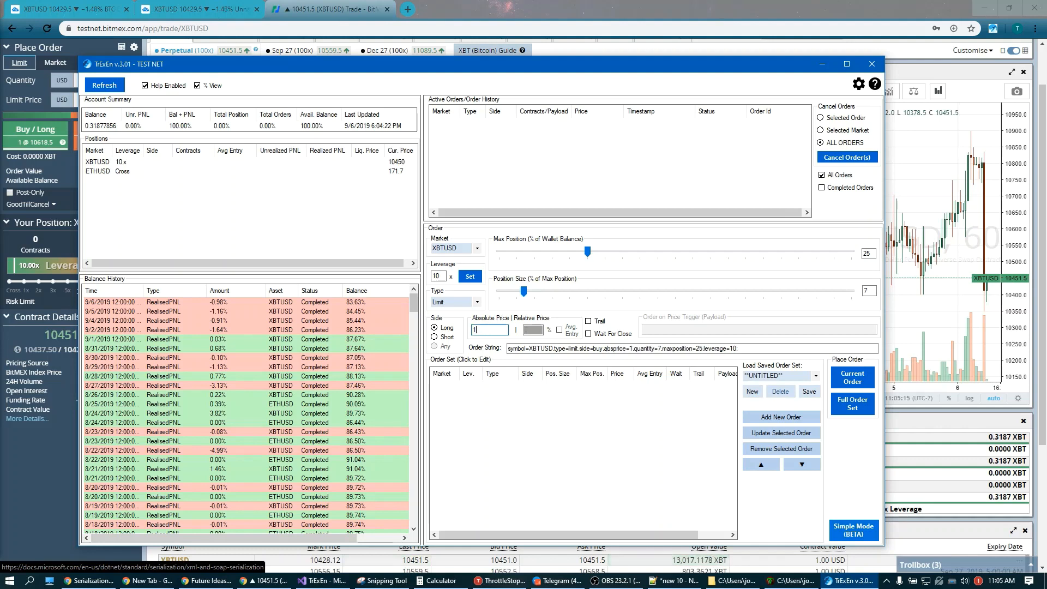
pyautogui.write('10000')
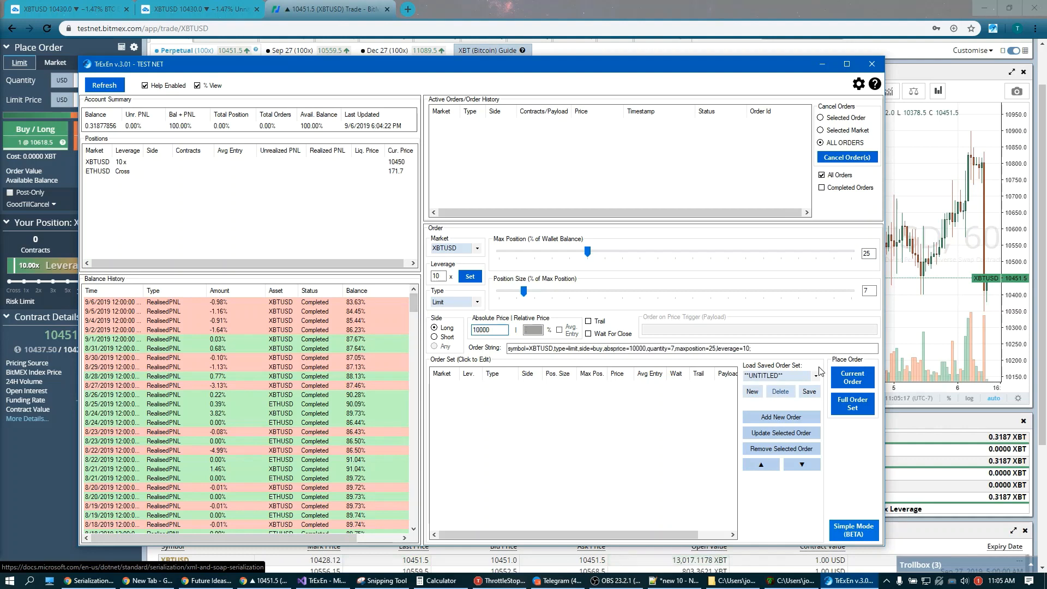
pyautogui.moveTo(648, 298)
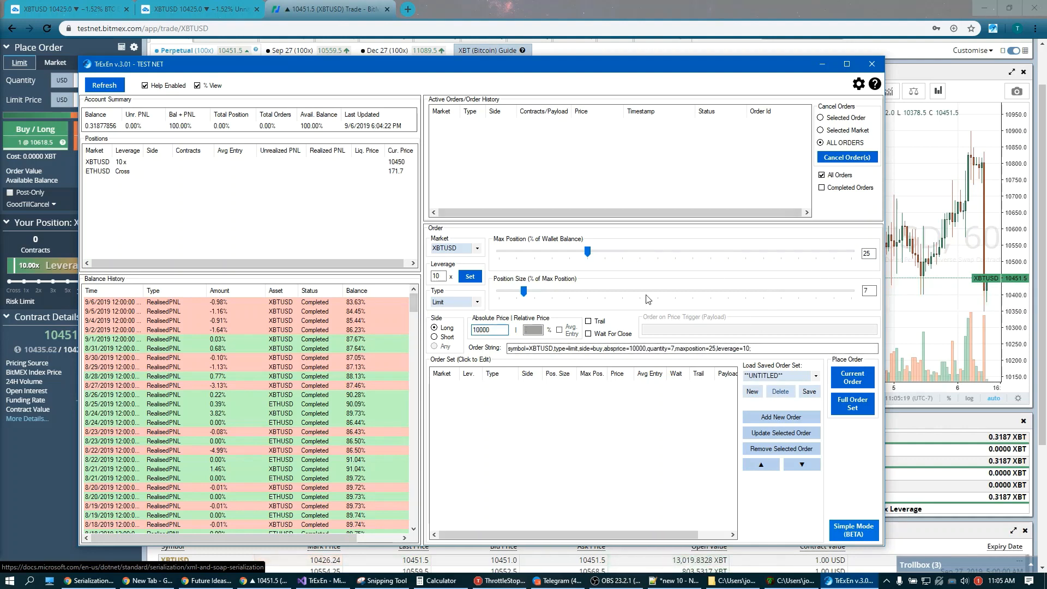
pyautogui.moveTo(523, 294)
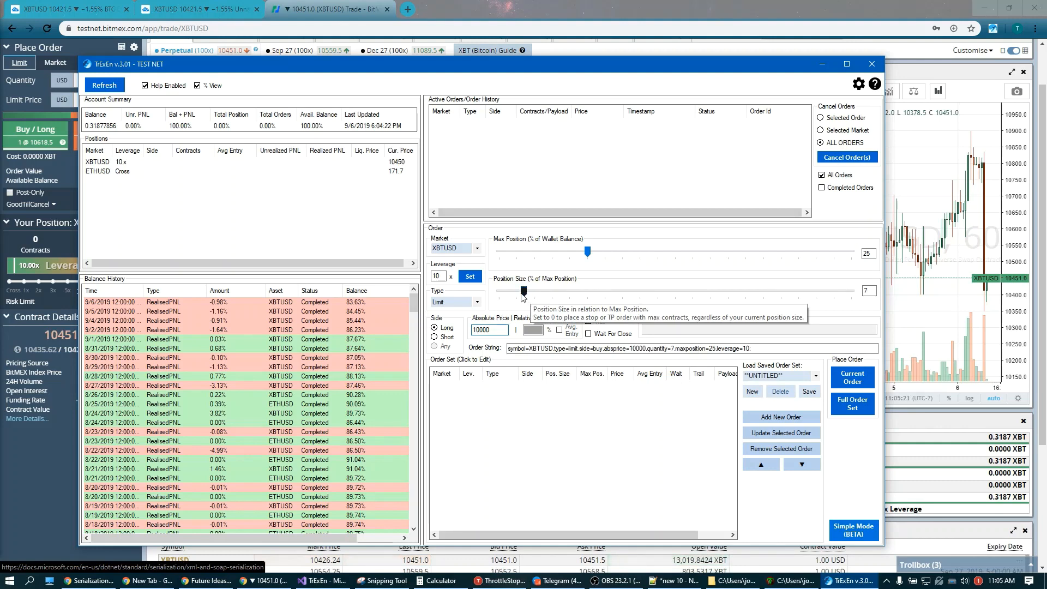
pyautogui.moveTo(523, 290); pyautogui.dragTo(611, 290)
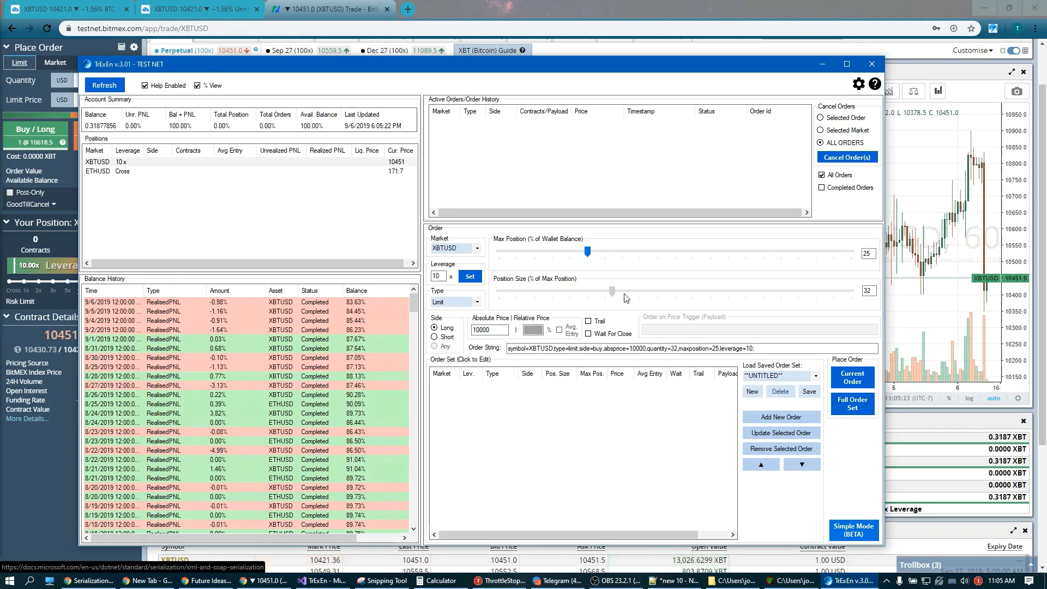
pyautogui.moveTo(611, 290); pyautogui.dragTo(678, 290)
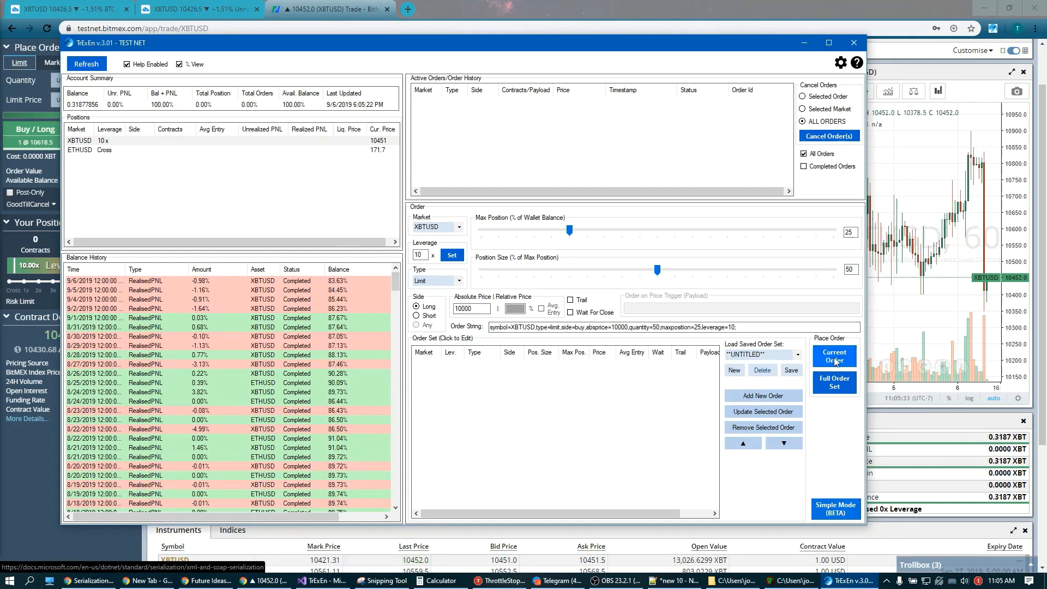
# - Send and confirm the limit buy so it appears as a new active order
pyautogui.click(835, 356)
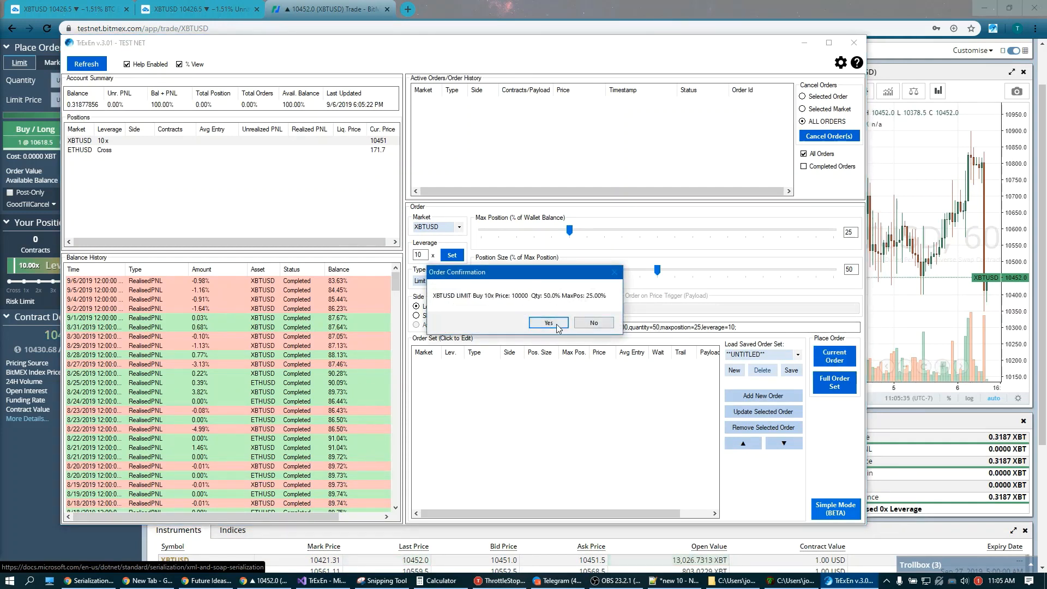
pyautogui.click(548, 323)
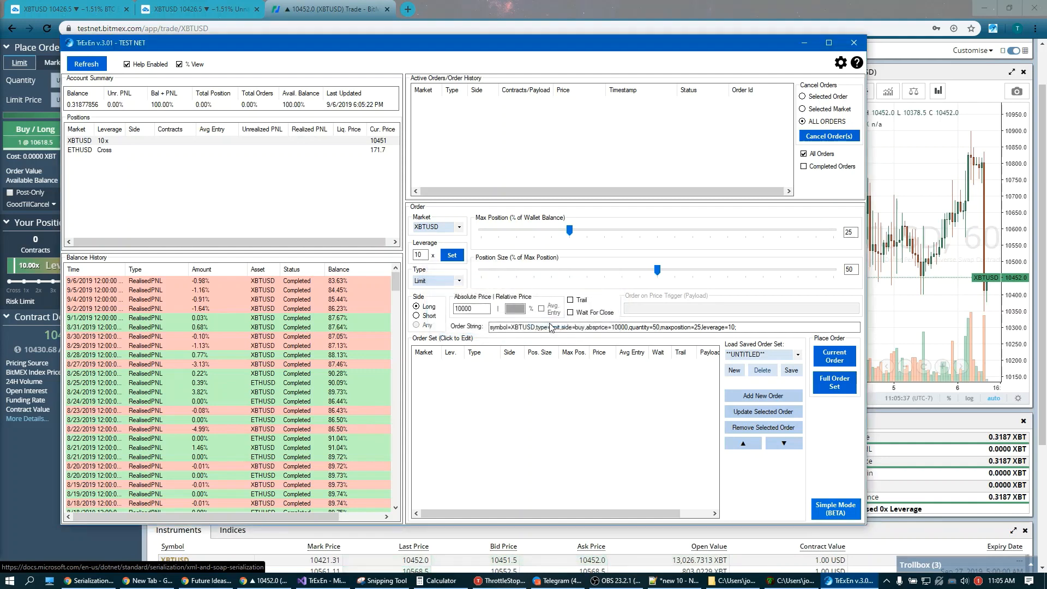
pyautogui.click(835, 355)
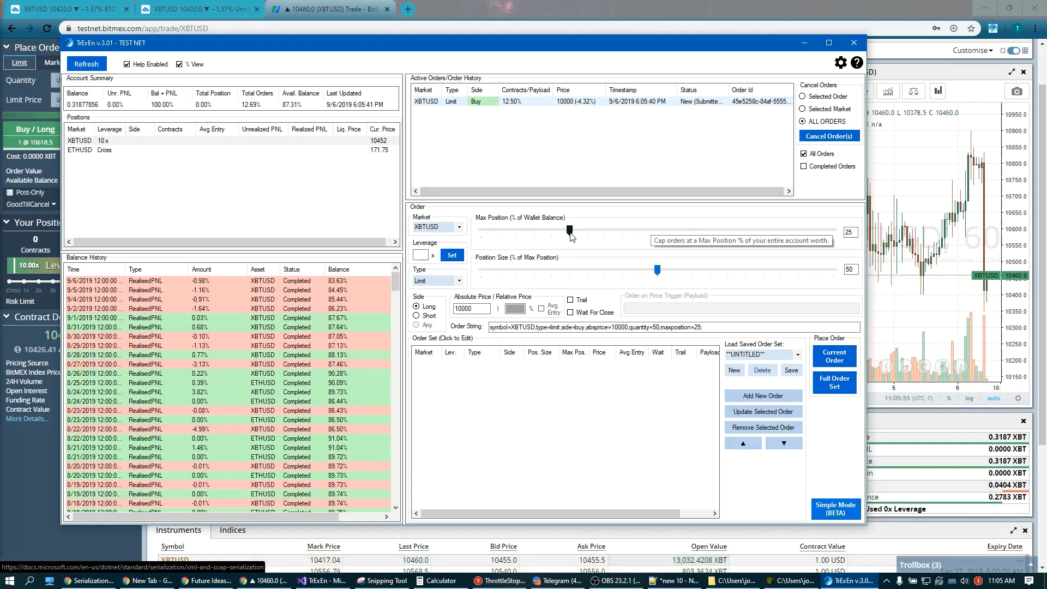
pyautogui.moveTo(616, 244)
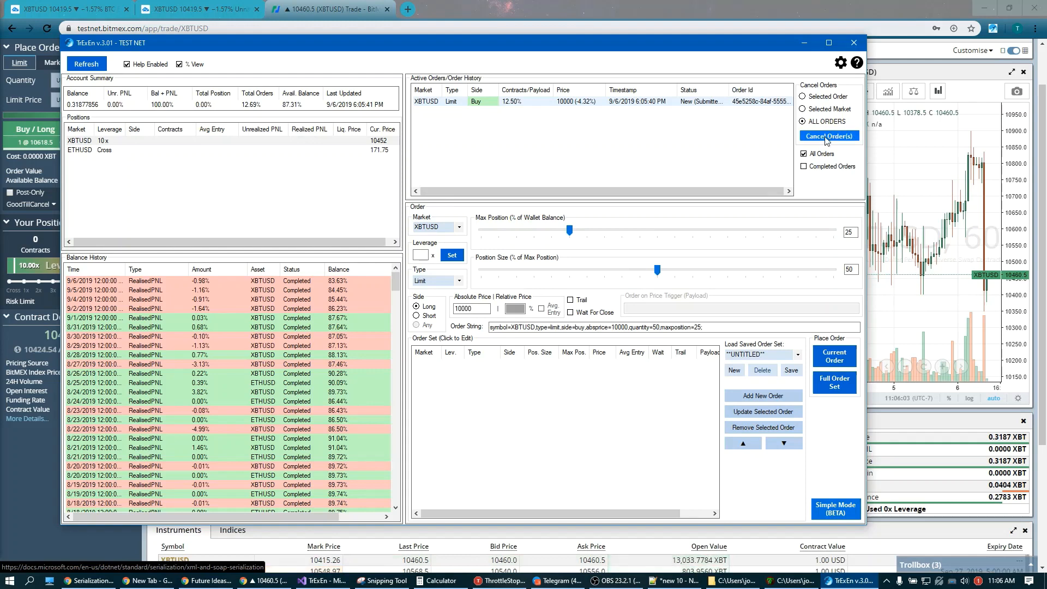
# - Cancel all open orders and draft a Market buy at 8% position size
pyautogui.click(829, 135)
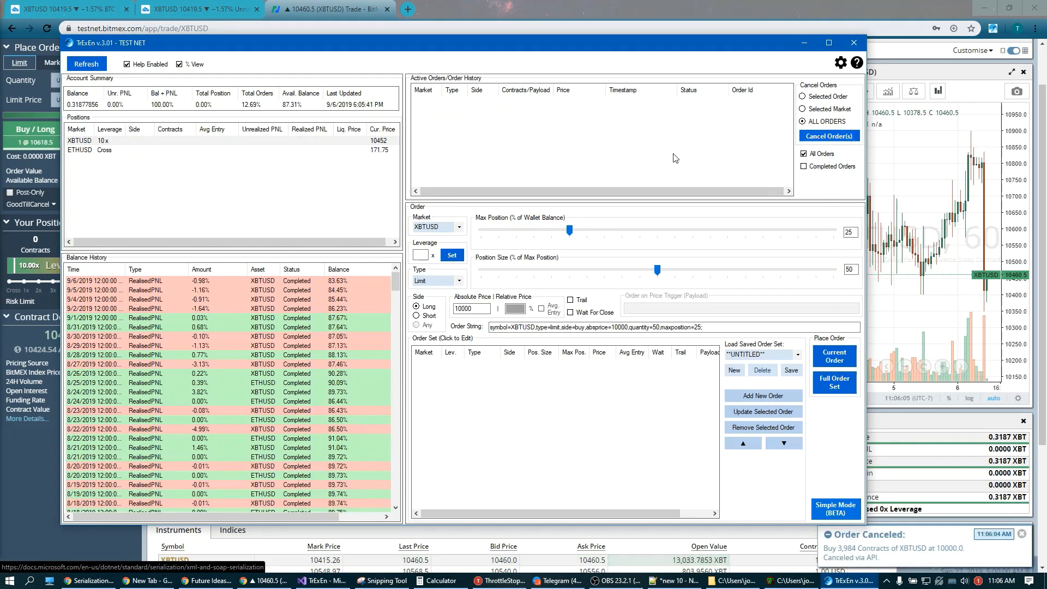
pyautogui.click(459, 280)
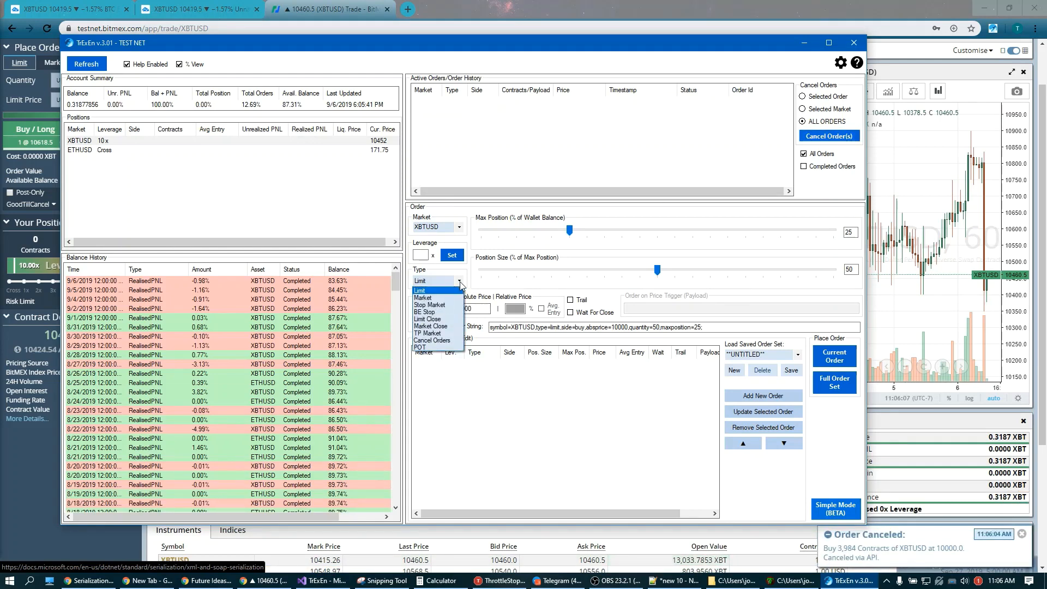
pyautogui.click(423, 296)
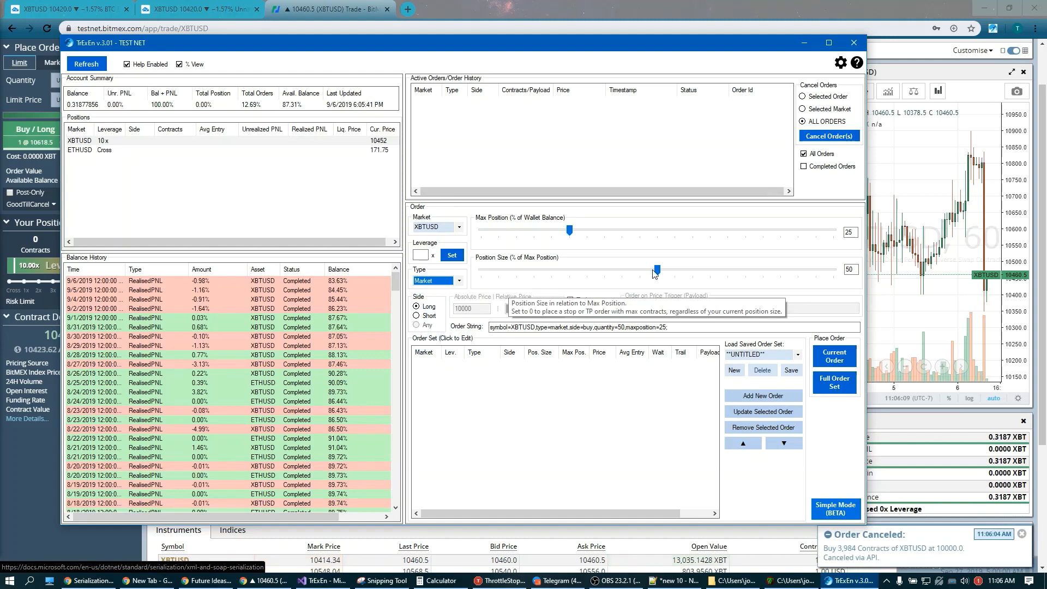
pyautogui.moveTo(653, 270); pyautogui.dragTo(509, 270)
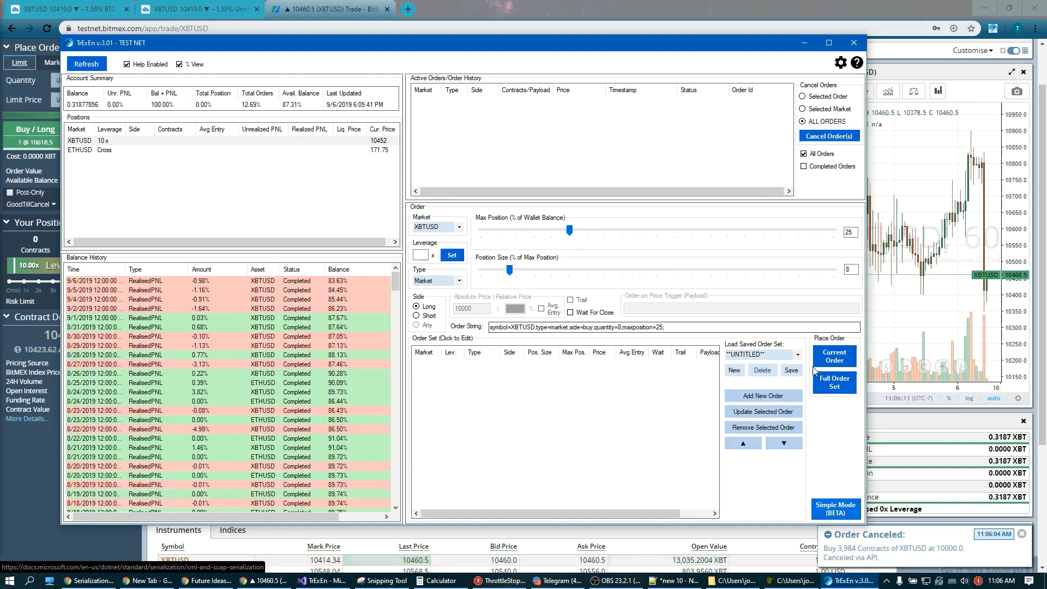
# - Send and confirm the market buy, opening the long XBTUSD position
pyautogui.click(835, 356)
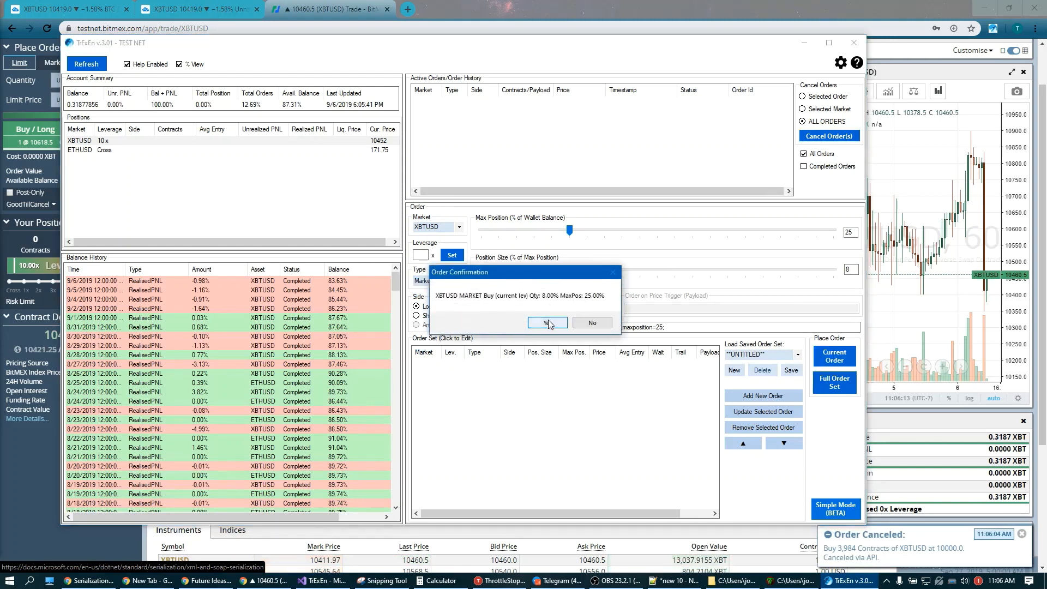
pyautogui.click(547, 323)
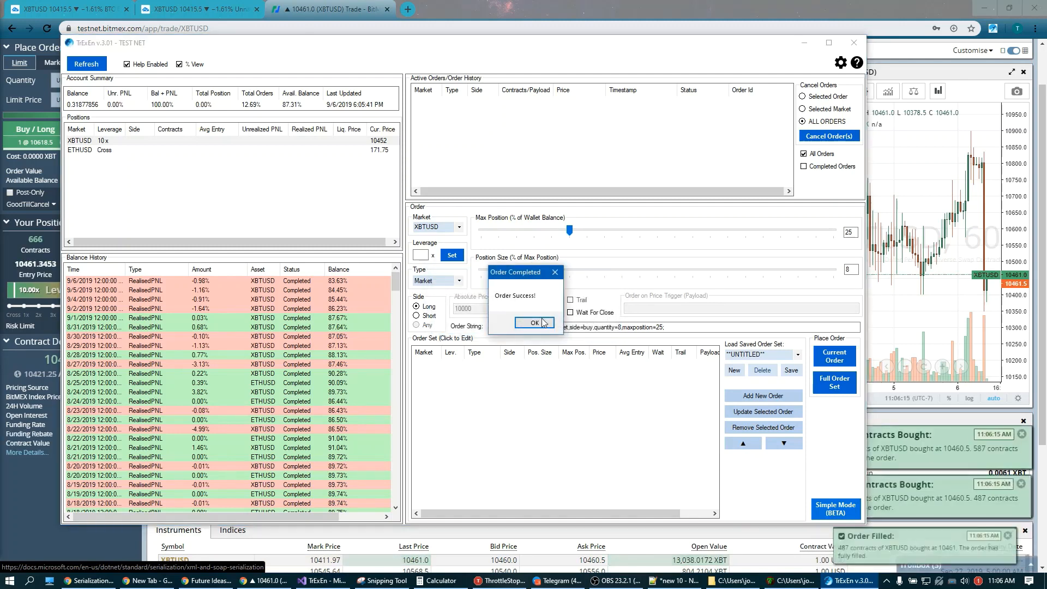
pyautogui.click(535, 323)
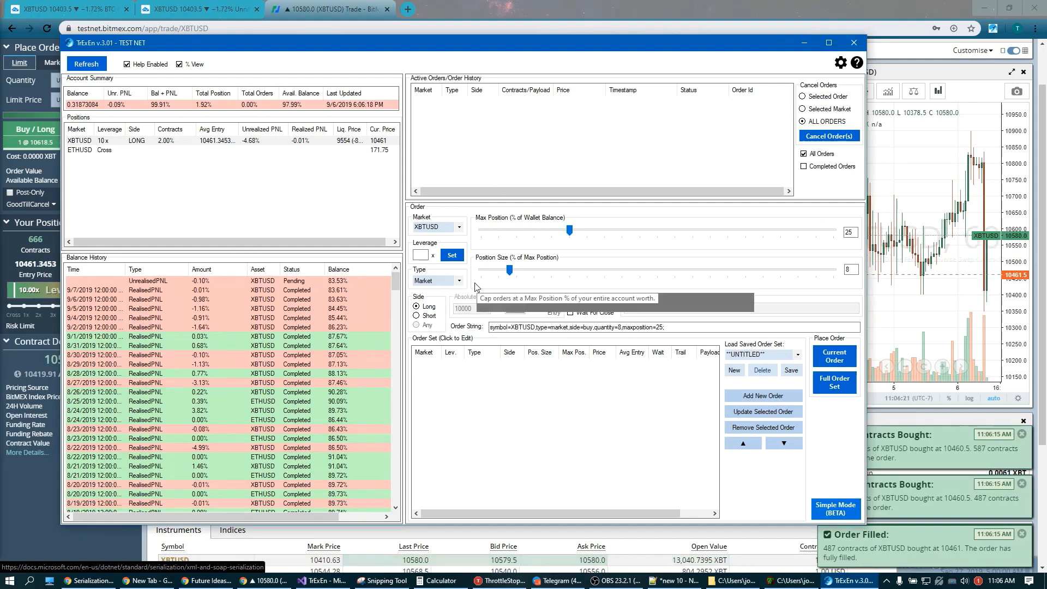
# - Switch the order type back to Limit with Trail enabled
pyautogui.click(458, 280)
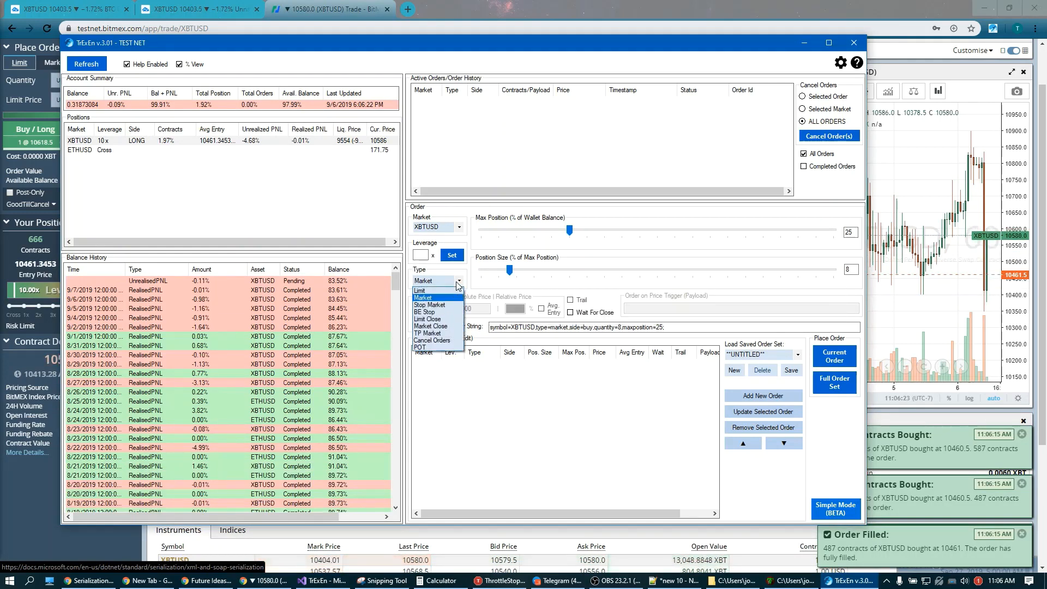
pyautogui.click(419, 290)
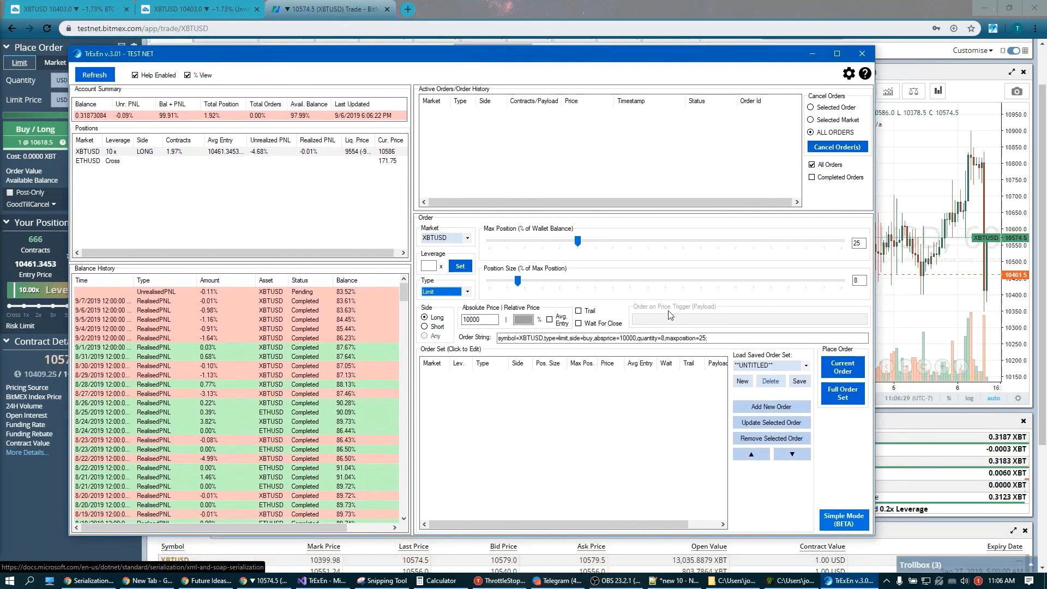
pyautogui.moveTo(693, 304)
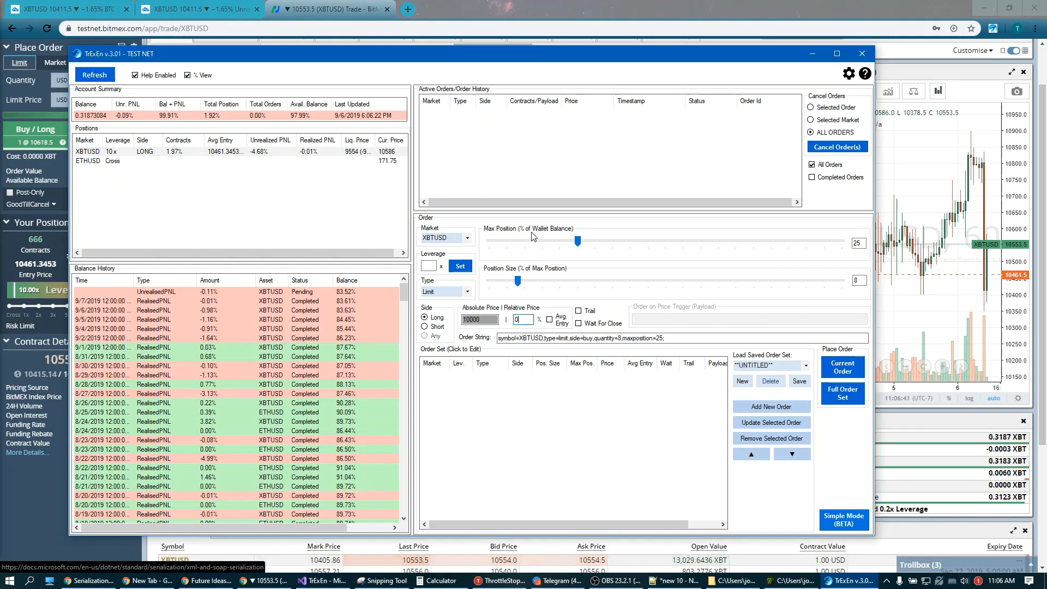
pyautogui.moveTo(567, 255)
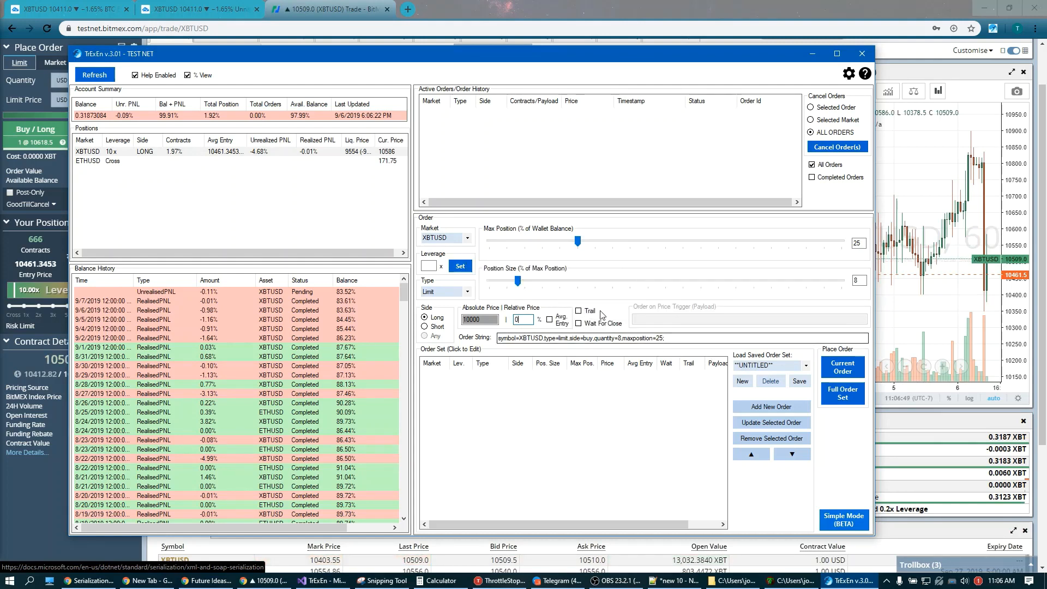
pyautogui.click(578, 311)
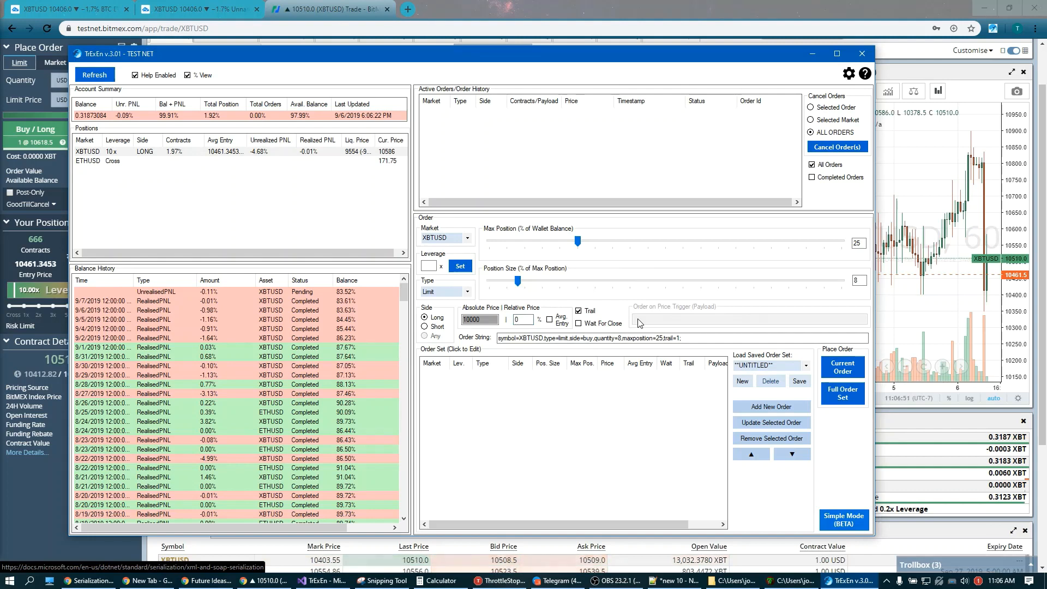
pyautogui.moveTo(722, 242)
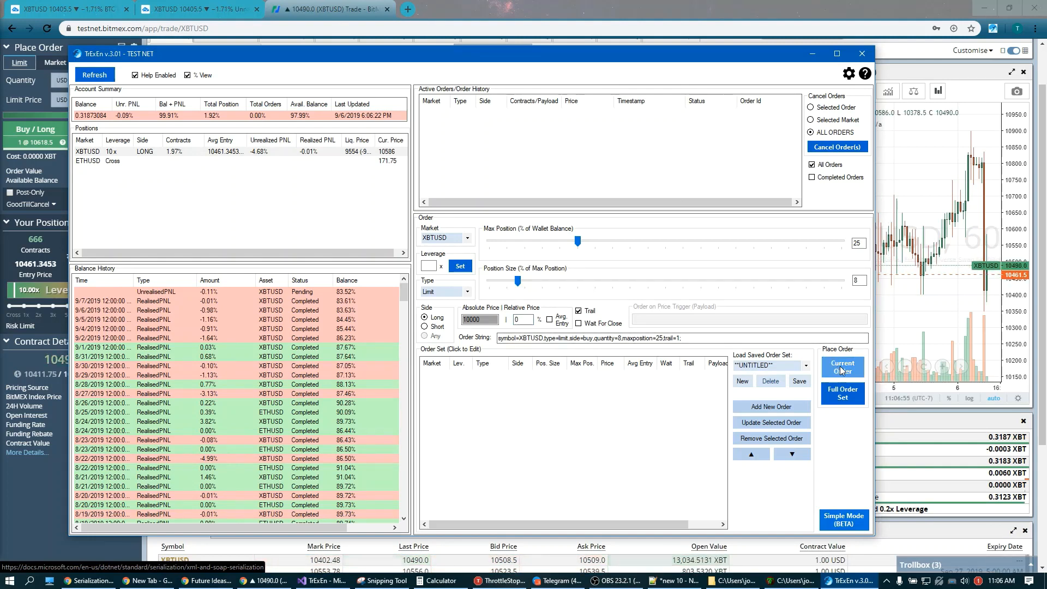
# - Send and confirm the trailing limit buy, raising the long position to 4%
pyautogui.click(842, 367)
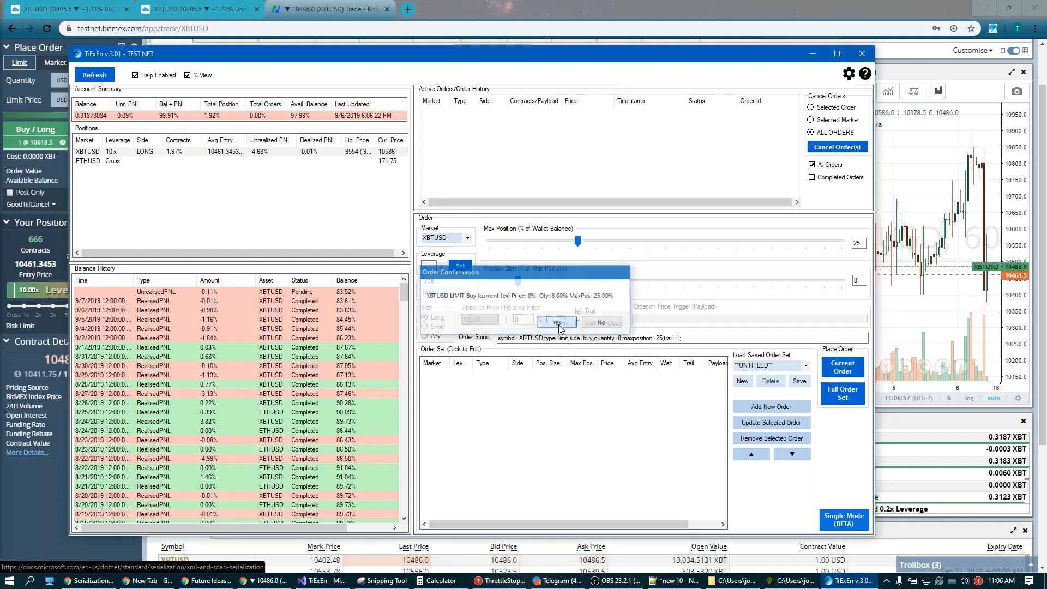
pyautogui.click(556, 322)
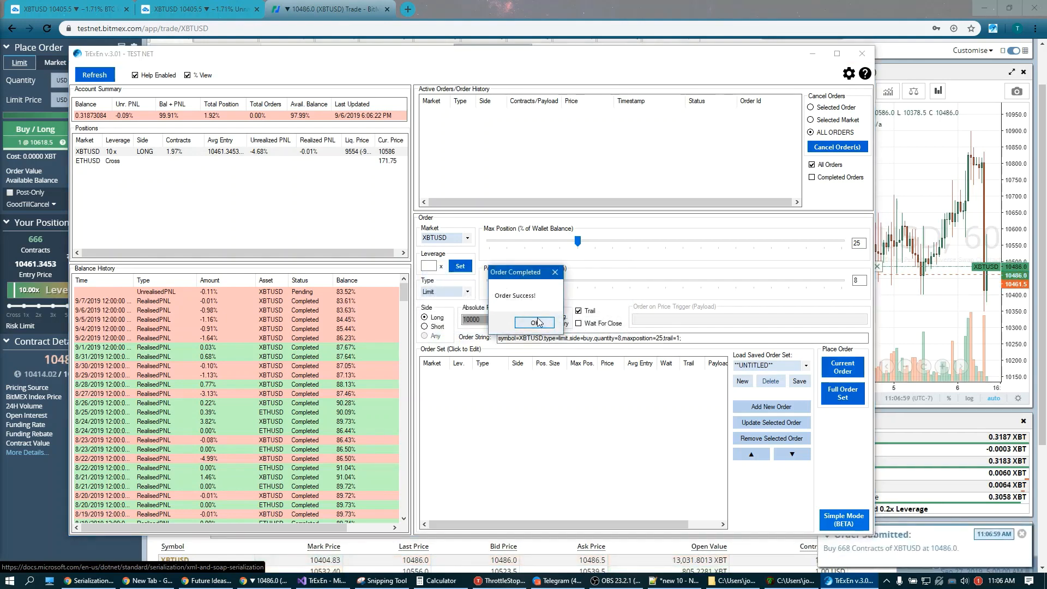
pyautogui.click(533, 322)
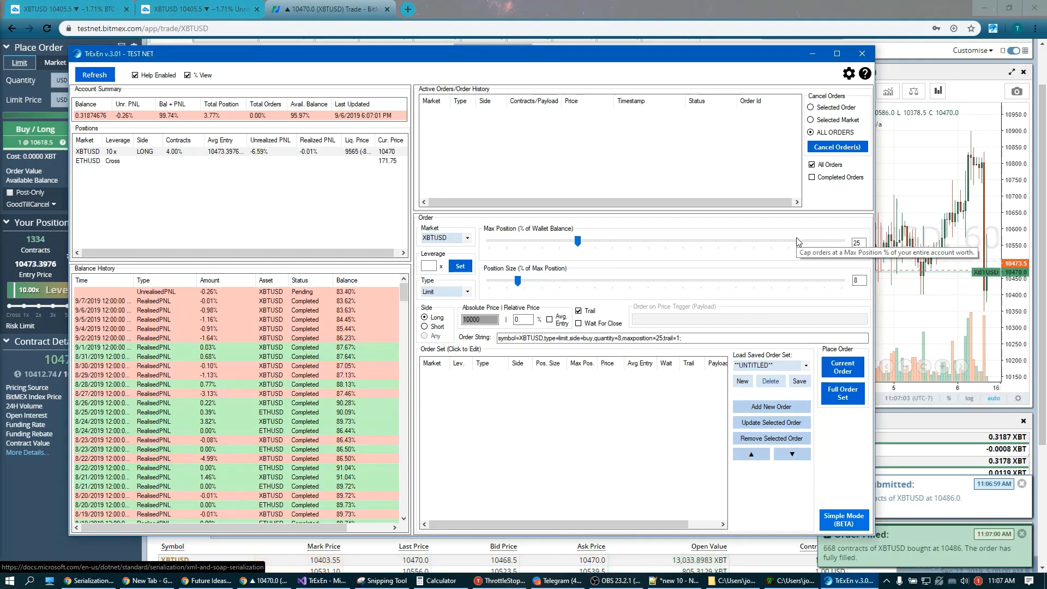
pyautogui.moveTo(742, 537)
pyautogui.write('1')
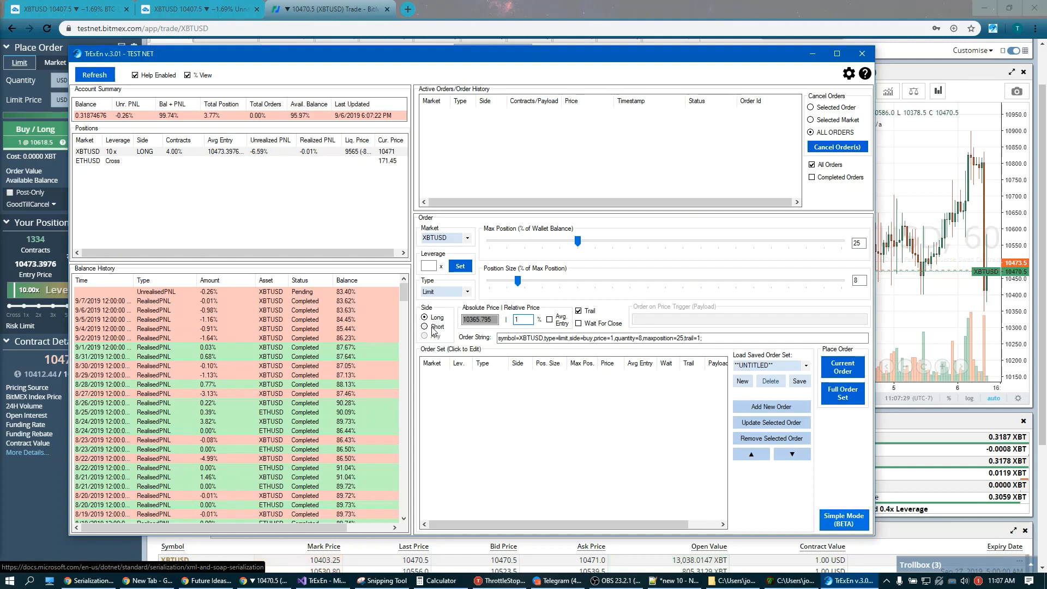
# - Send and confirm the trailing XBTUSD limit buy at 2% relative price, about 10293
pyautogui.click(426, 326)
pyautogui.write('2')
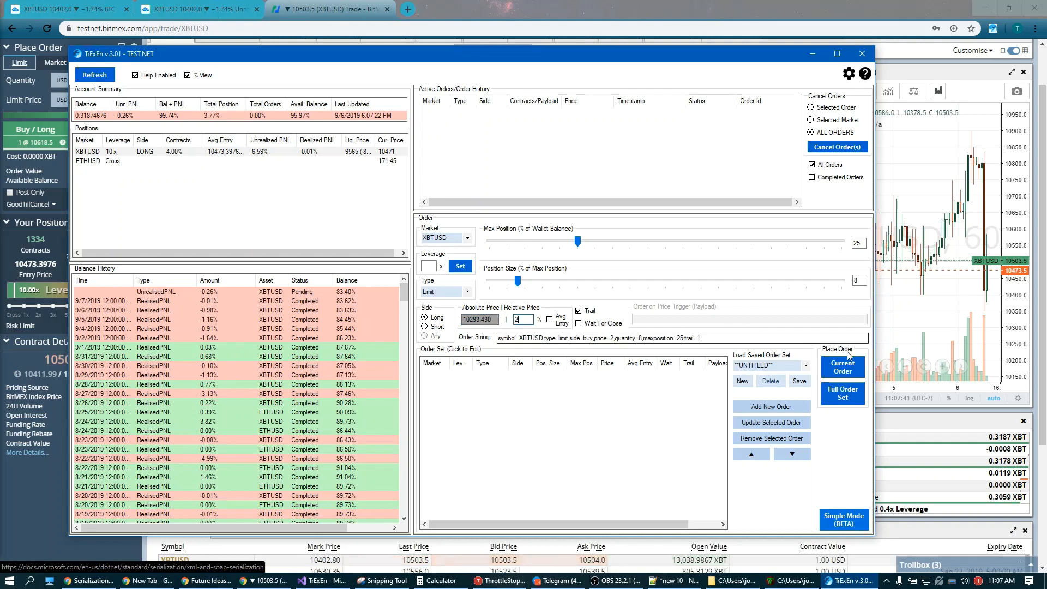
pyautogui.click(842, 366)
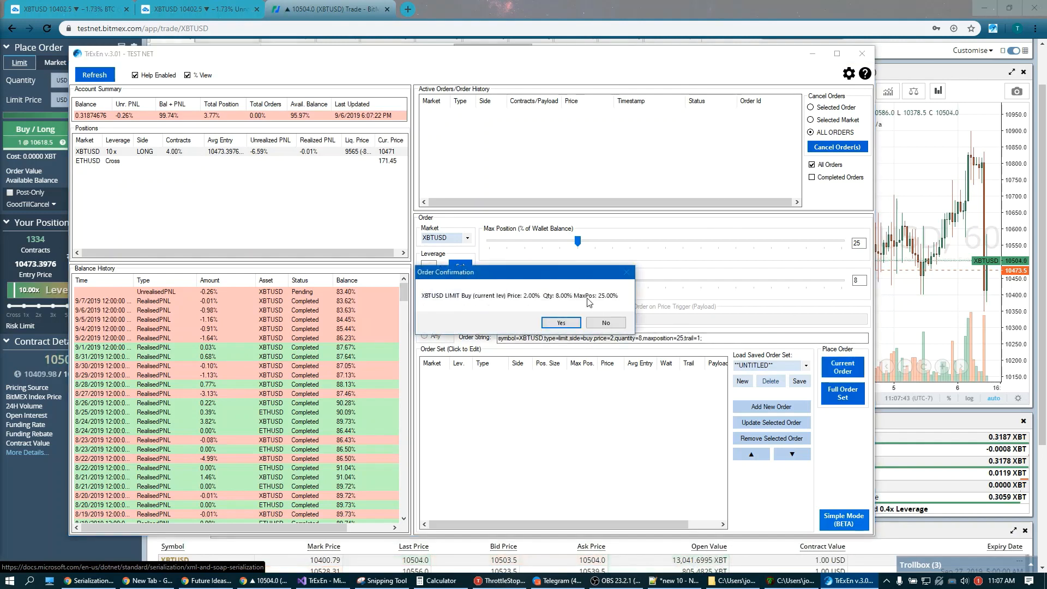
pyautogui.click(561, 322)
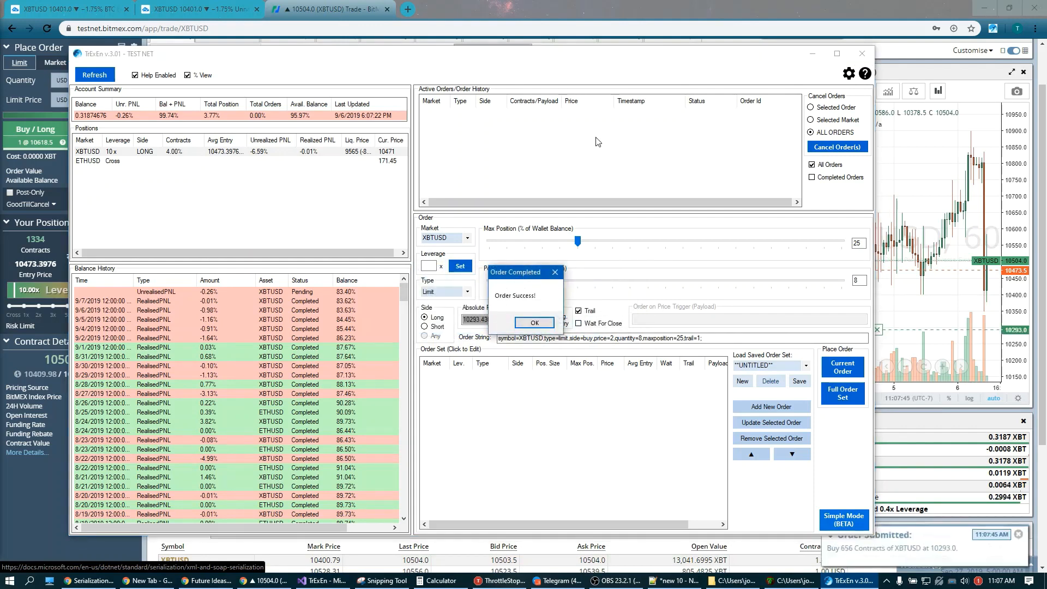
pyautogui.click(535, 322)
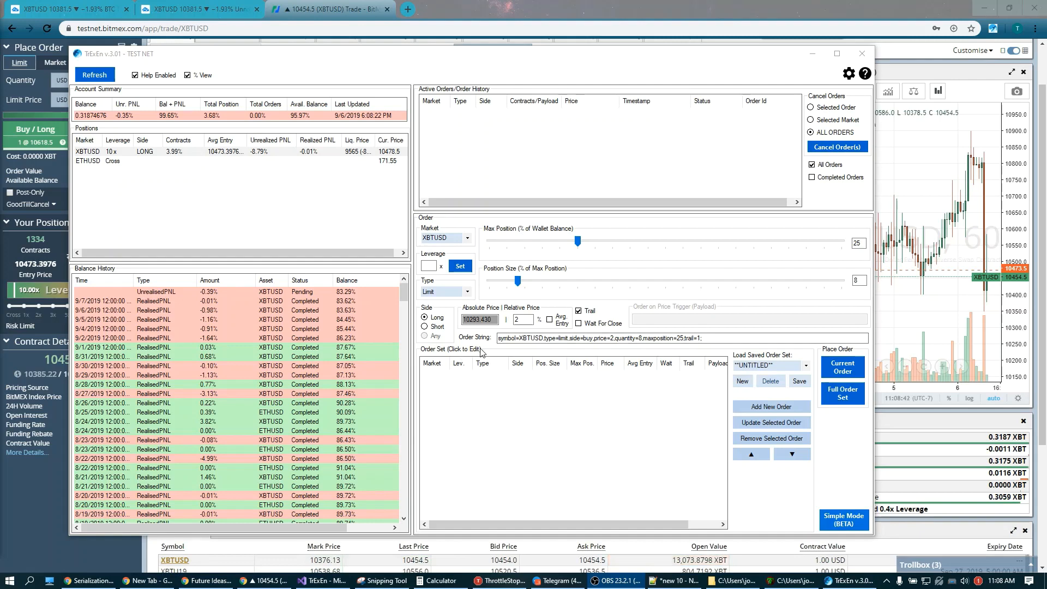
pyautogui.moveTo(768, 411)
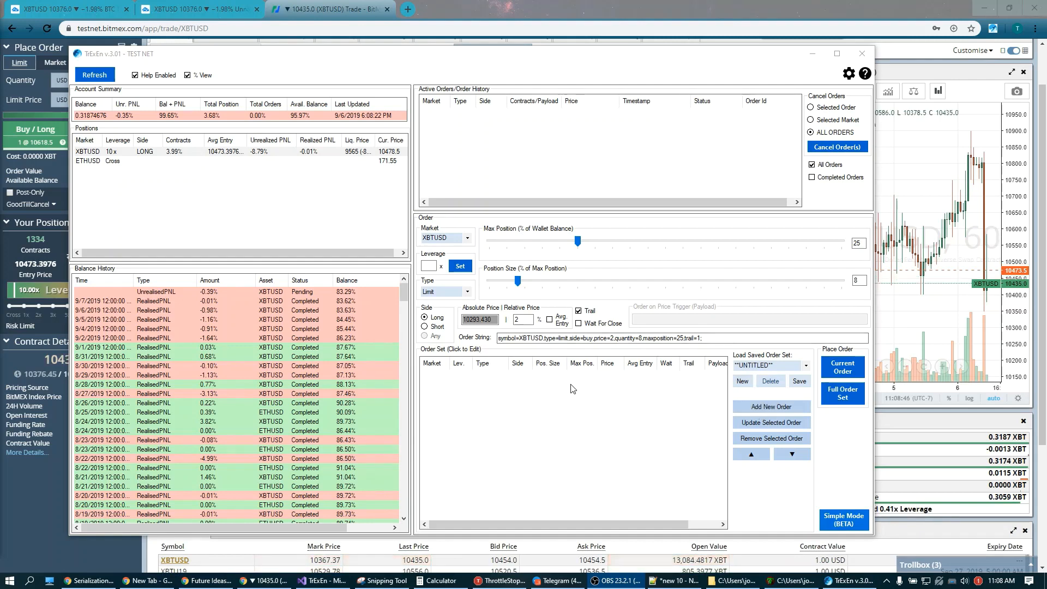
pyautogui.moveTo(652, 389)
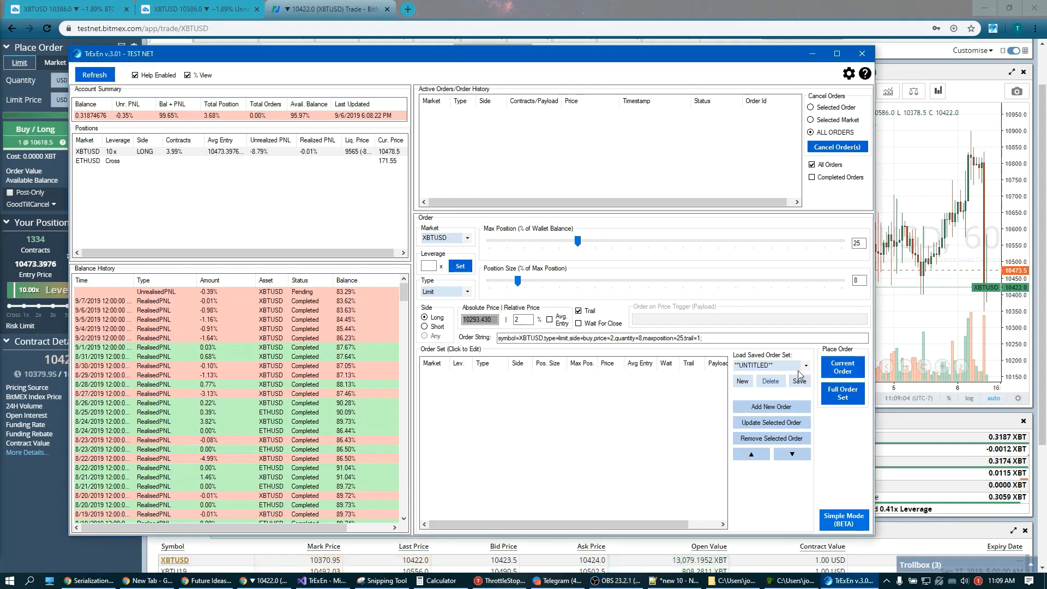
# - Load the saved BTC_SHORT order set and run it in full, flipping XBTUSD short
pyautogui.click(806, 365)
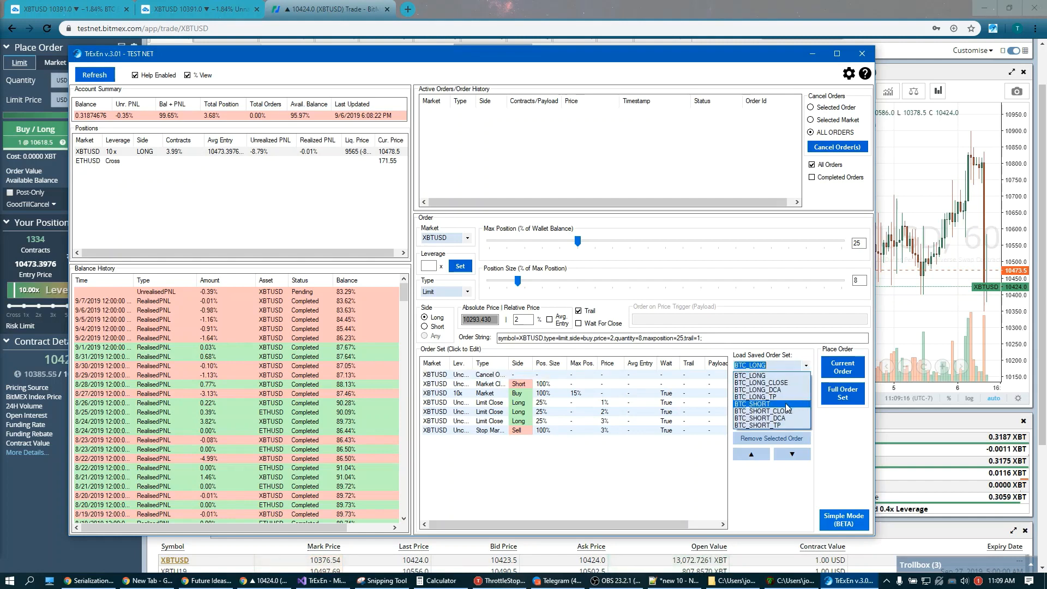
pyautogui.click(753, 404)
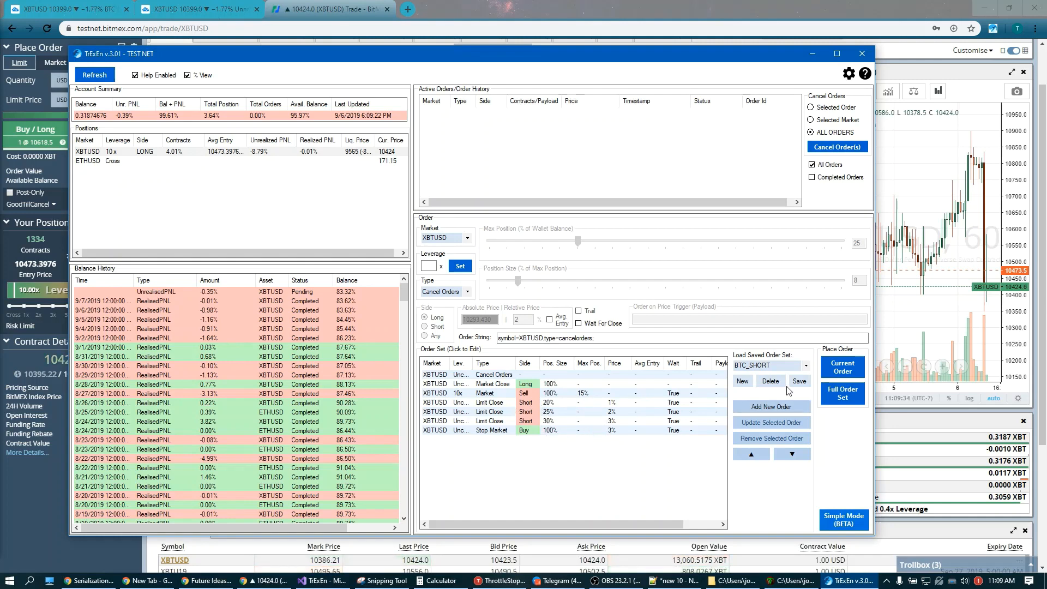
pyautogui.click(842, 392)
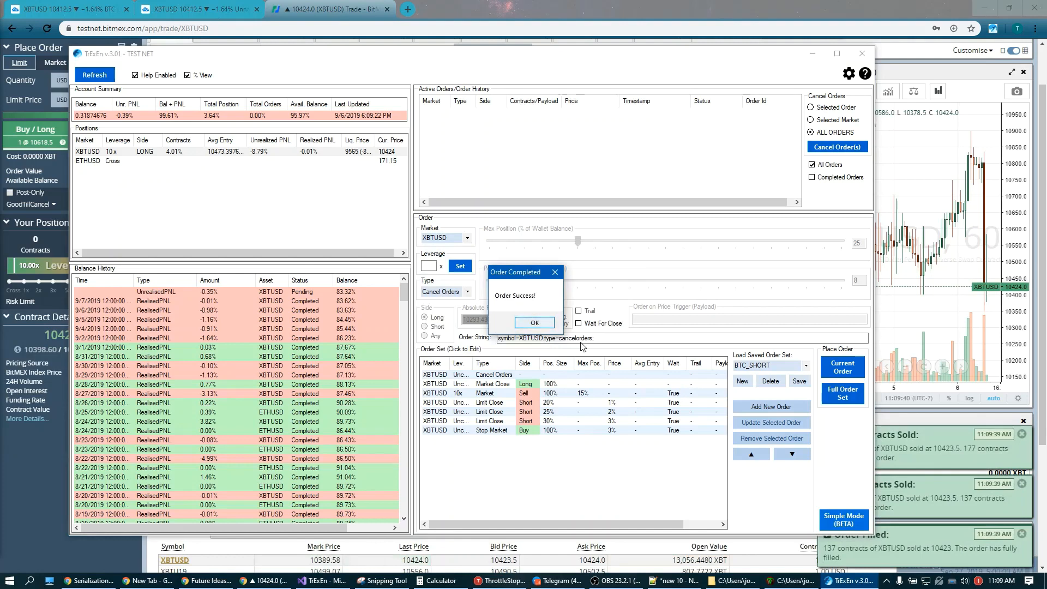
pyautogui.click(534, 322)
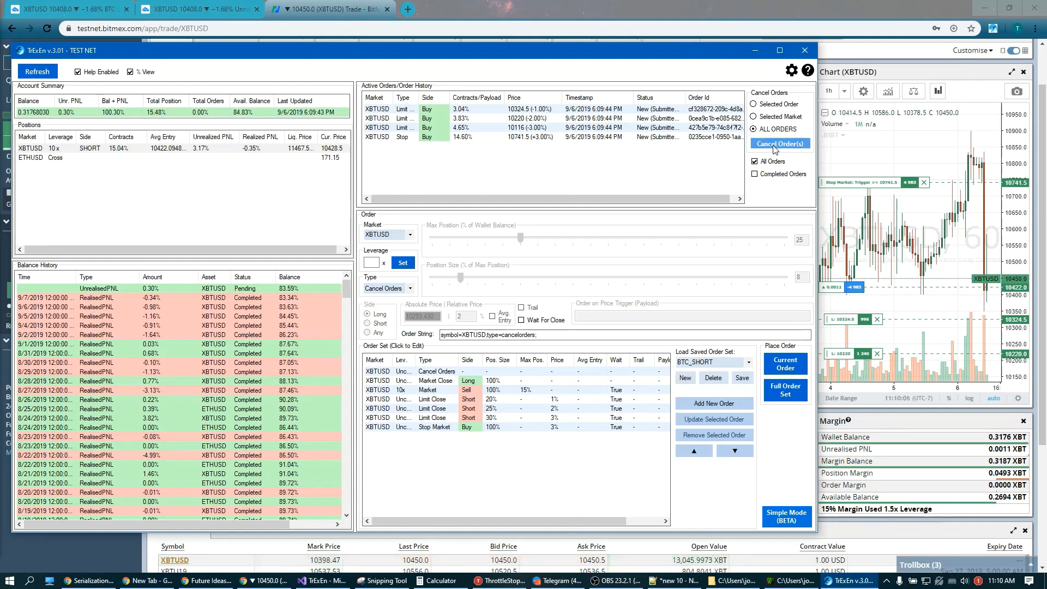
# - Cancel all active XBTUSD orders, leaving the account flat
pyautogui.click(780, 144)
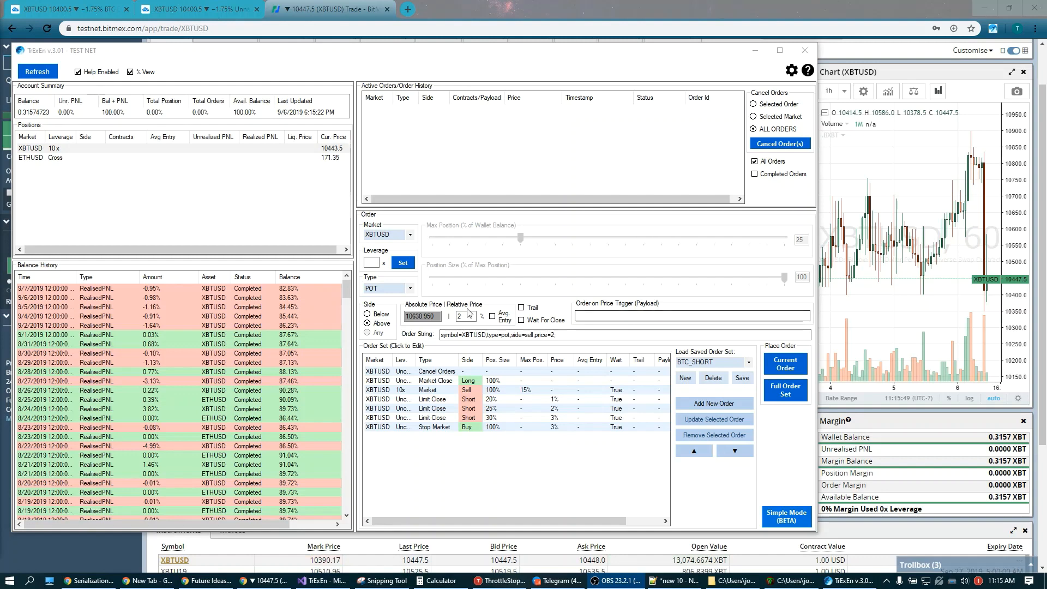
# - Place a POT order firing BTC_SHORT when XBTUSD rises 2% (about 10657) and confirm it
pyautogui.click(410, 288)
pyautogui.write('BTC_SHORT')
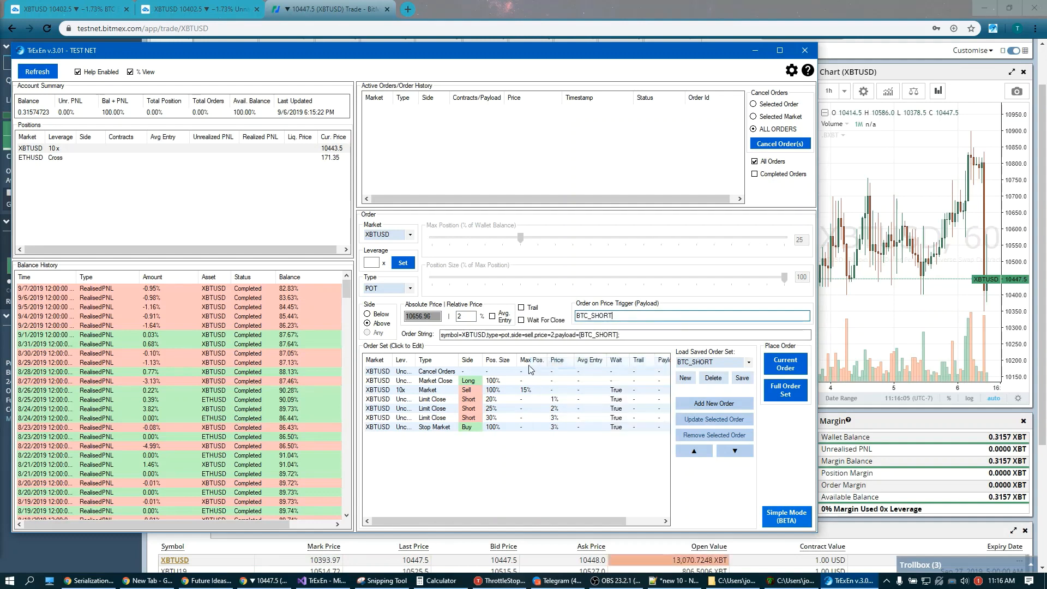
pyautogui.moveTo(536, 478)
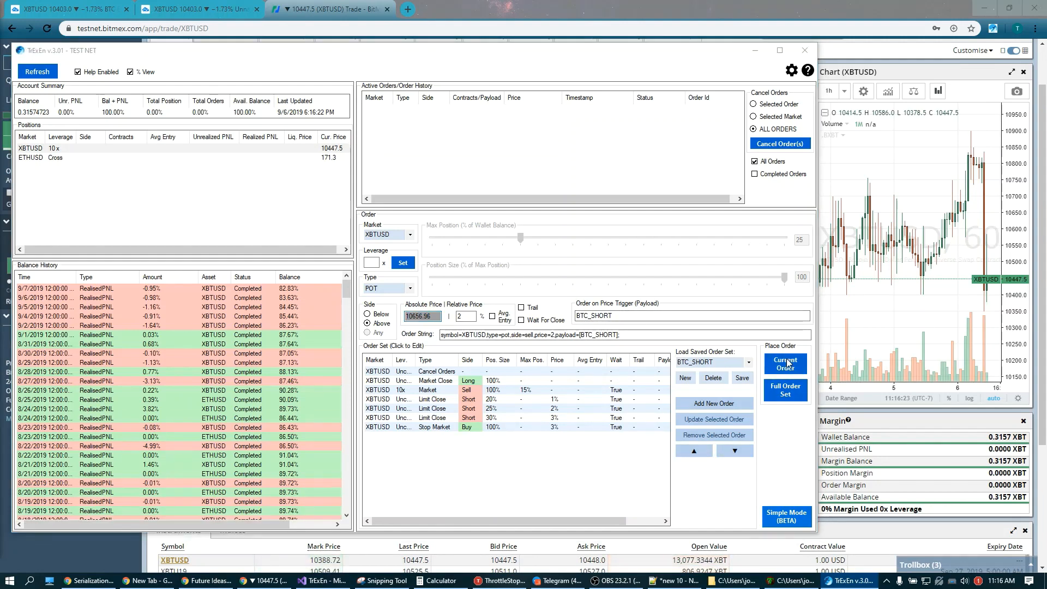
pyautogui.click(786, 363)
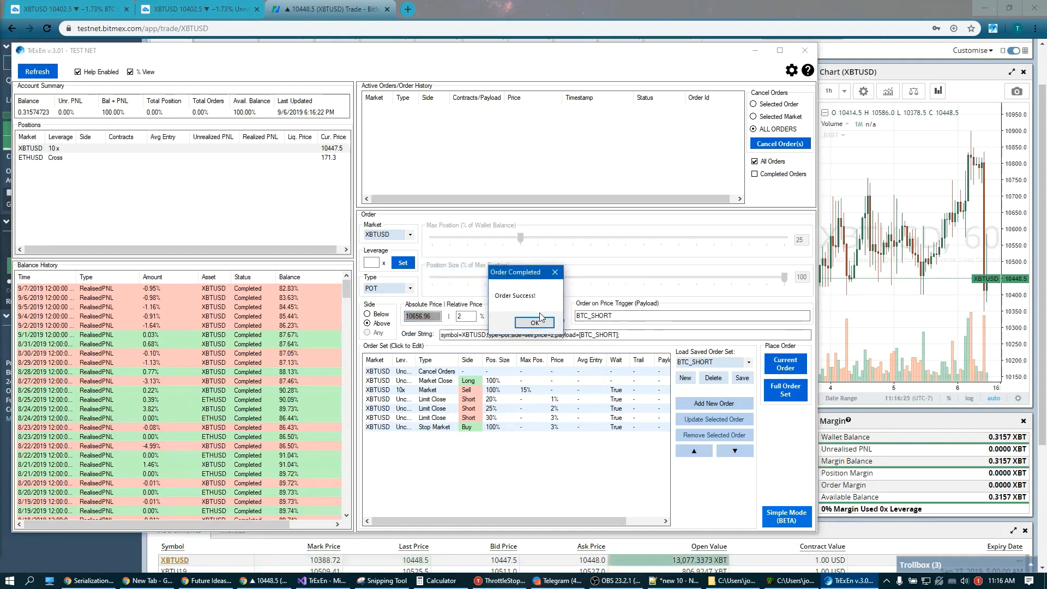
pyautogui.click(534, 322)
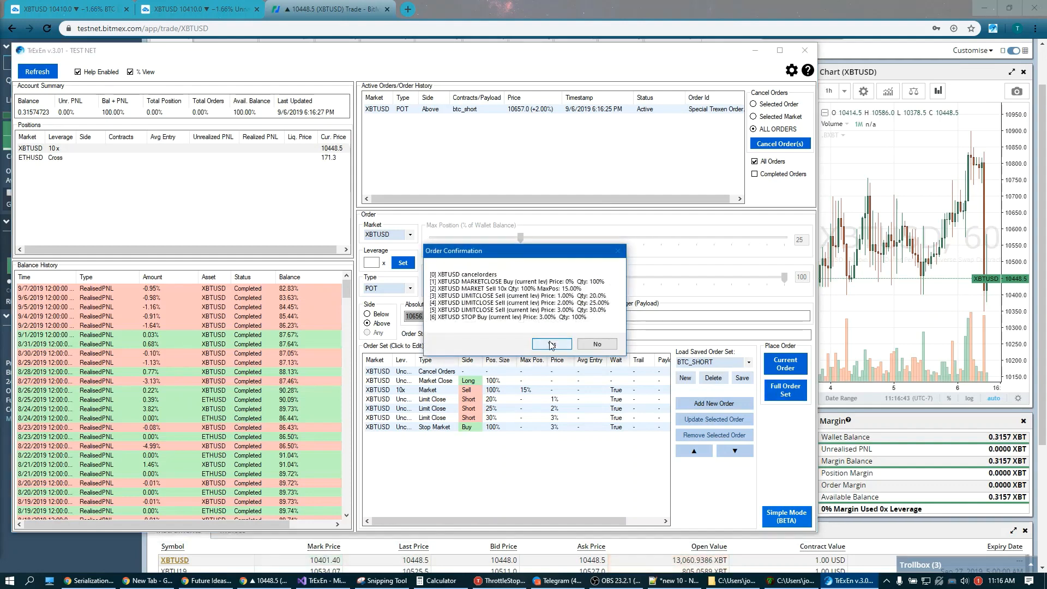
pyautogui.click(551, 343)
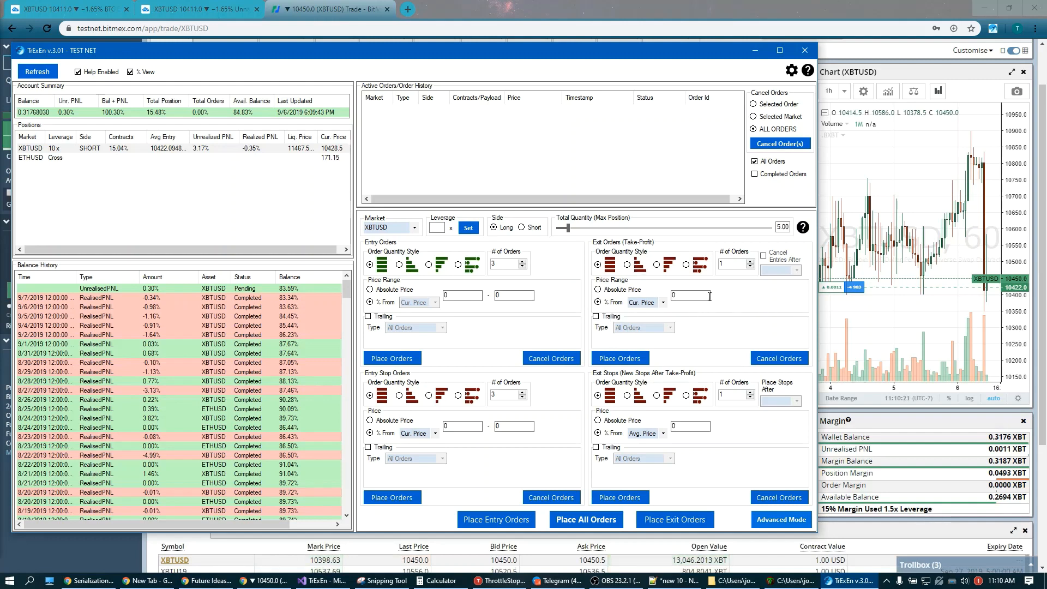
pyautogui.moveTo(627, 255)
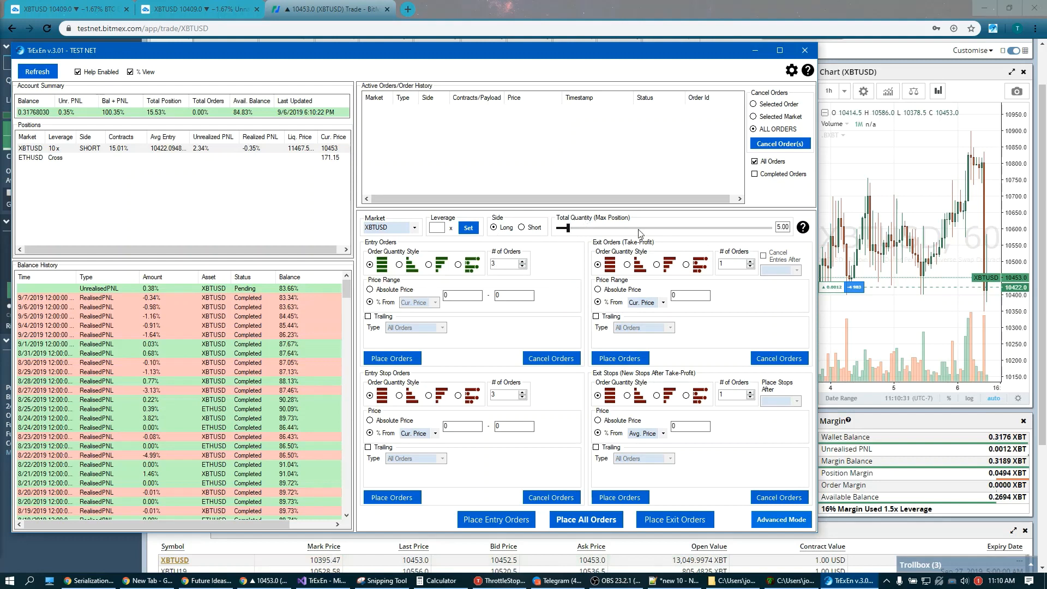
pyautogui.moveTo(569, 259)
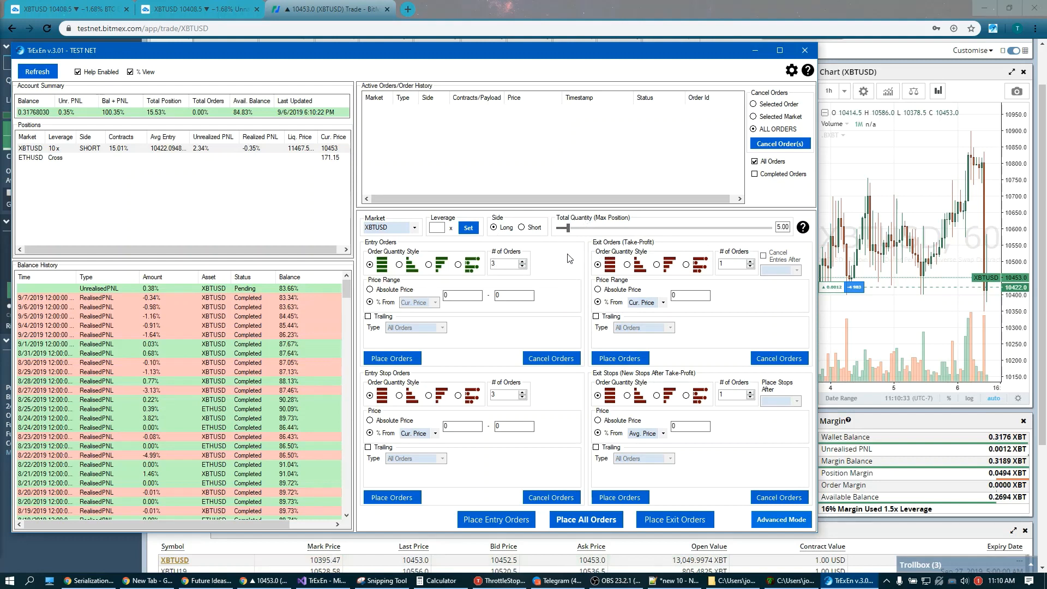
pyautogui.moveTo(412, 264)
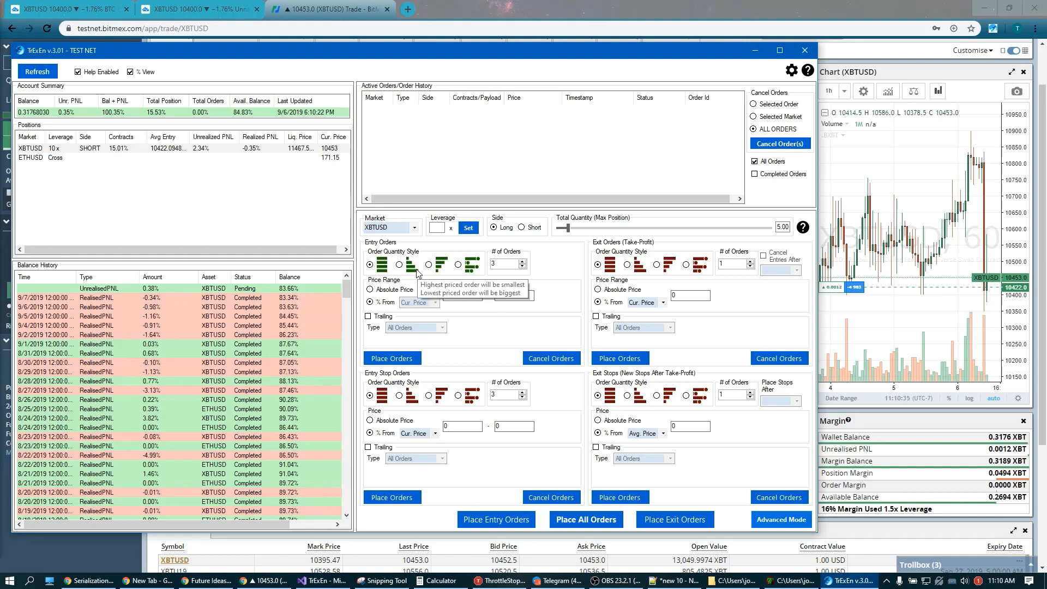
pyautogui.moveTo(400, 226)
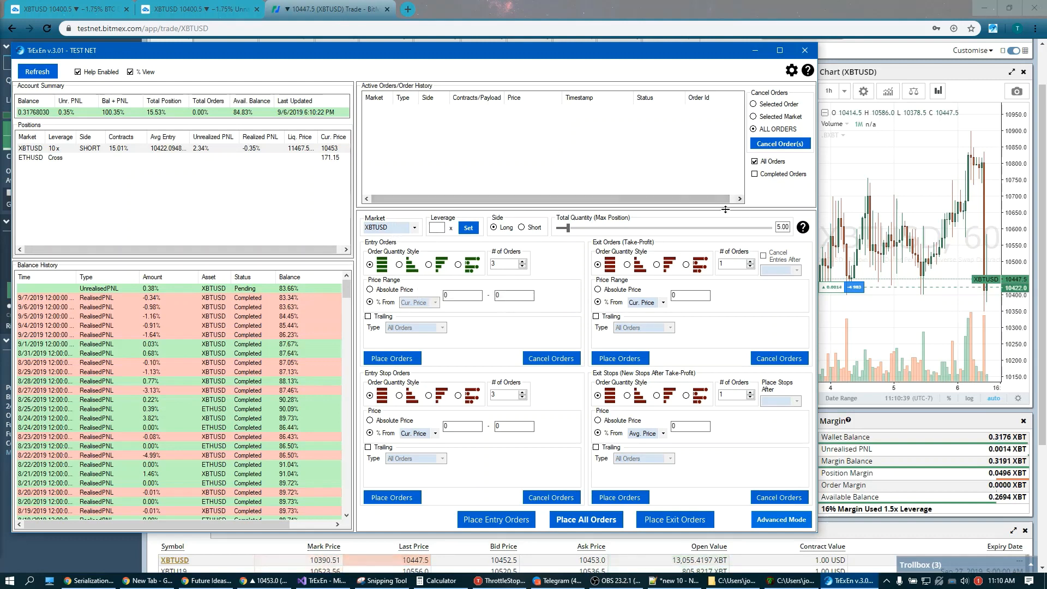
pyautogui.moveTo(539, 226)
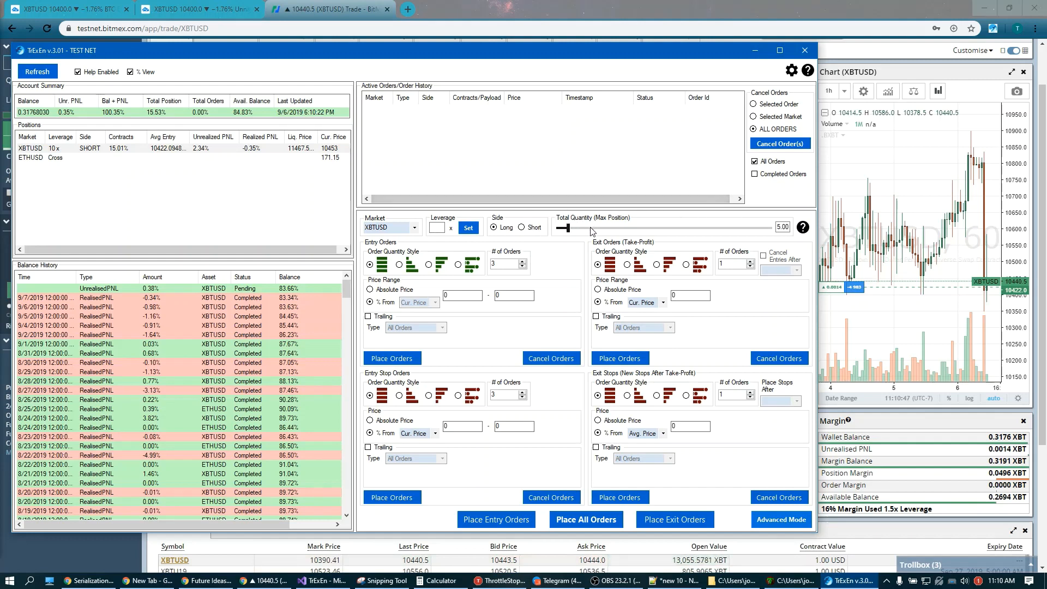
pyautogui.moveTo(641, 237)
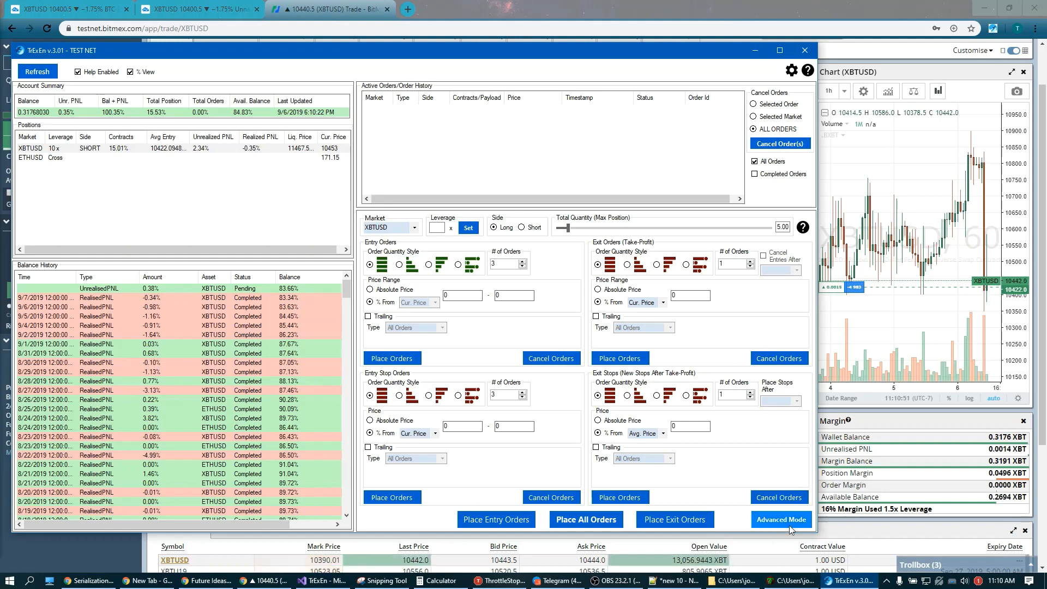
# - Place and confirm a Market Close order on the short side to flatten the XBTUSD position
pyautogui.click(781, 519)
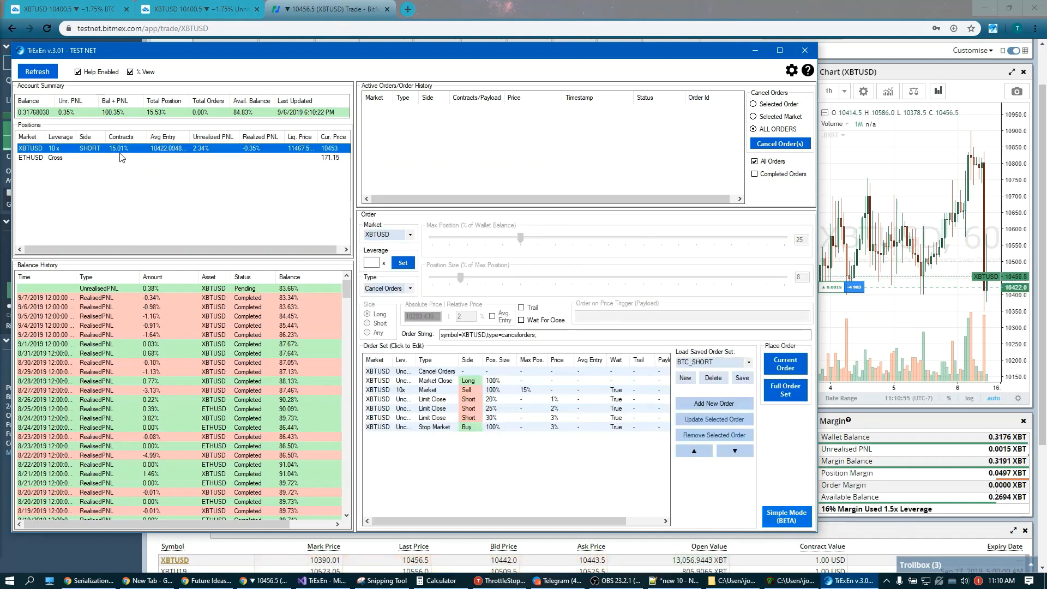
pyautogui.click(411, 288)
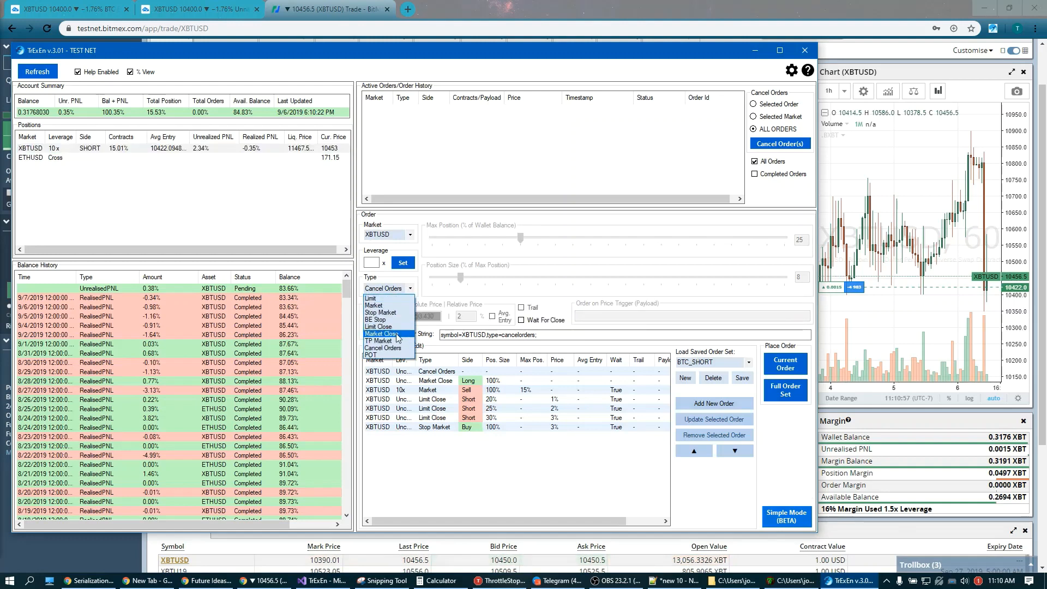
pyautogui.click(382, 334)
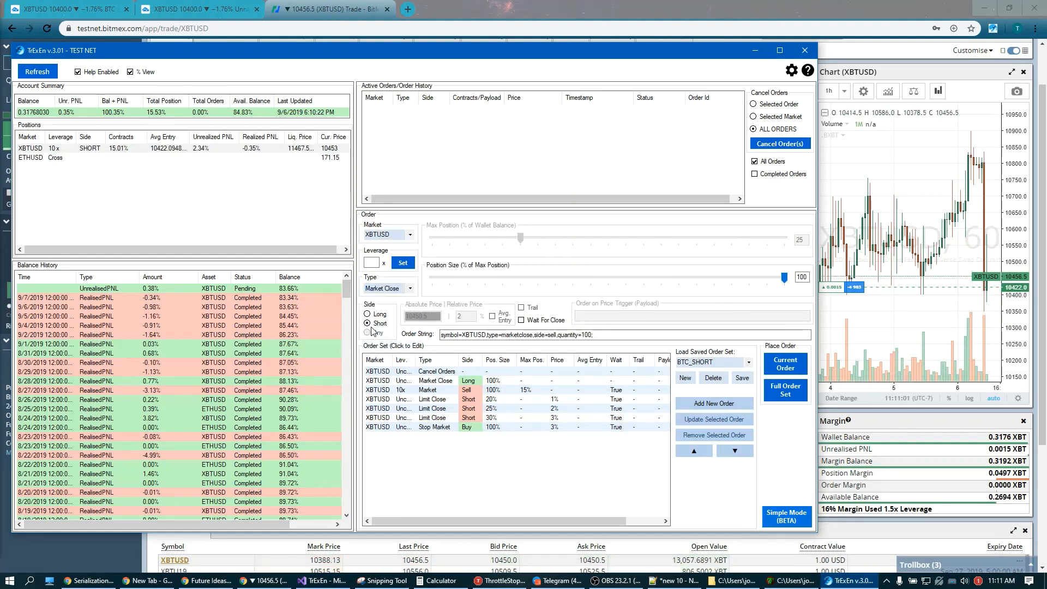
pyautogui.click(785, 363)
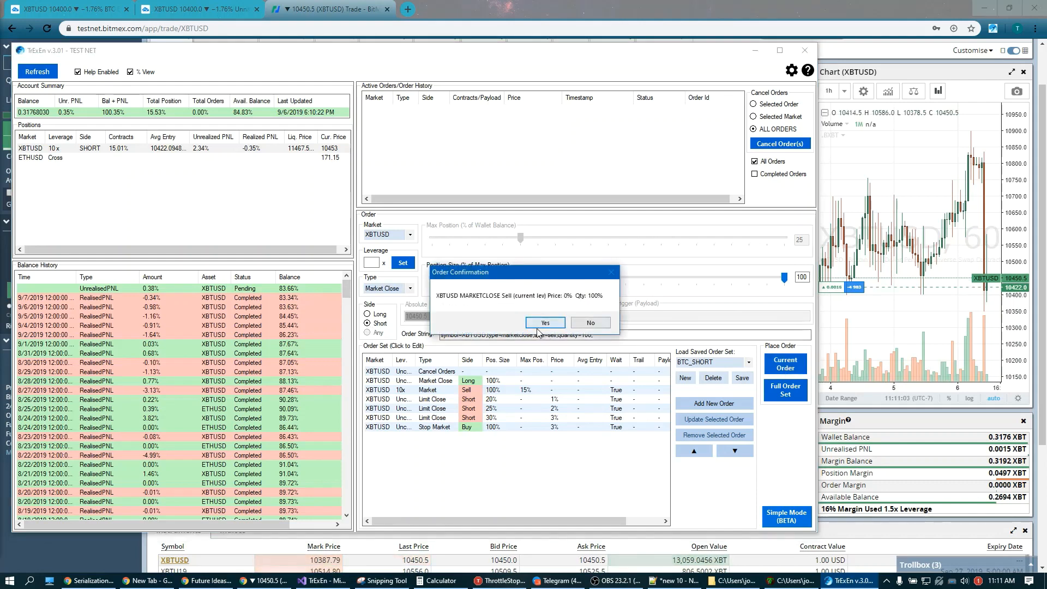
pyautogui.click(545, 322)
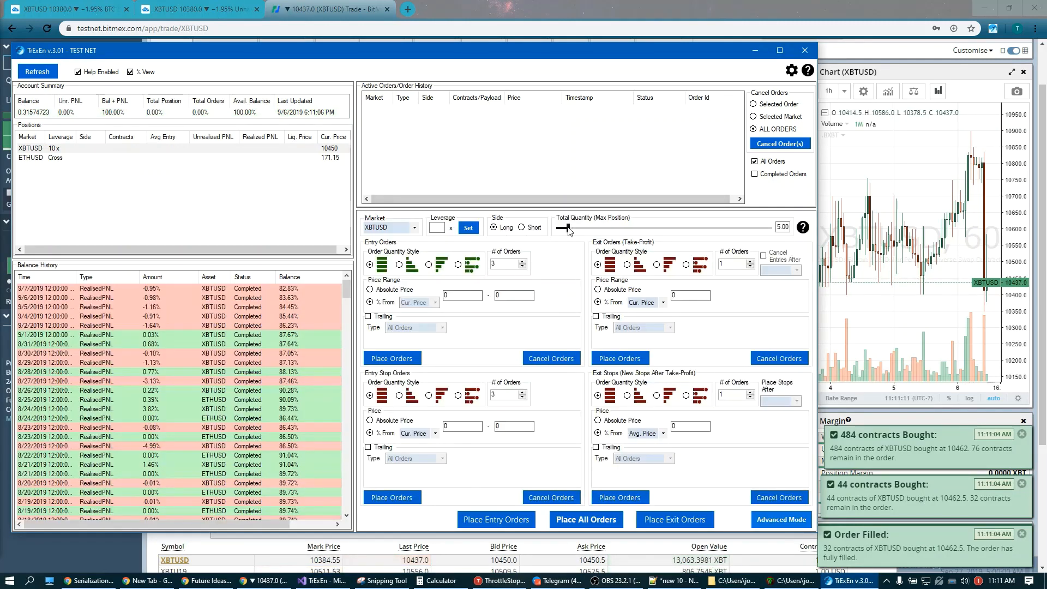
# - Place five XBTUSD limit buys at 10% max position, 0.3–2% below price, and acknowledge success
pyautogui.moveTo(567, 228); pyautogui.dragTo(579, 228)
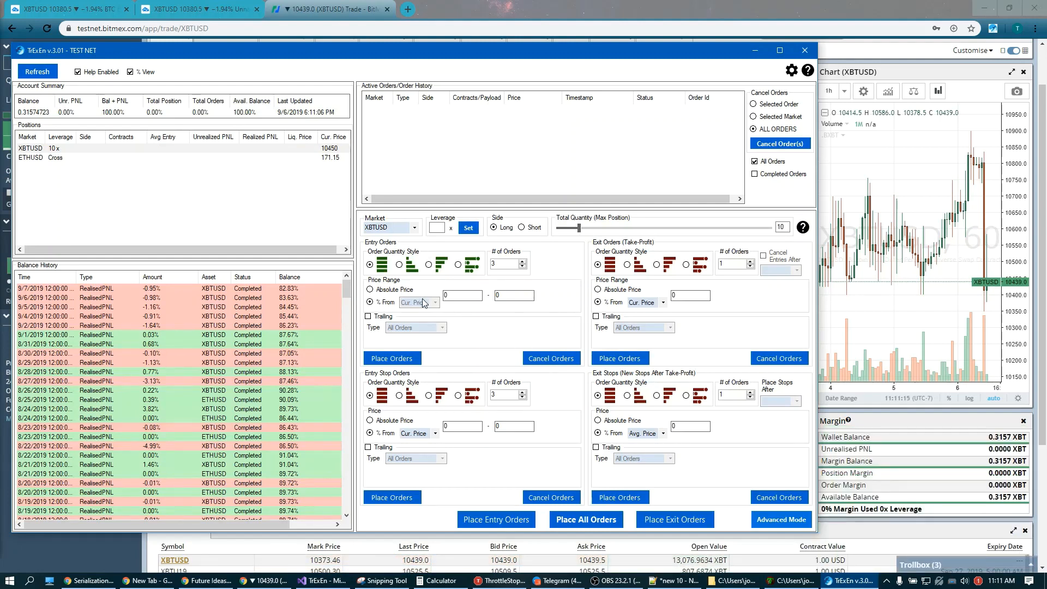
pyautogui.moveTo(473, 307)
pyautogui.write('2')
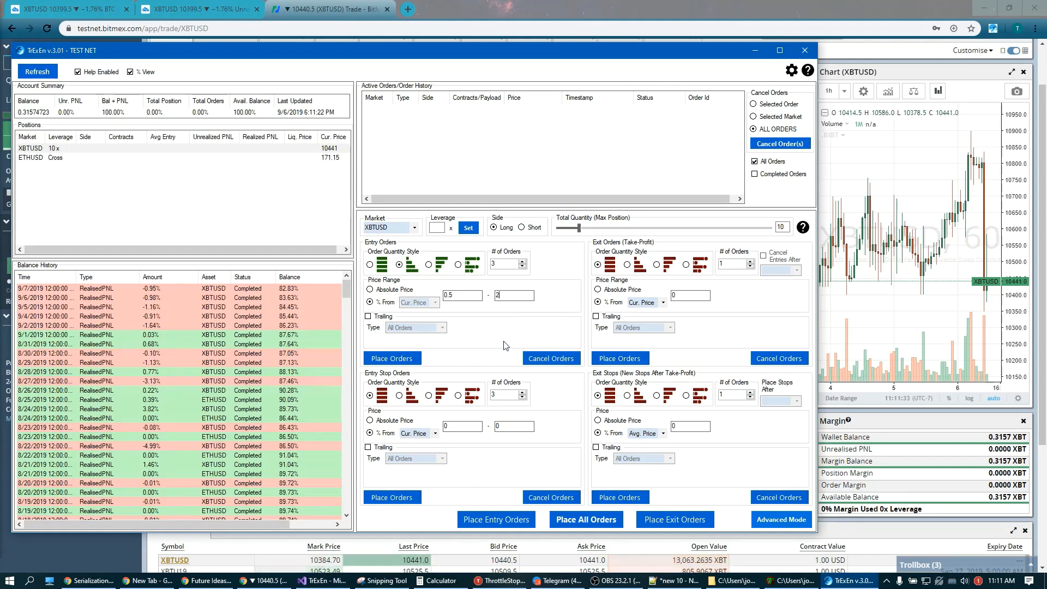
pyautogui.moveTo(479, 360)
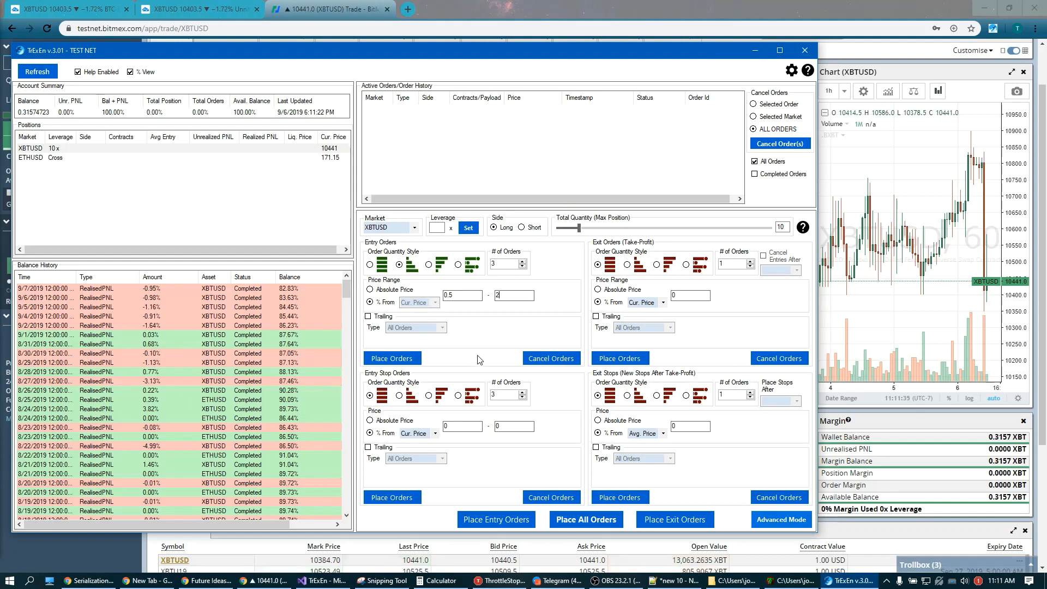
pyautogui.click(522, 262)
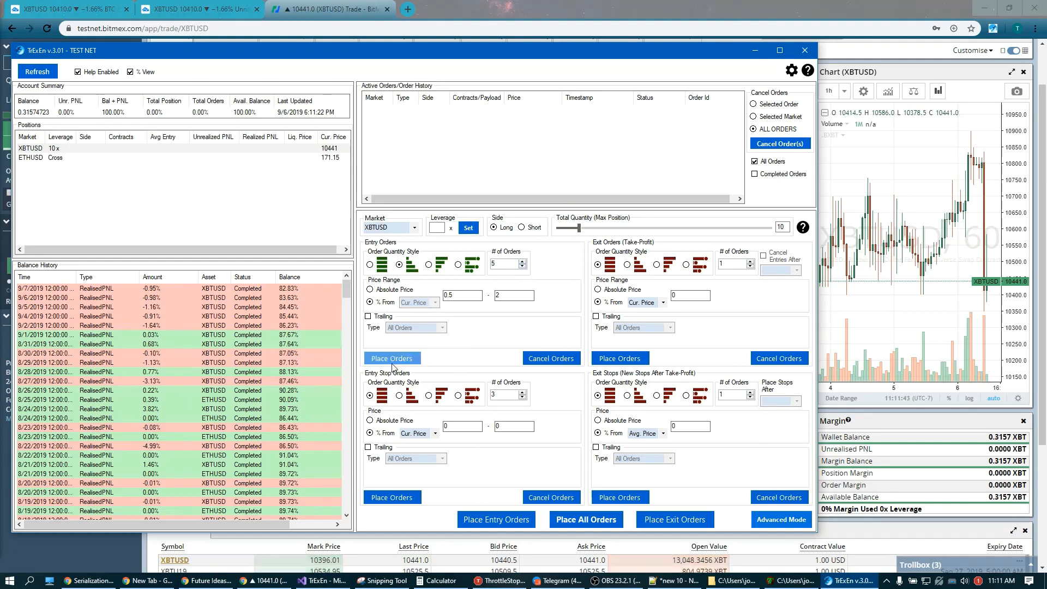
pyautogui.click(392, 358)
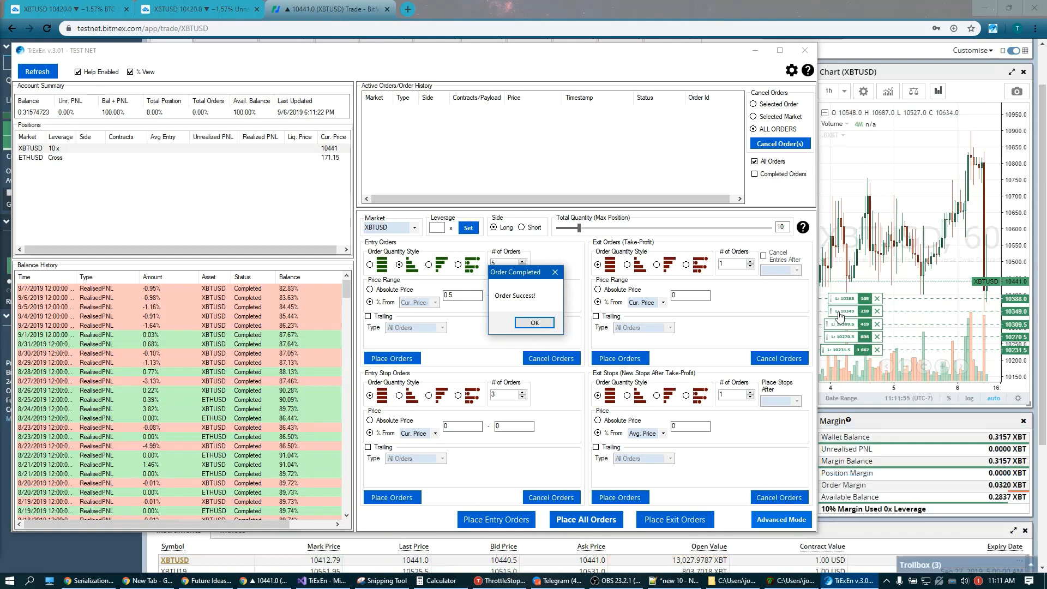
pyautogui.click(535, 322)
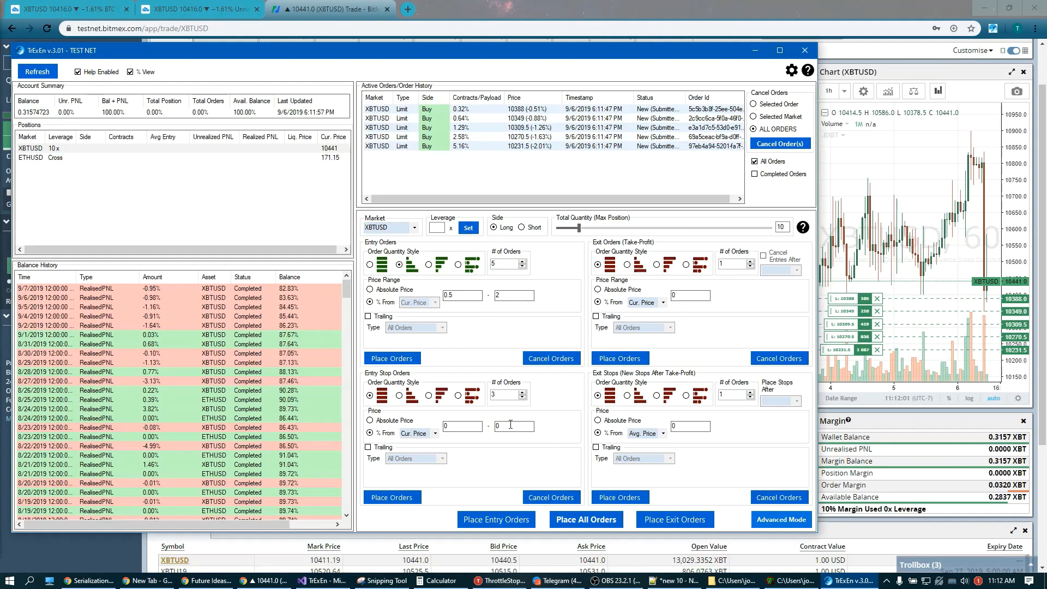
pyautogui.moveTo(720, 288)
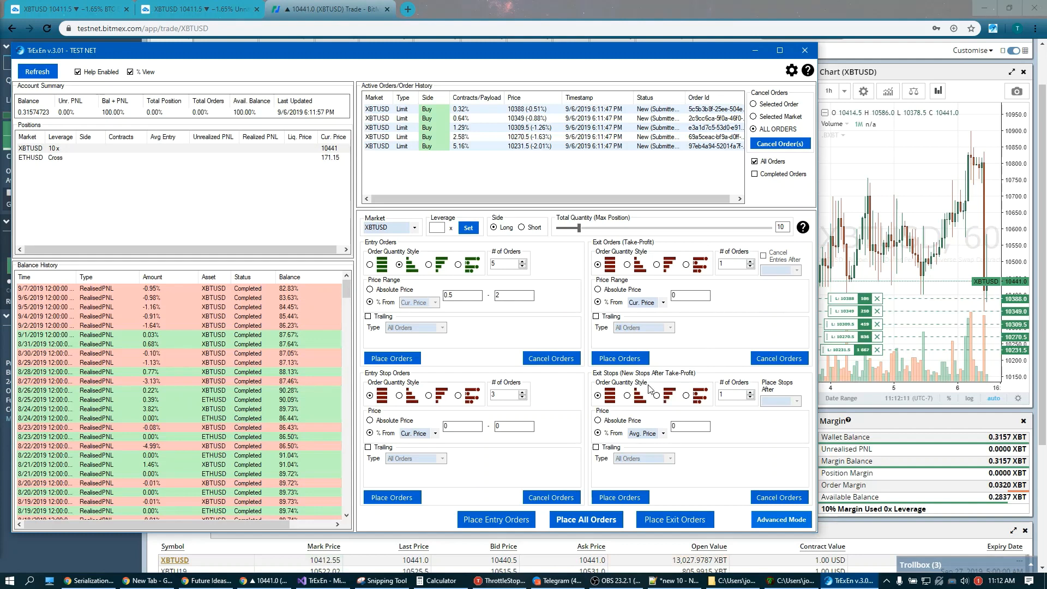
pyautogui.moveTo(617, 376)
pyautogui.write('3')
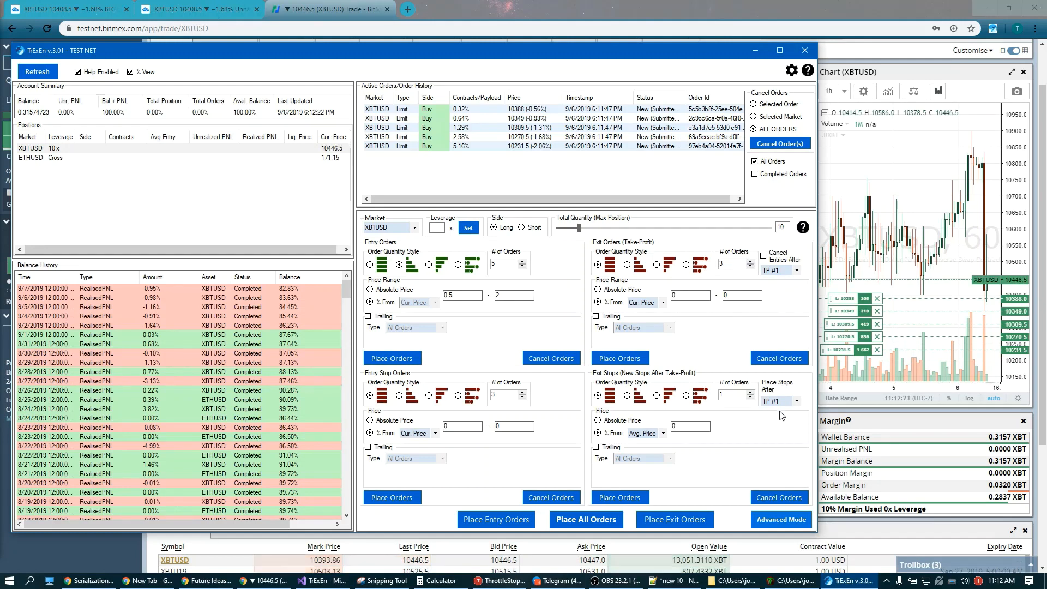
# - Have stops placed after take-profit #1 for the three-order exit
pyautogui.click(797, 402)
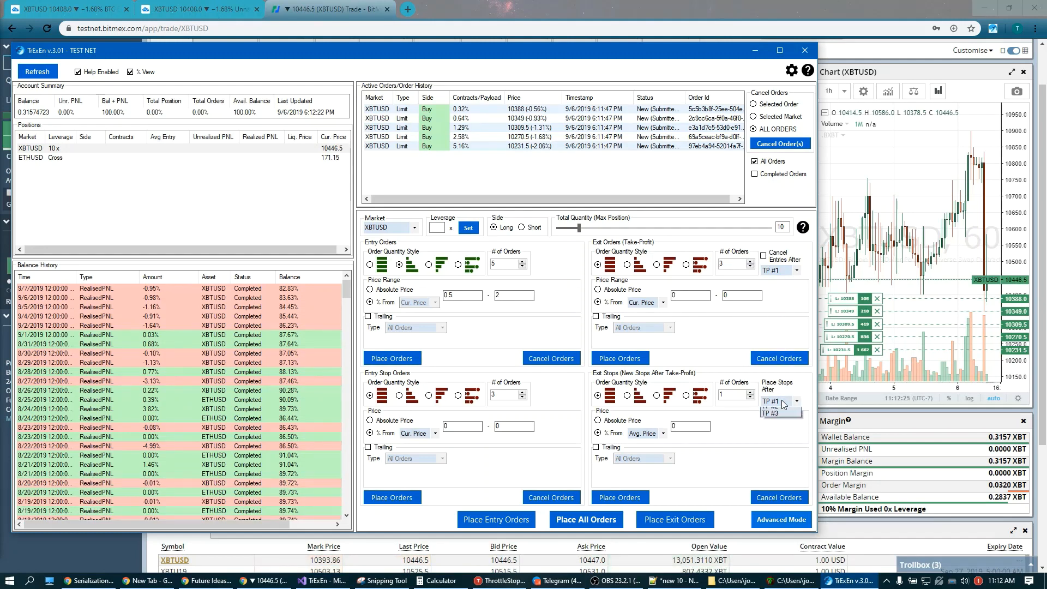
pyautogui.click(796, 400)
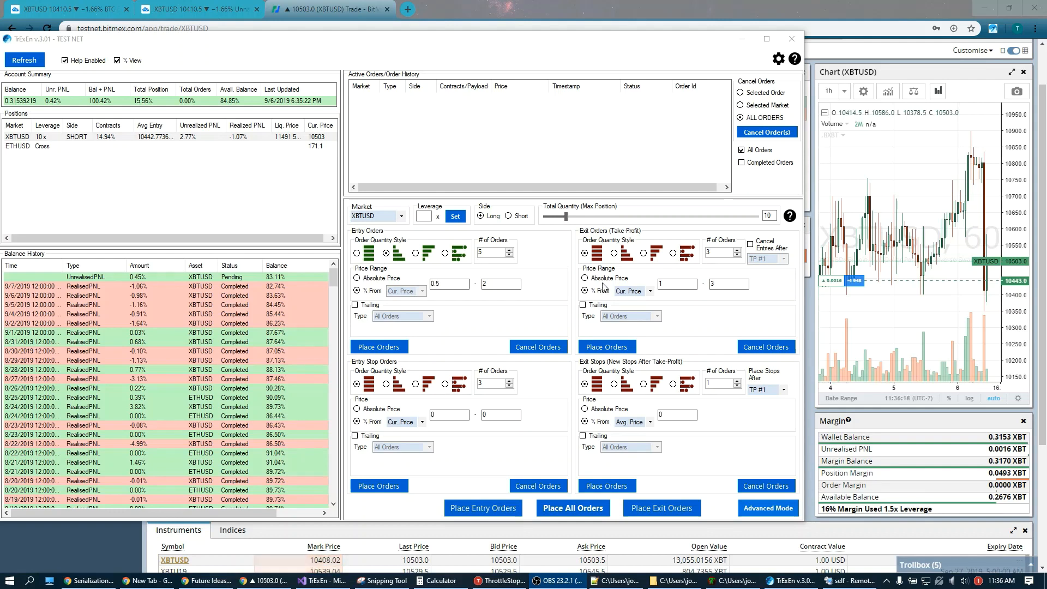
pyautogui.moveTo(627, 245)
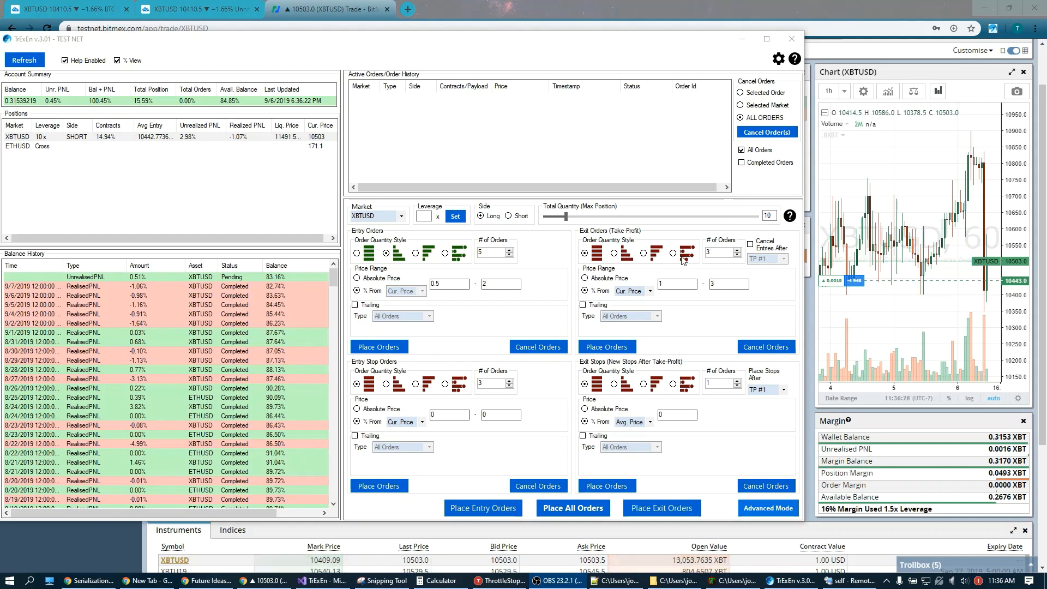
# - Switch exits to a custom order list with one row priced 10650 and set the % From reference
pyautogui.click(672, 253)
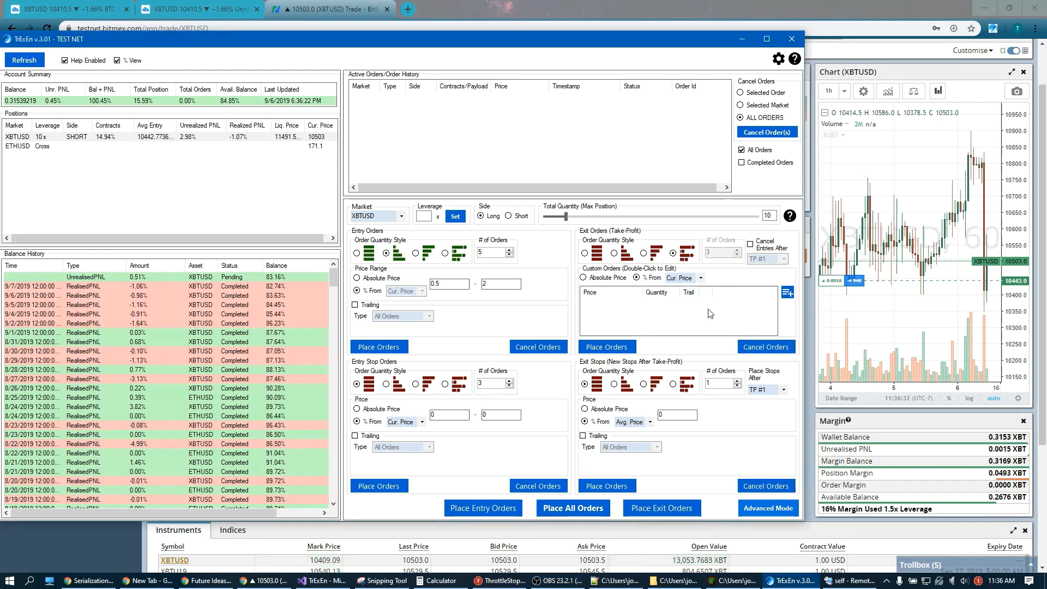
pyautogui.moveTo(742, 329)
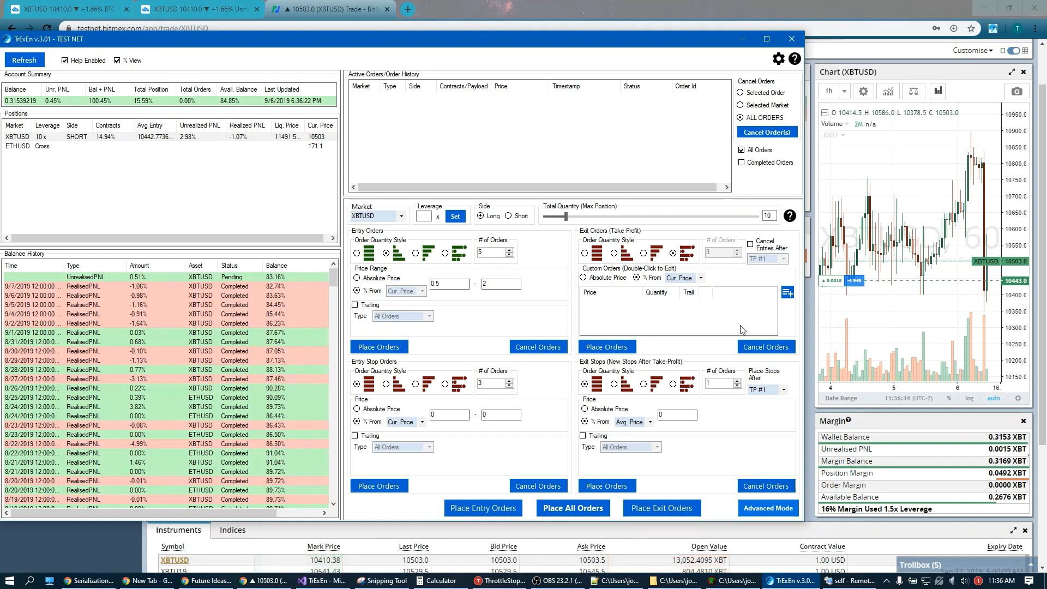
pyautogui.click(788, 292)
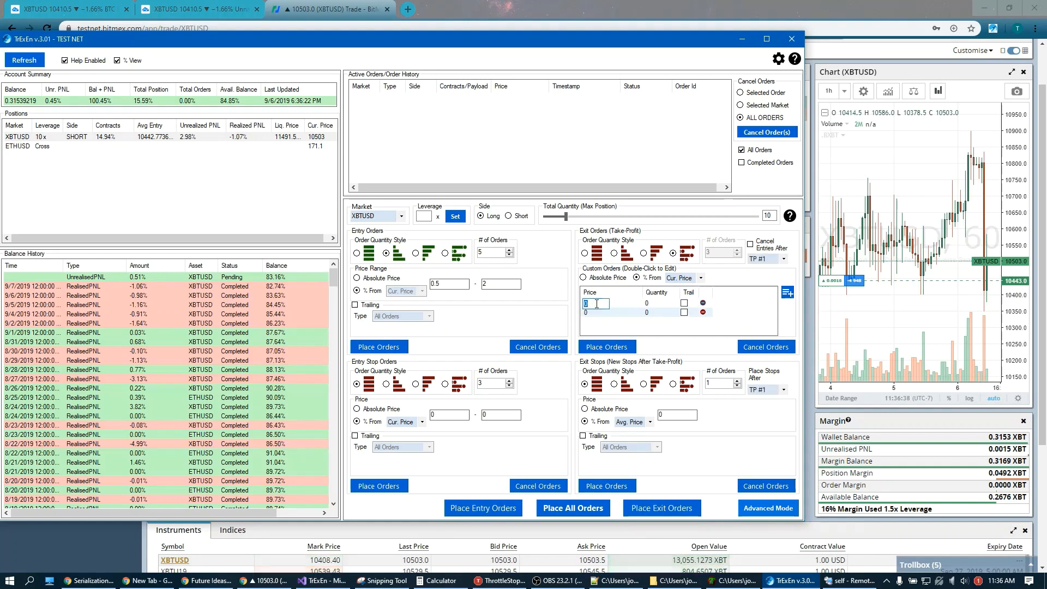
pyautogui.write('2131')
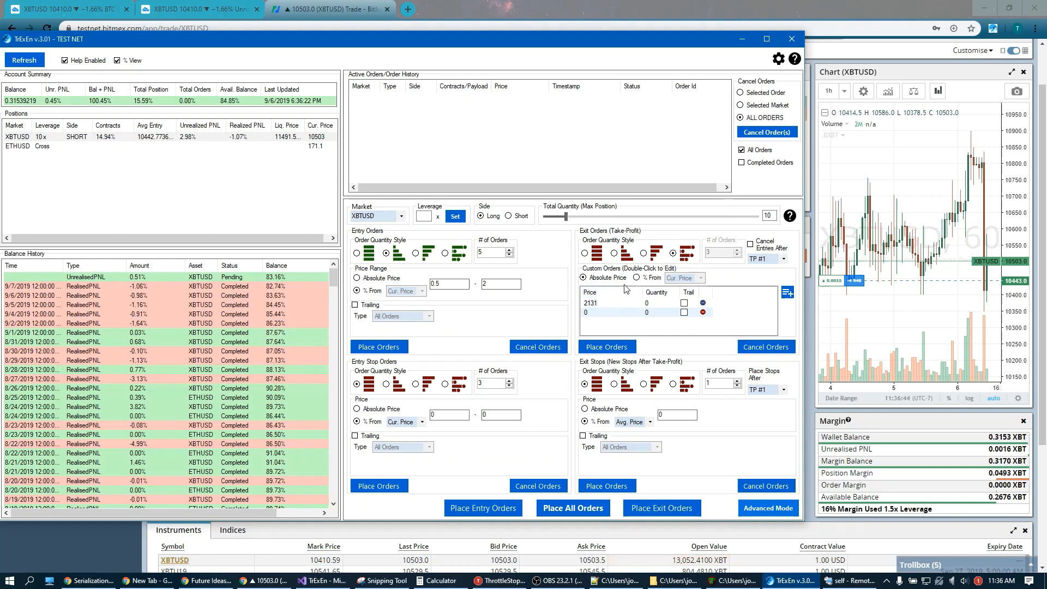
pyautogui.doubleClick(595, 303)
pyautogui.write('10650')
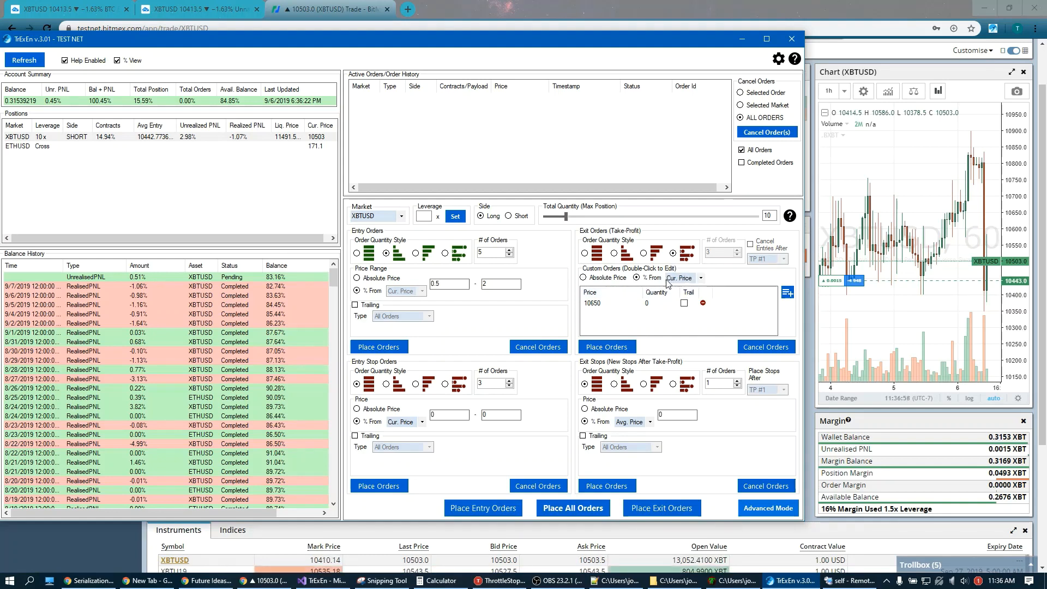
pyautogui.click(699, 279)
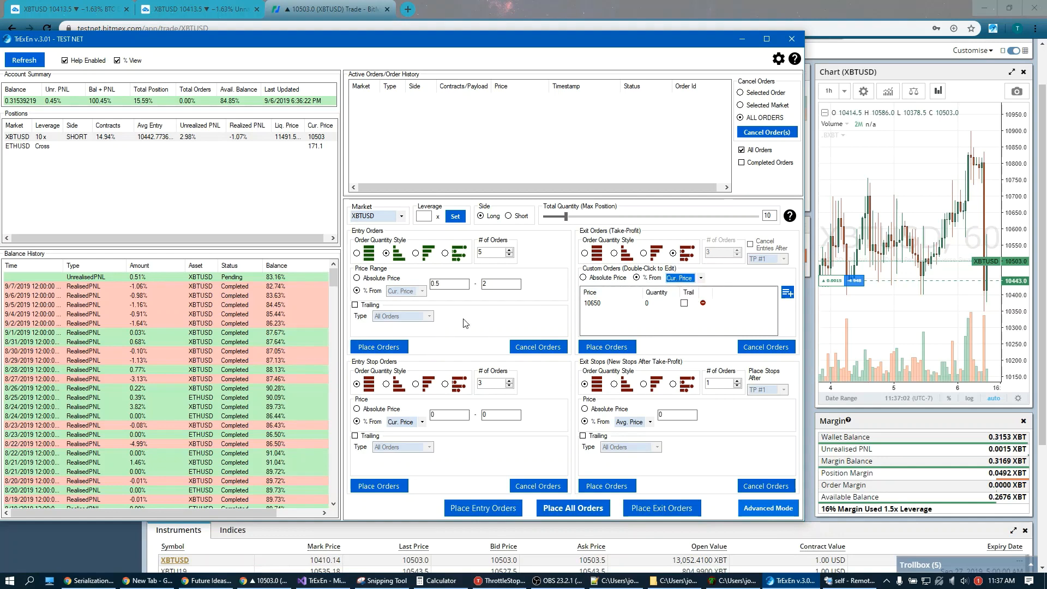
pyautogui.moveTo(785, 266)
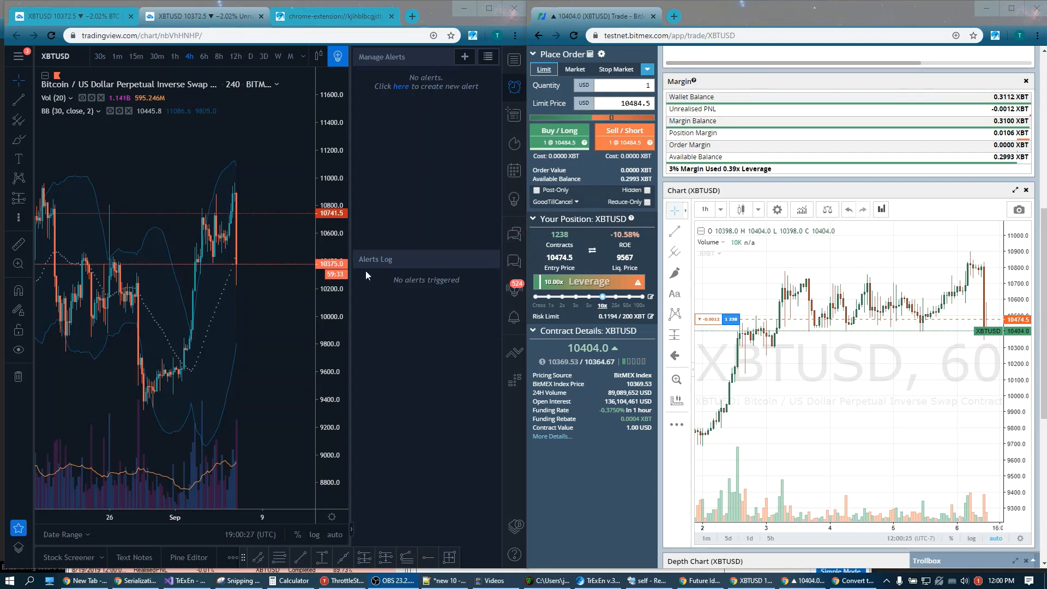
pyautogui.moveTo(492, 211)
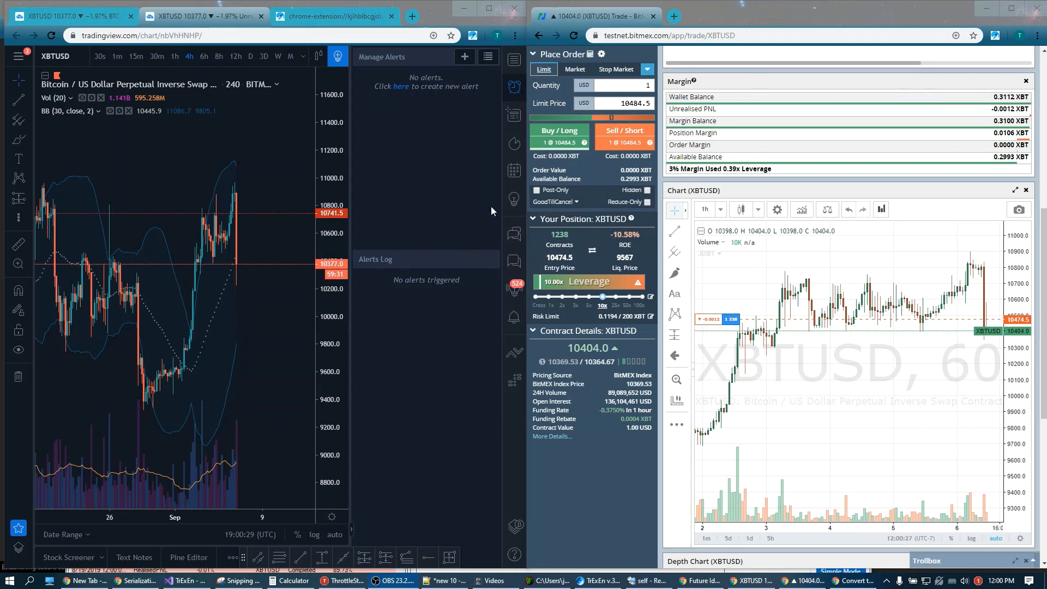
pyautogui.moveTo(456, 207)
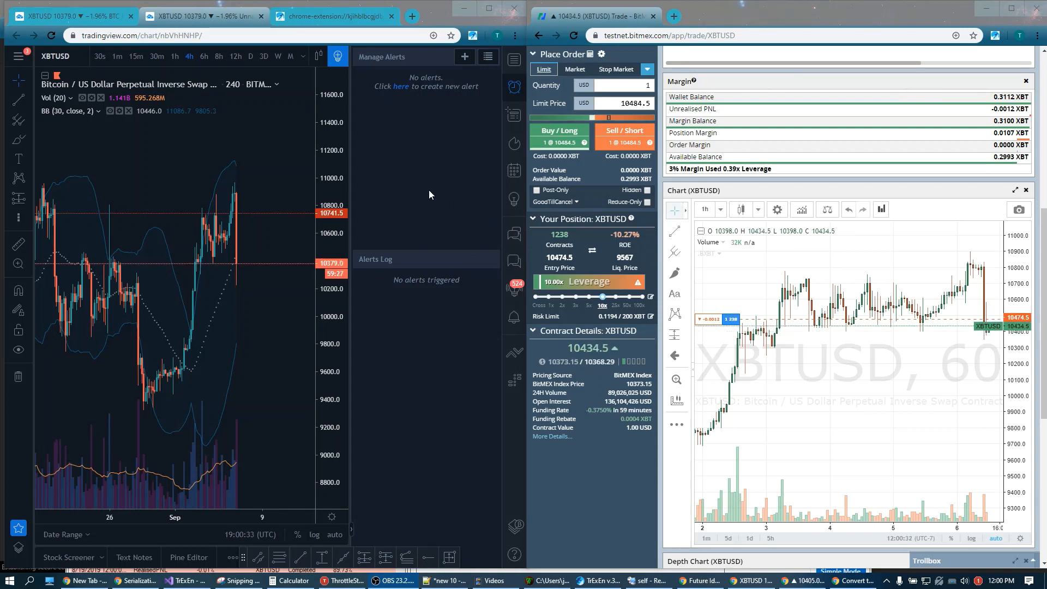
pyautogui.moveTo(413, 197)
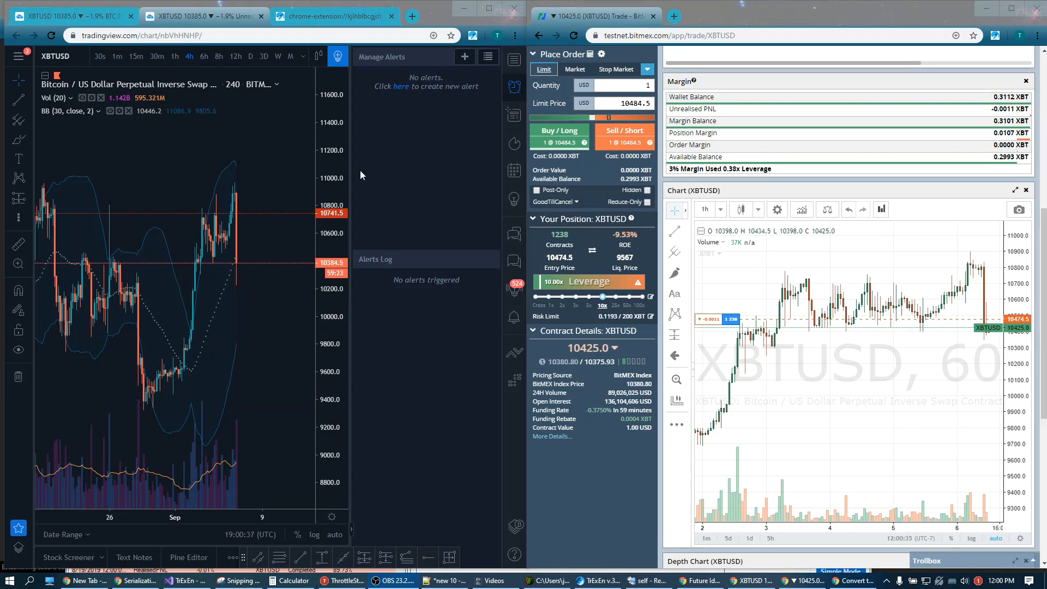
pyautogui.moveTo(393, 171)
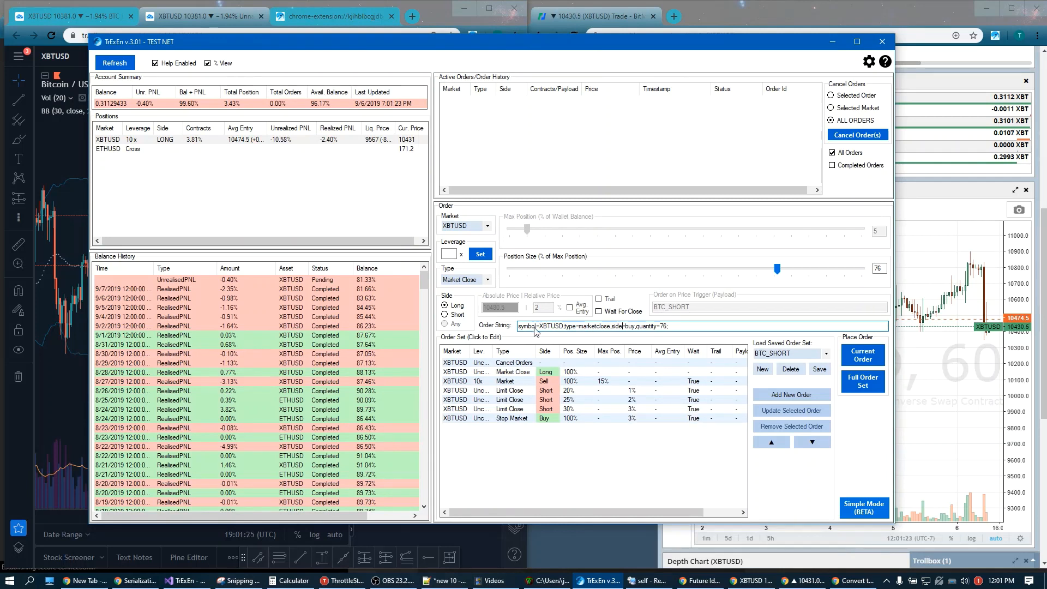
# - Size the market close at 100% of max position and select the order string ending quantity=100
pyautogui.moveTo(777, 268); pyautogui.dragTo(678, 269)
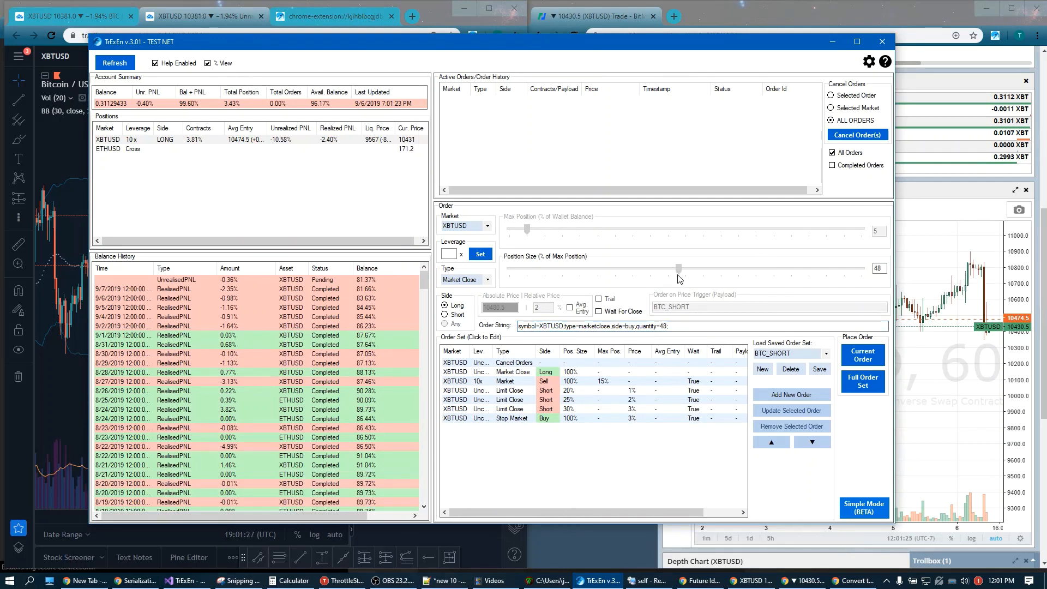
pyautogui.moveTo(678, 268); pyautogui.dragTo(735, 269)
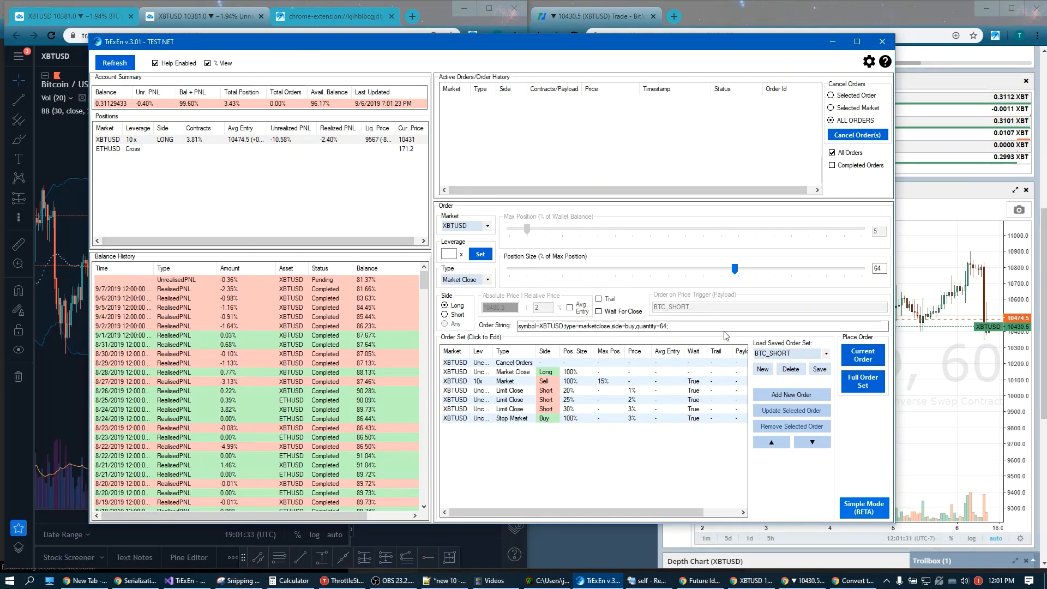
pyautogui.moveTo(735, 269); pyautogui.dragTo(645, 269)
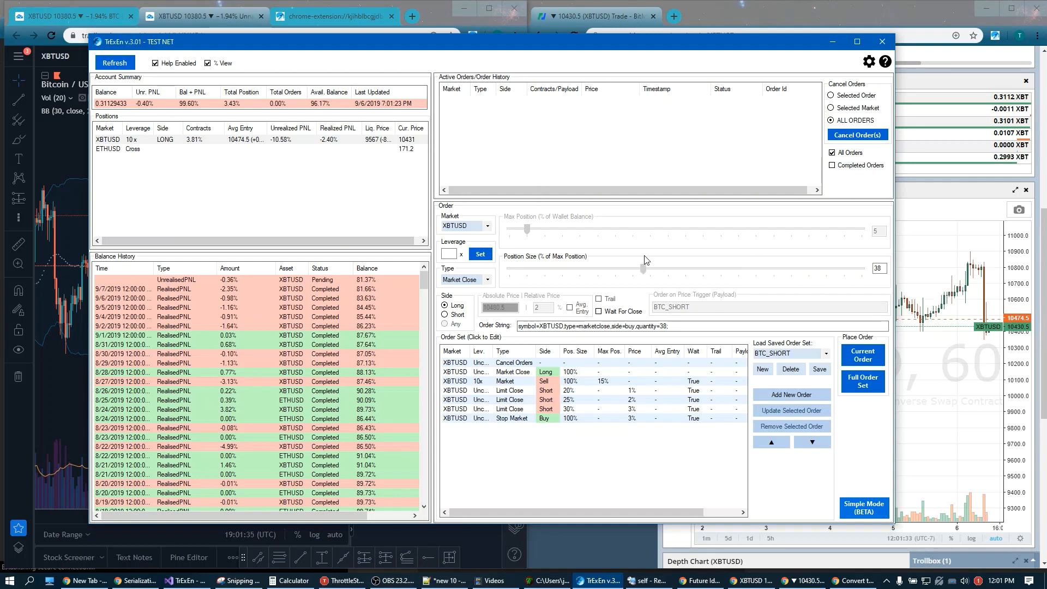
pyautogui.click(465, 279)
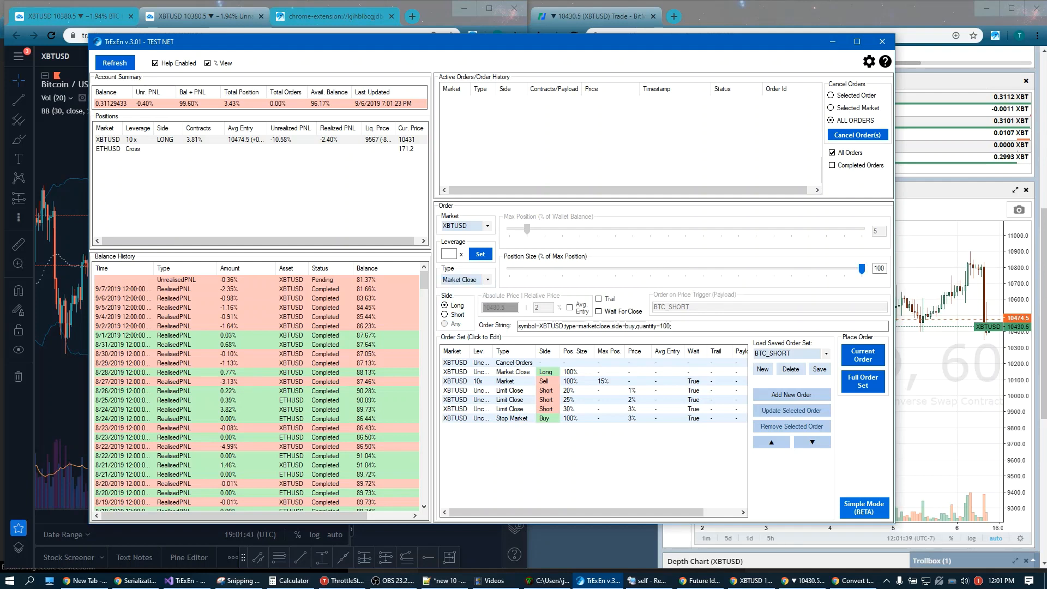
pyautogui.tripleClick(594, 326)
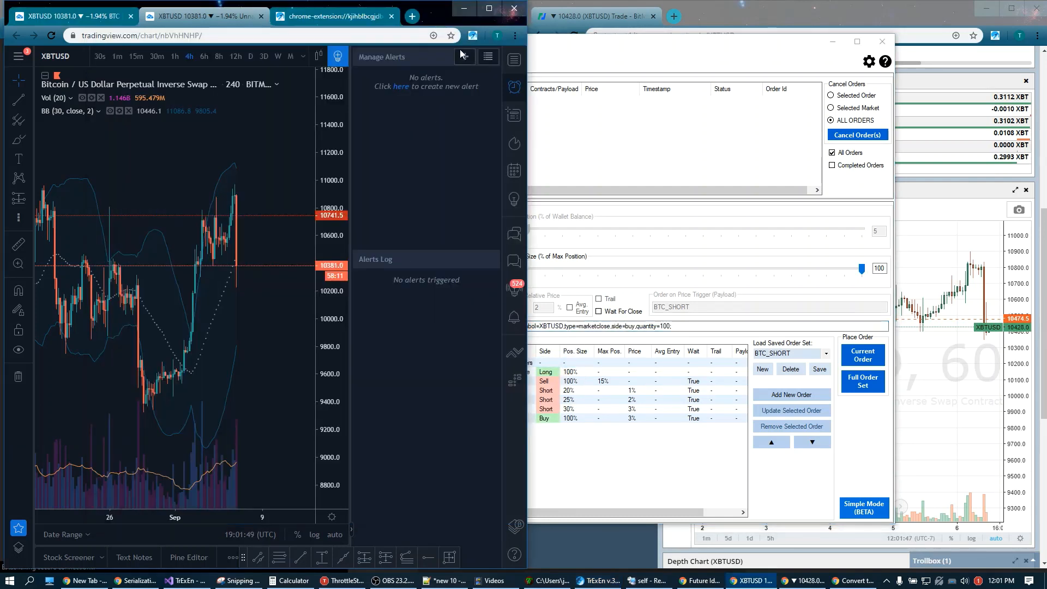
# - Create an XBTUSD Greater Than alert carrying the market-close order string as its message
pyautogui.click(465, 57)
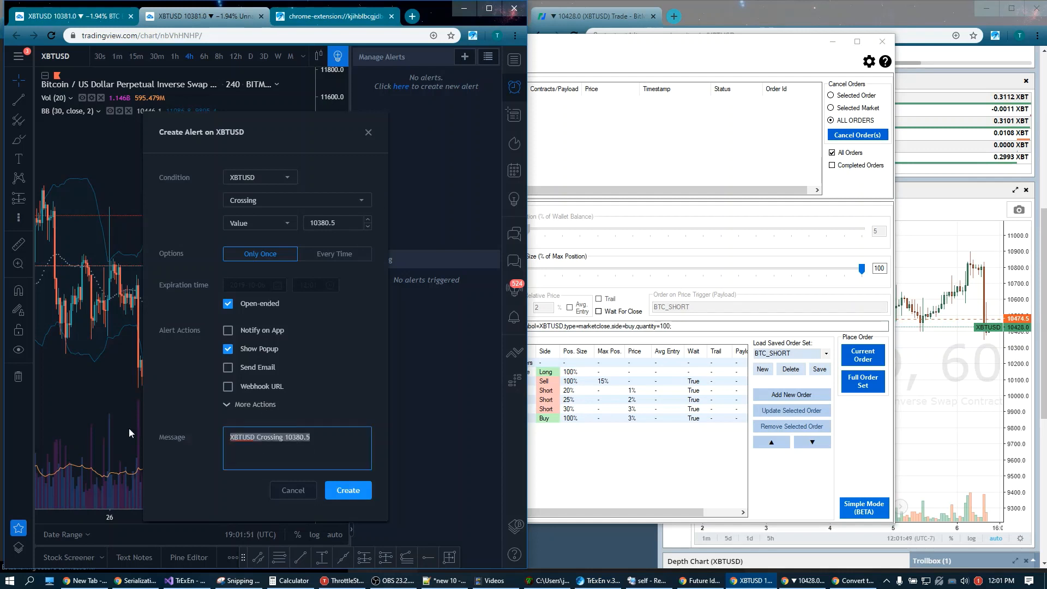
pyautogui.moveTo(406, 331)
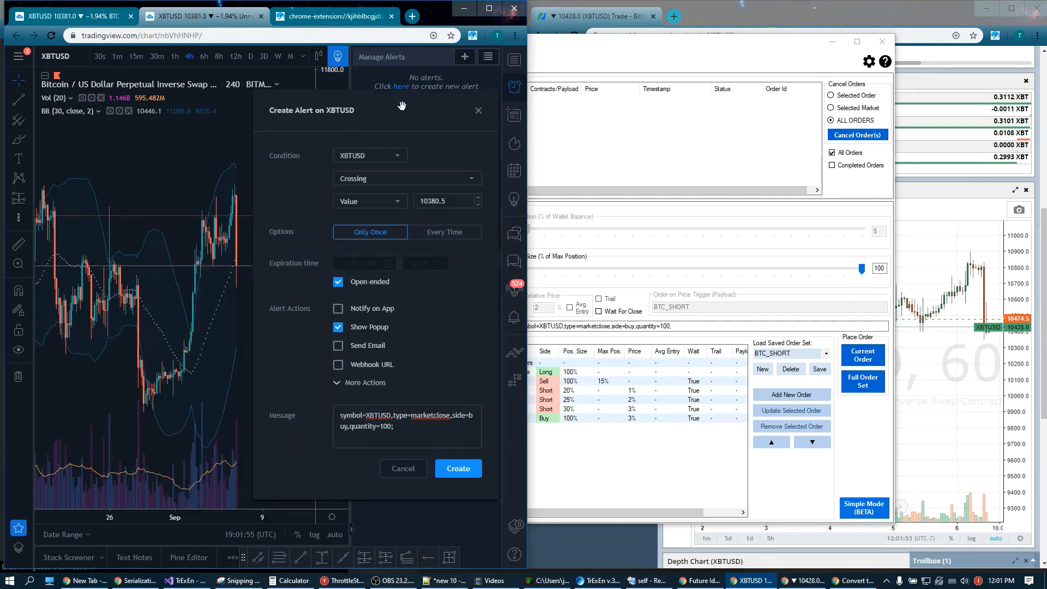
pyautogui.click(407, 179)
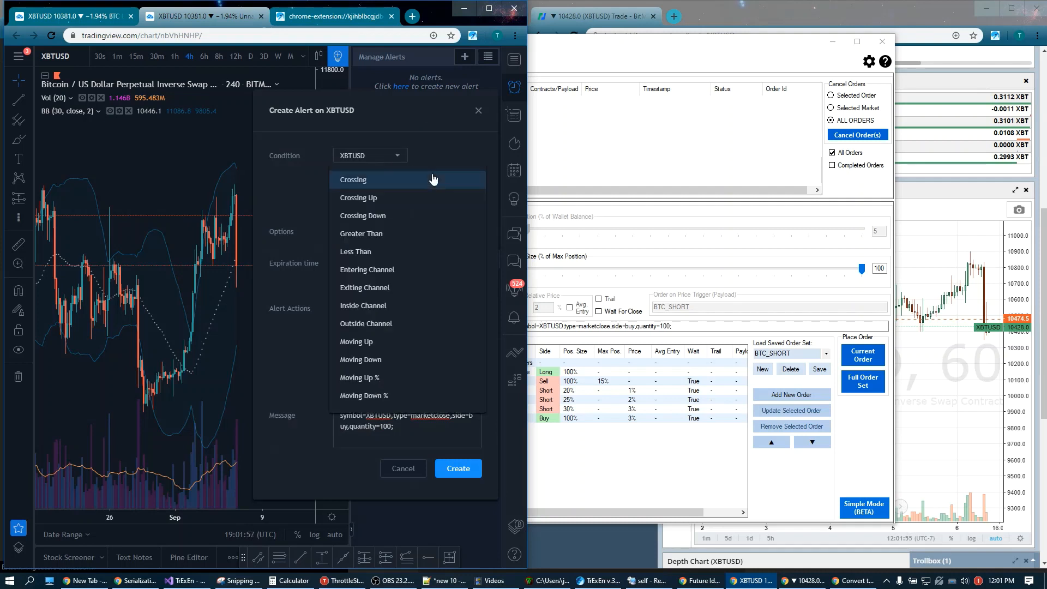
pyautogui.click(362, 233)
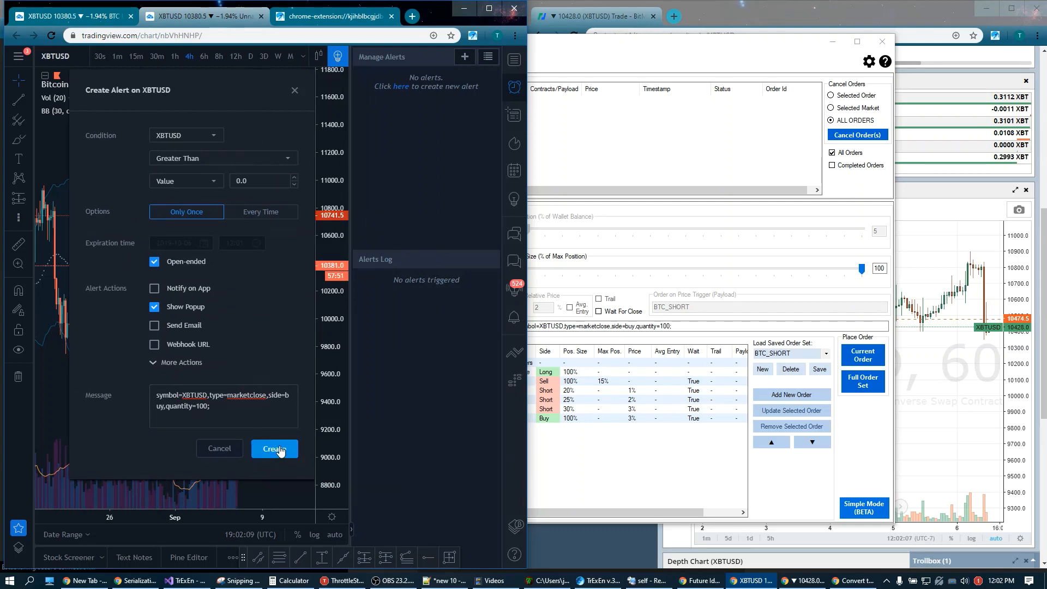
pyautogui.click(275, 448)
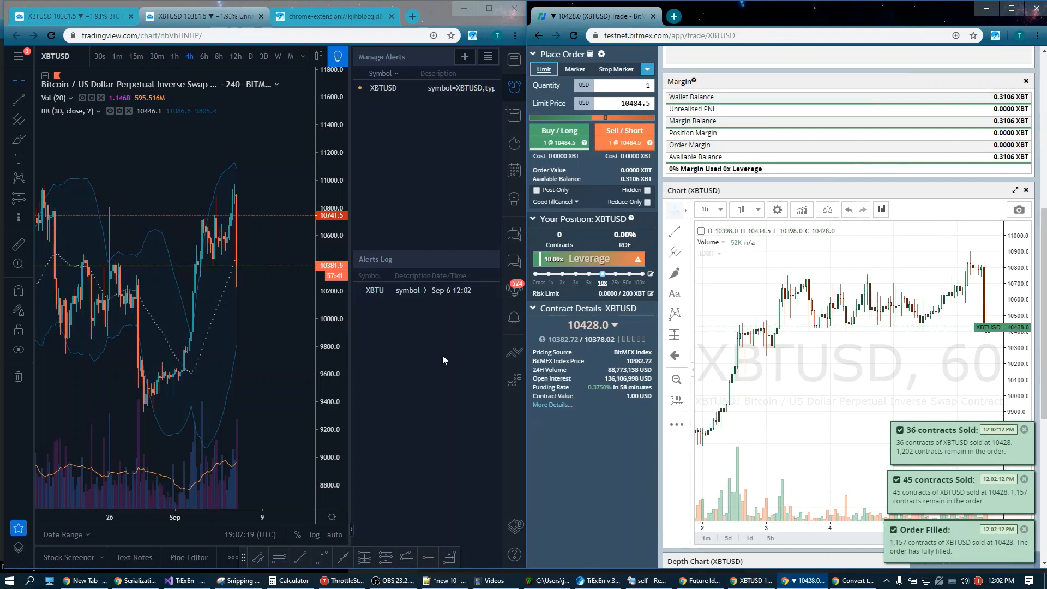
pyautogui.moveTo(435, 325)
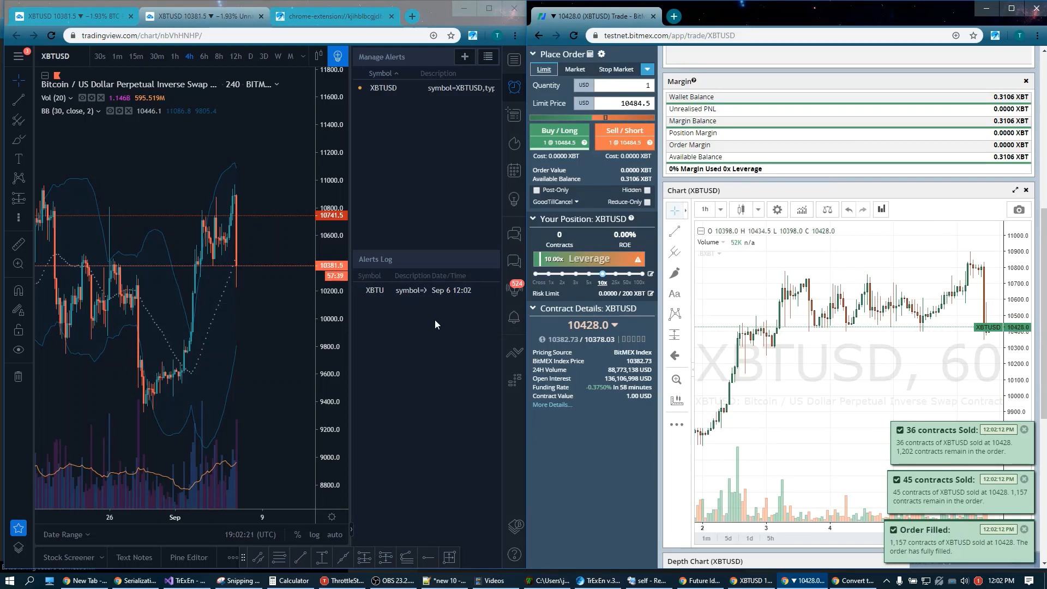
pyautogui.moveTo(465, 352)
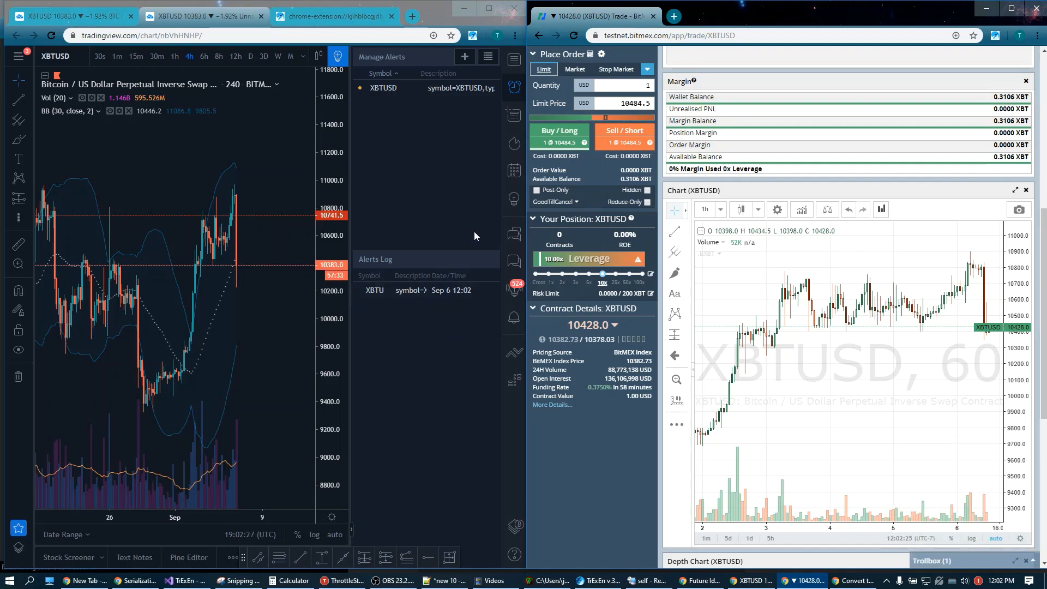
pyautogui.moveTo(429, 231)
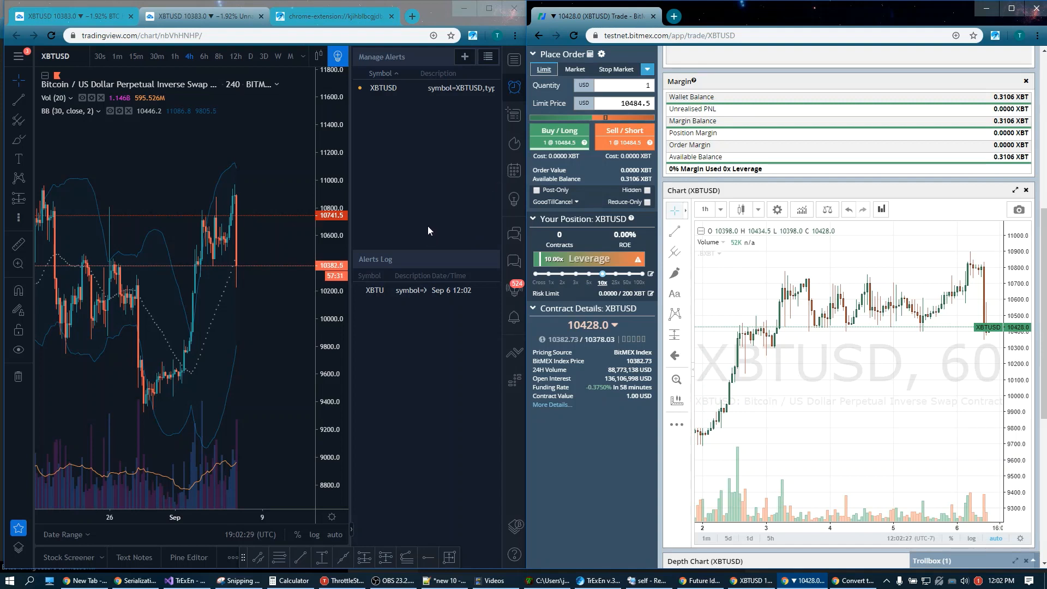
pyautogui.moveTo(432, 239)
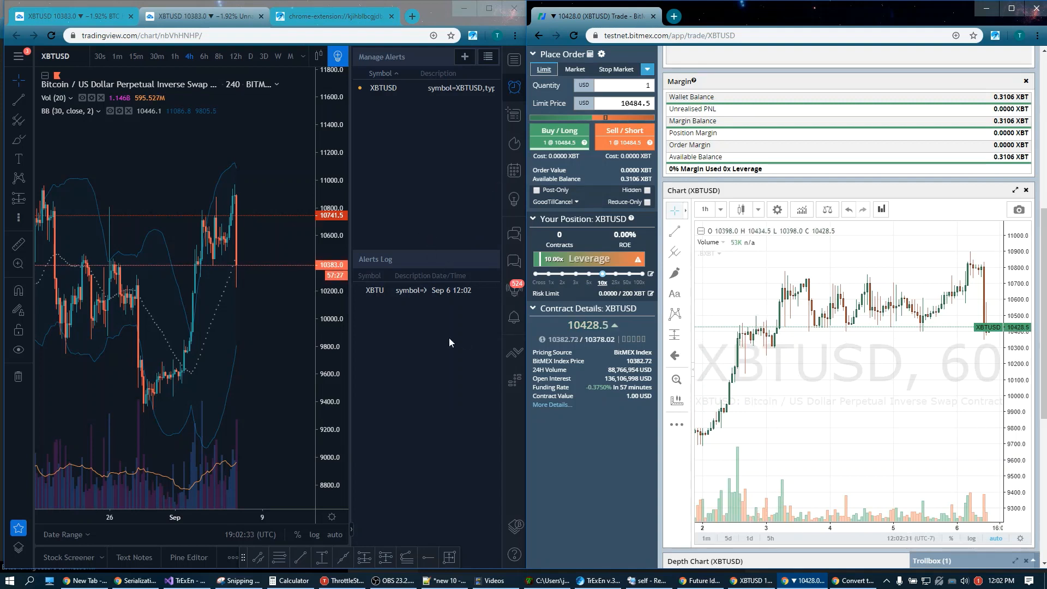
pyautogui.moveTo(449, 142)
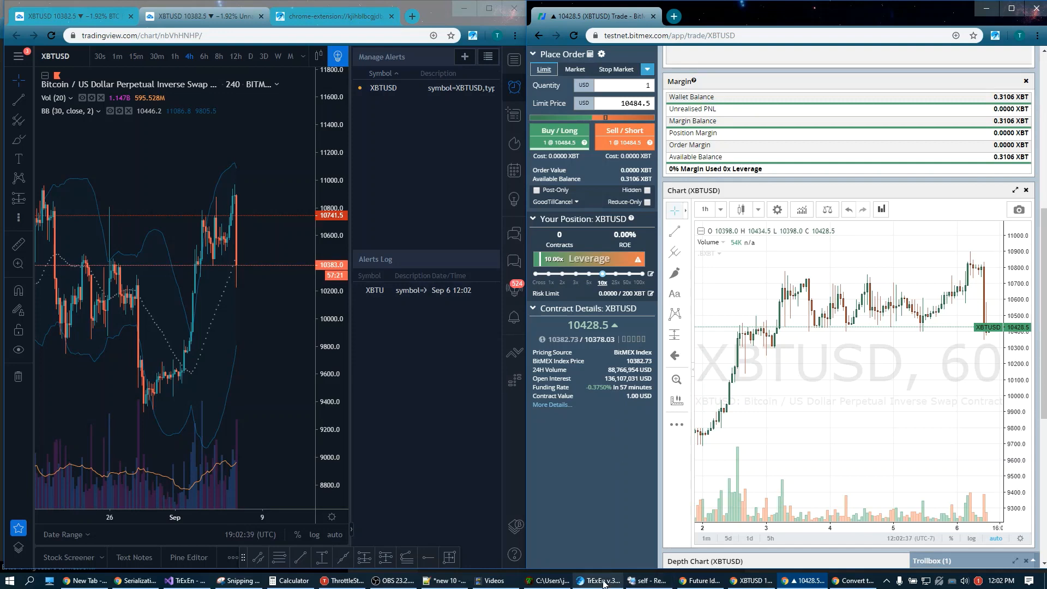
# - Review the BTC_SHORT saved order set in TrExEn, then return to TradingView
pyautogui.click(603, 580)
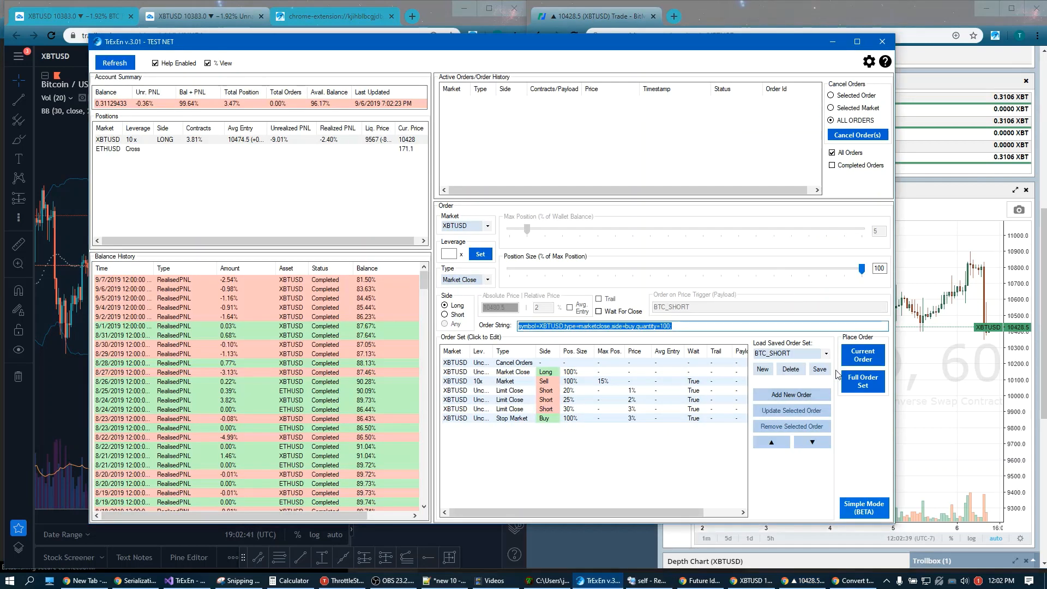
pyautogui.moveTo(515, 421)
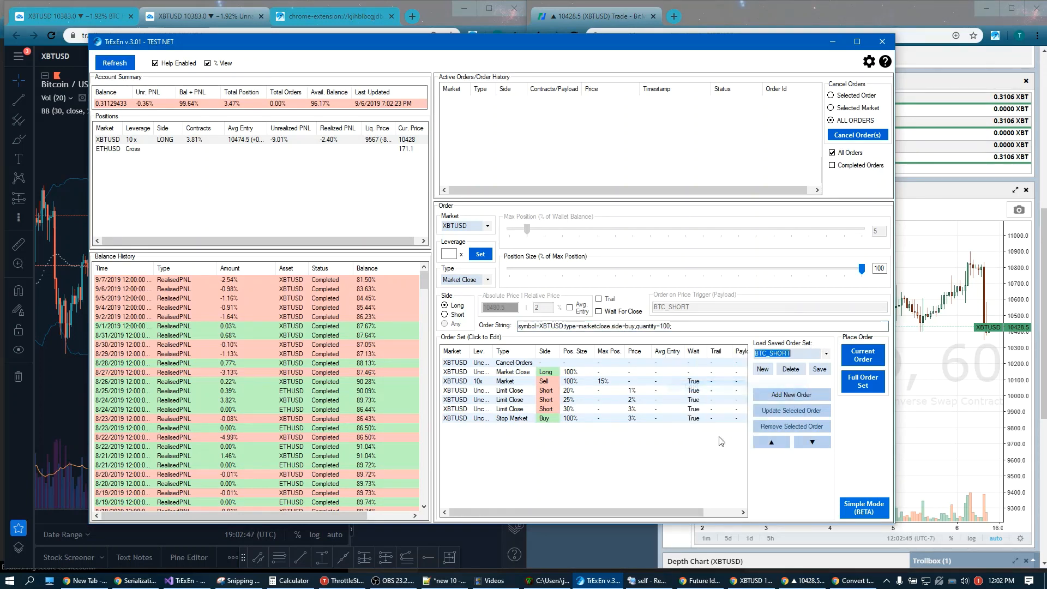
pyautogui.click(599, 16)
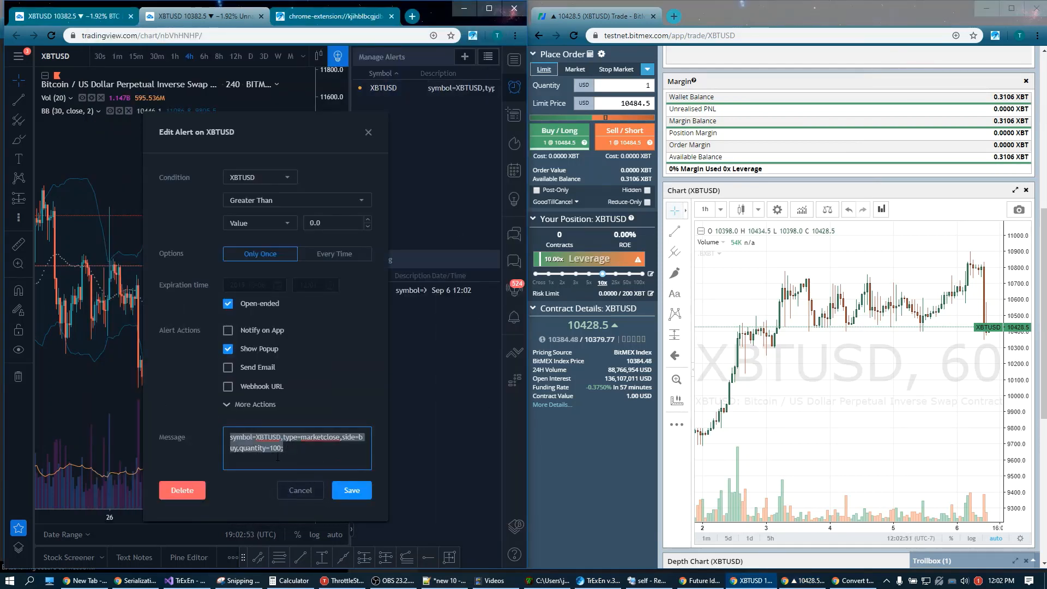
# - Change the alert message to BTC_SHORT and save it so it fires the saved set
pyautogui.write('BTC_SHORT')
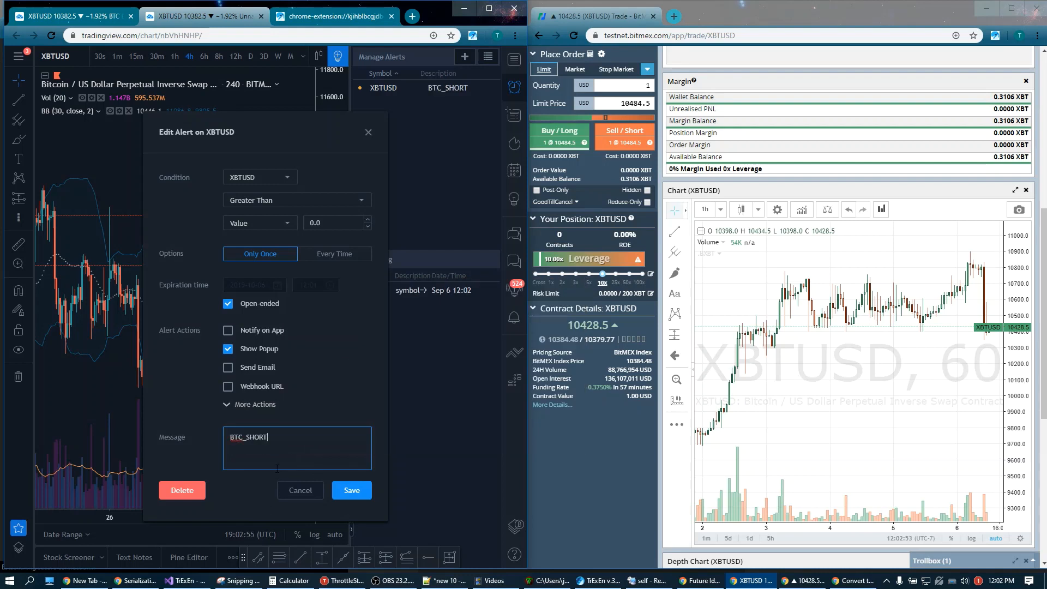
pyautogui.click(351, 491)
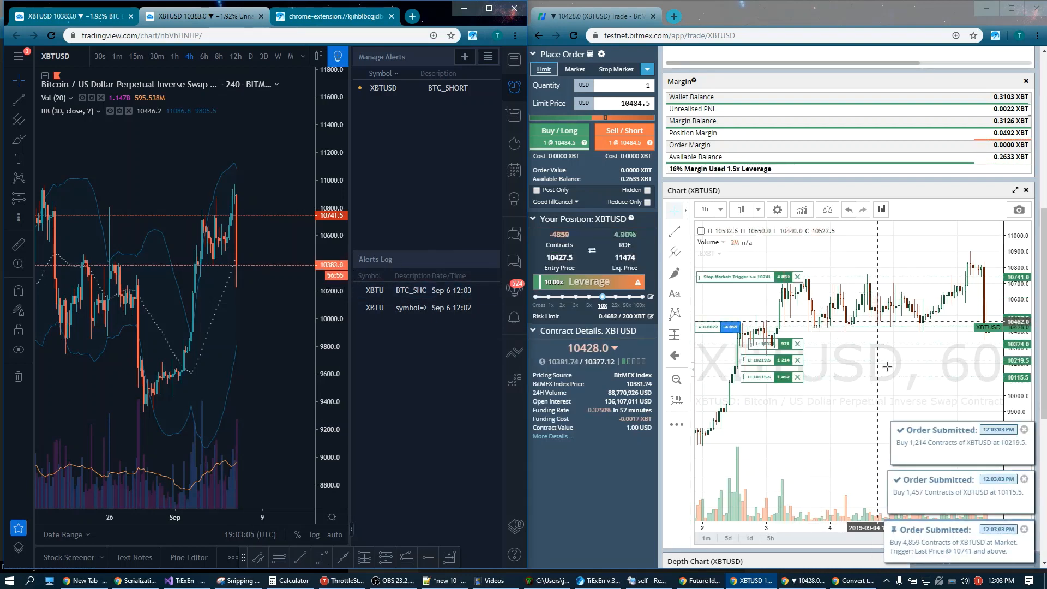
pyautogui.moveTo(888, 285)
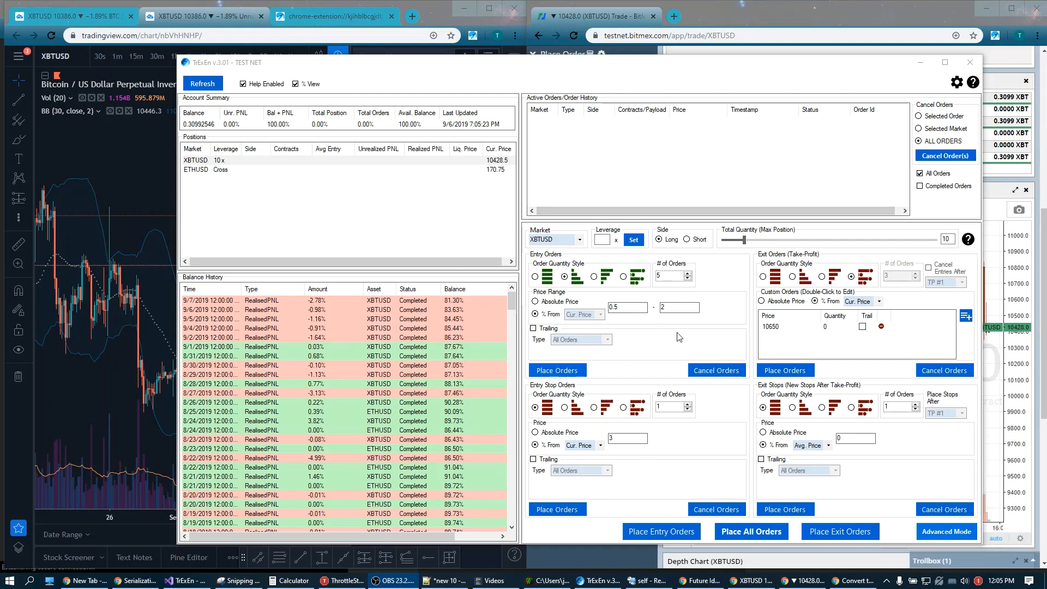
pyautogui.moveTo(616, 293)
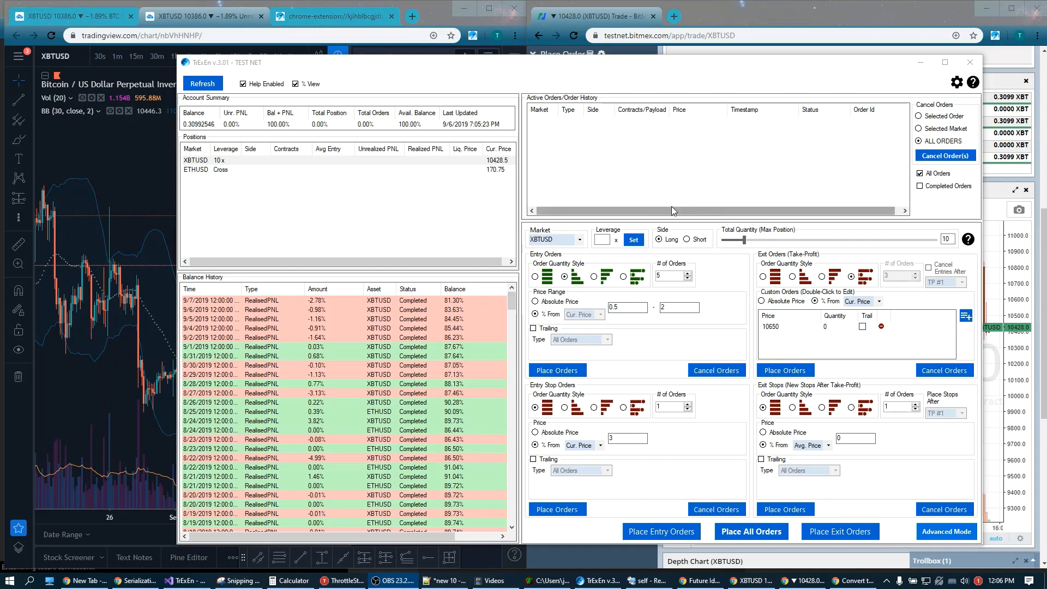
pyautogui.moveTo(755, 270)
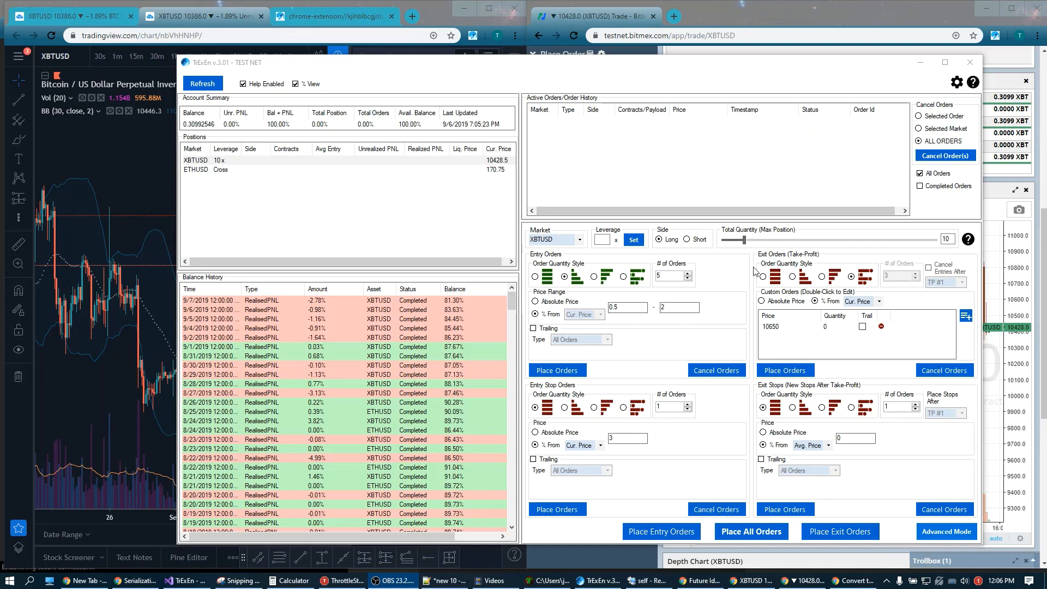
pyautogui.moveTo(599, 314)
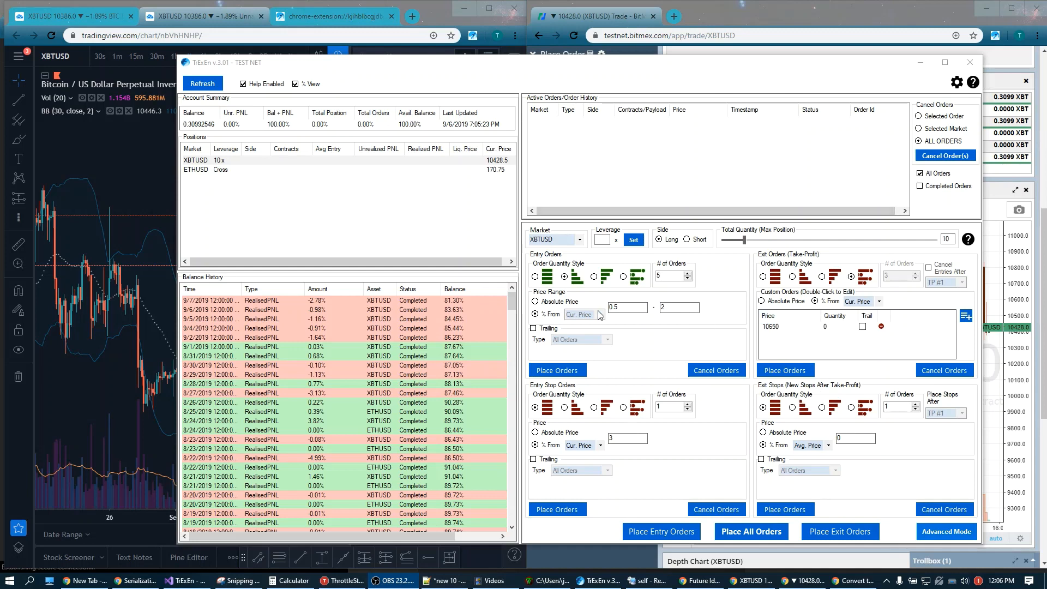
pyautogui.moveTo(679, 397)
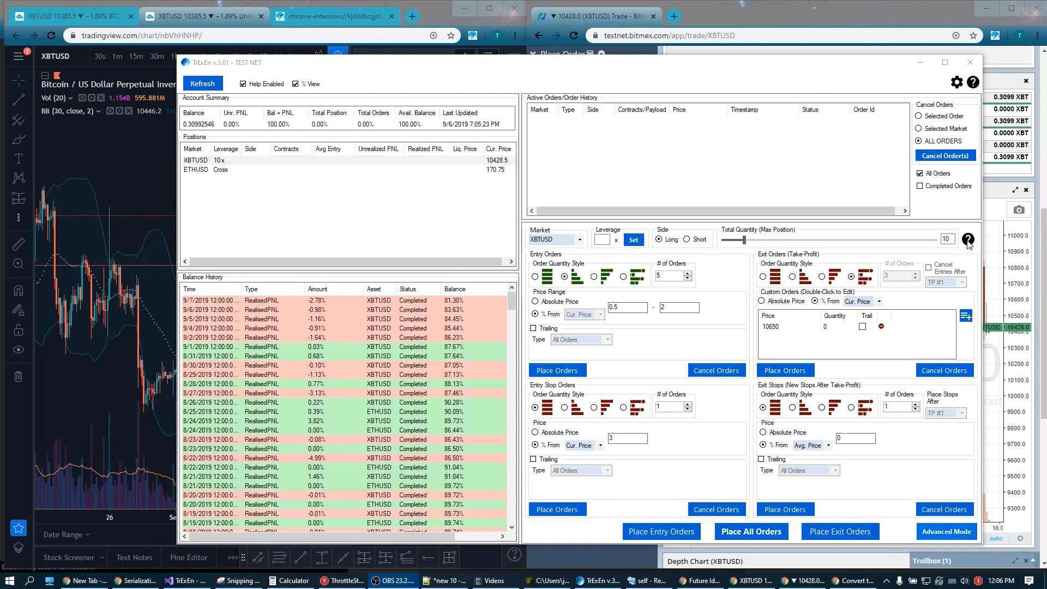
# - Show the help on simple-order alert string syntax
pyautogui.click(969, 239)
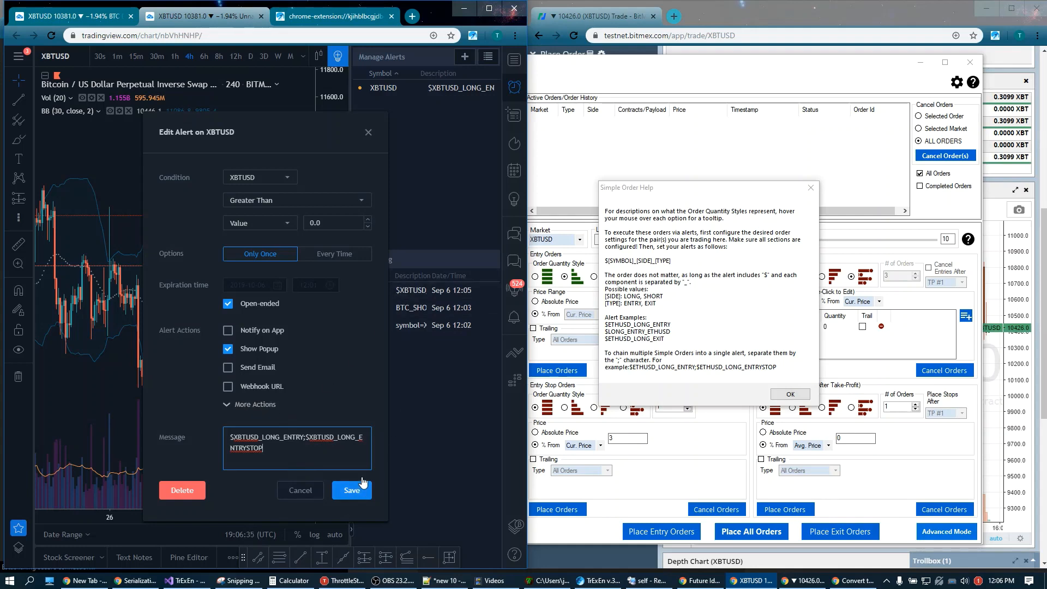
# - Save the alert with message $XBTUSD_LONG_ENTRY;$XBTUSD_LONG_ENTRYSTOP
pyautogui.click(790, 394)
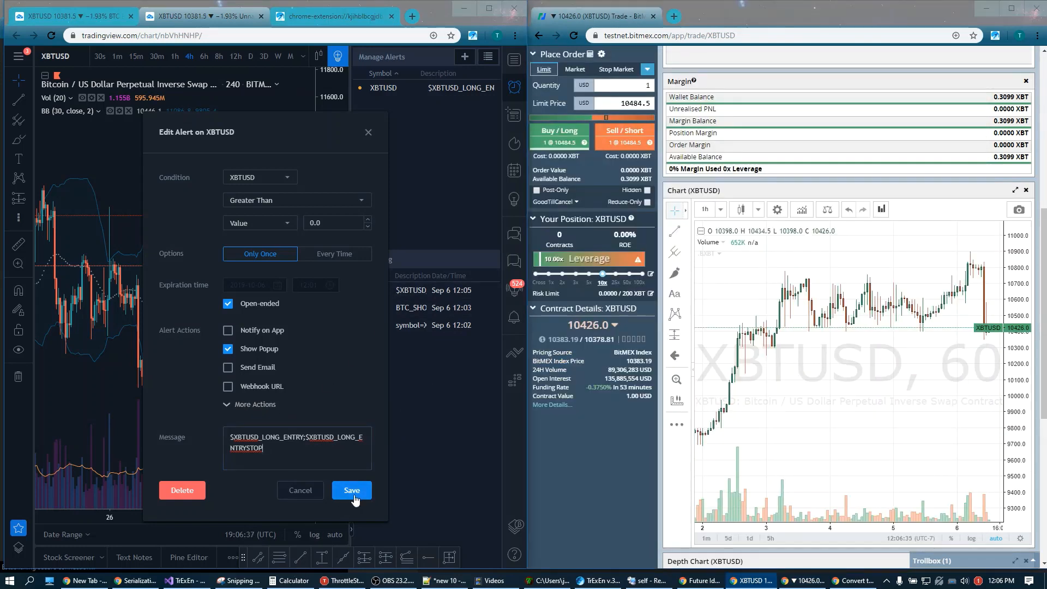
pyautogui.click(351, 490)
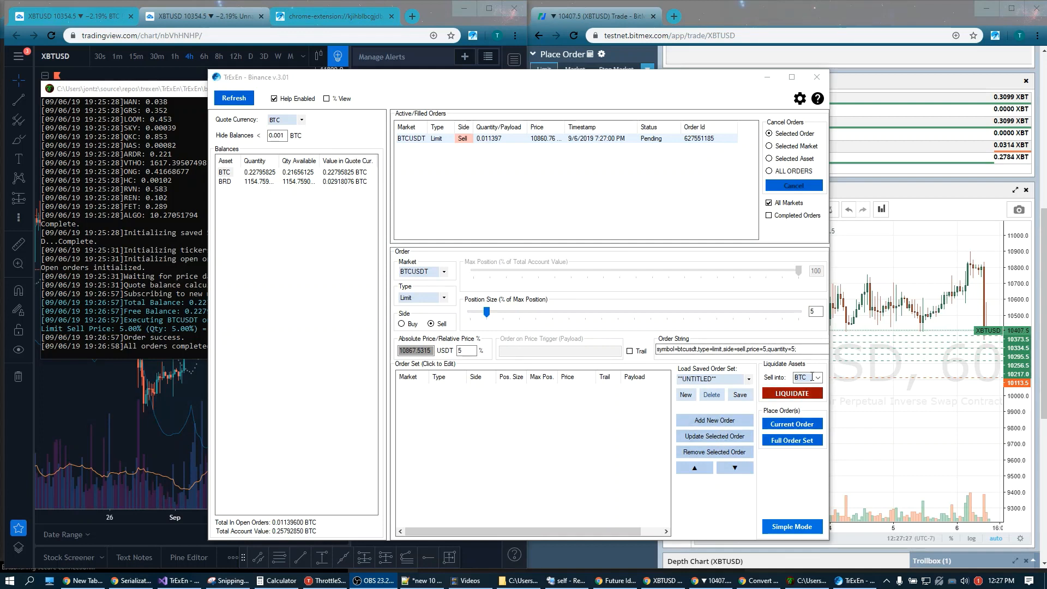
# - Keep BTC as the liquidation asset in Sell into and switch to Simple Mode
pyautogui.click(817, 378)
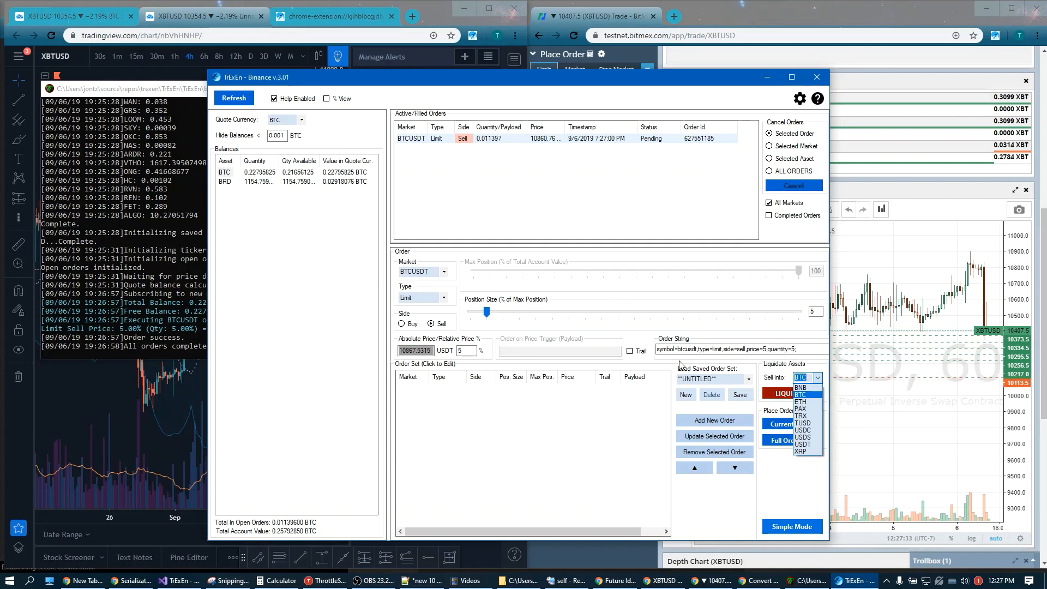
pyautogui.click(800, 392)
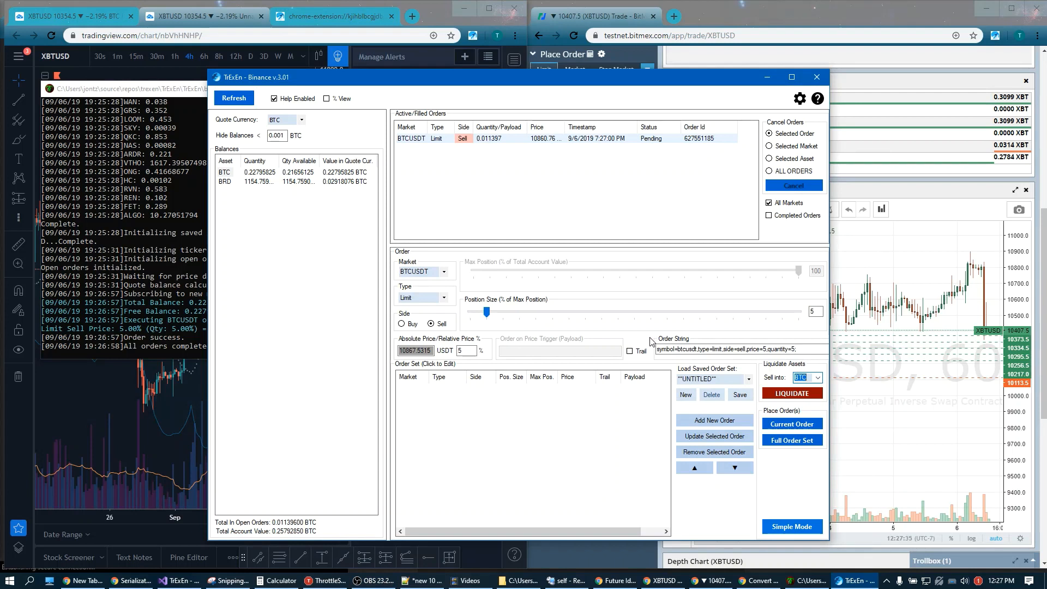
pyautogui.moveTo(536, 315)
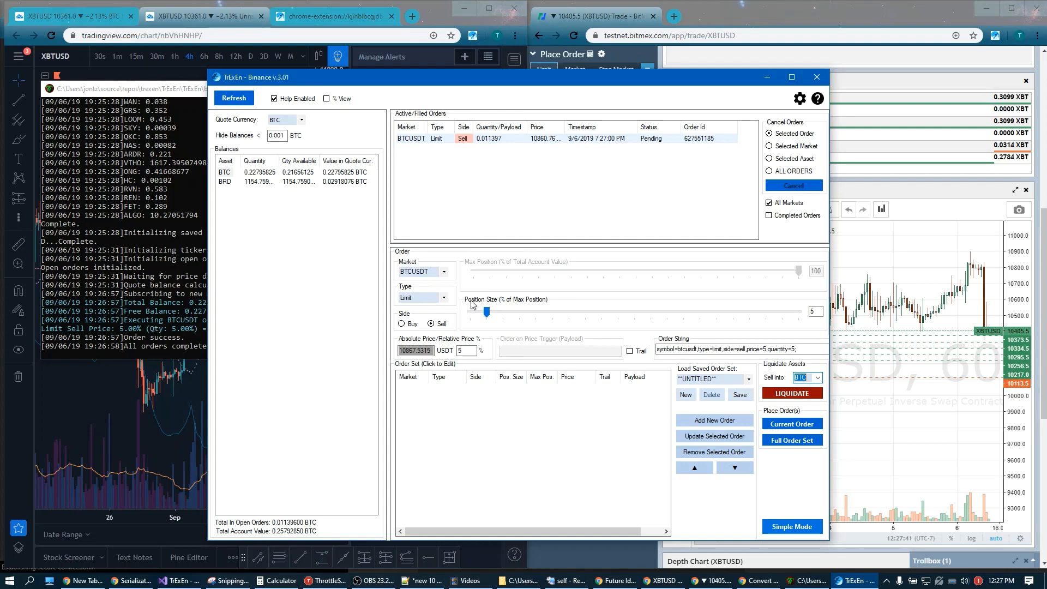
pyautogui.moveTo(650, 482)
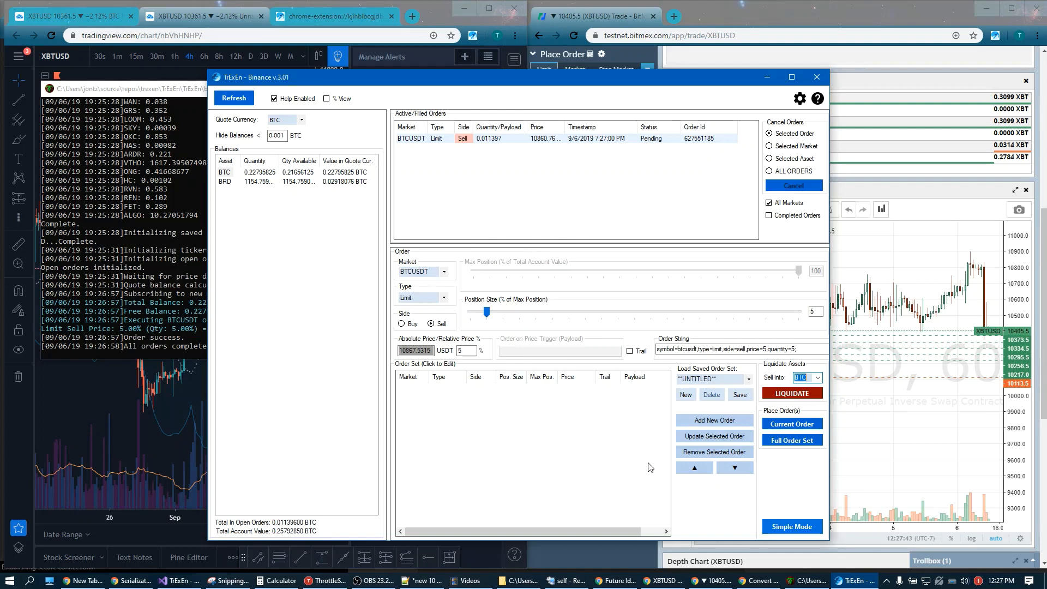
pyautogui.click(792, 527)
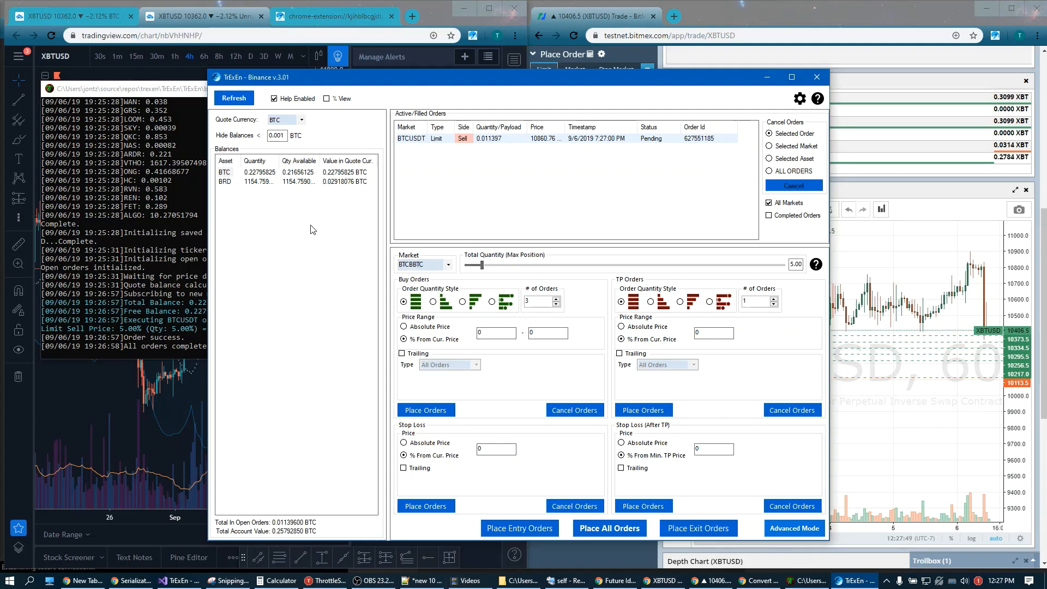
pyautogui.moveTo(336, 244)
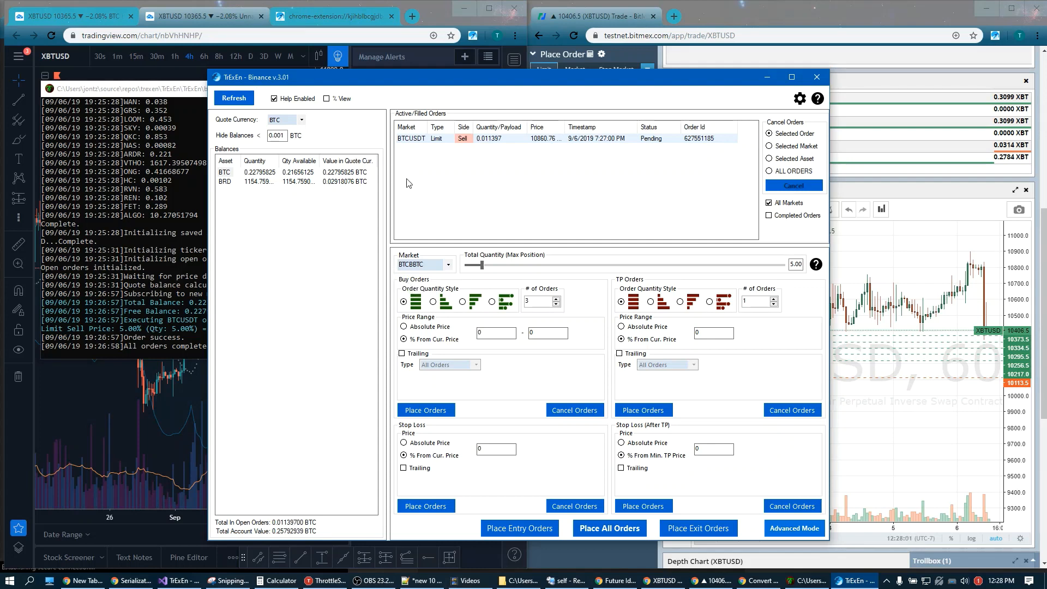
pyautogui.moveTo(368, 225)
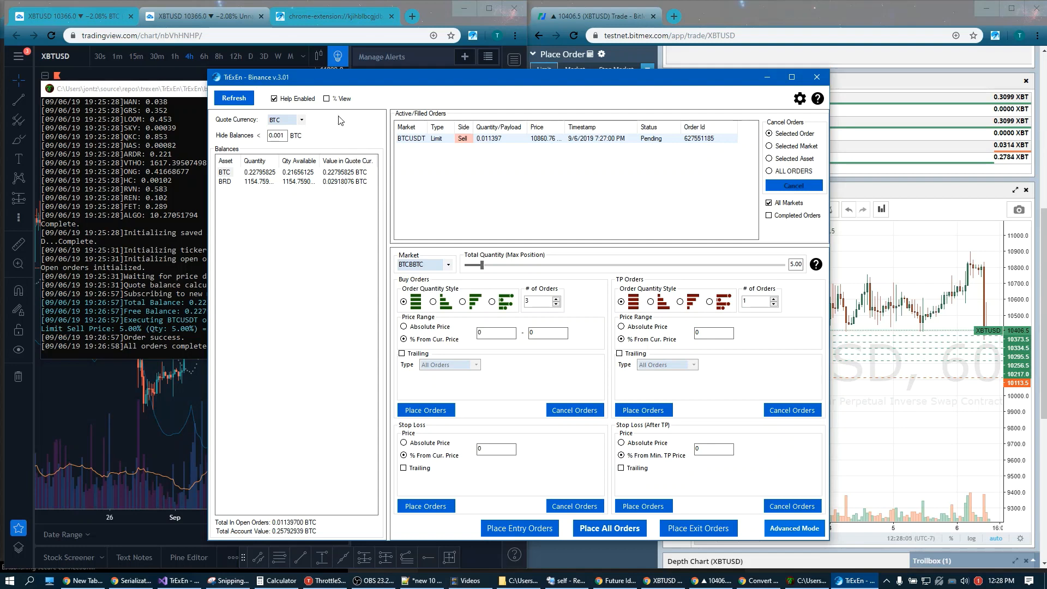
pyautogui.moveTo(352, 118)
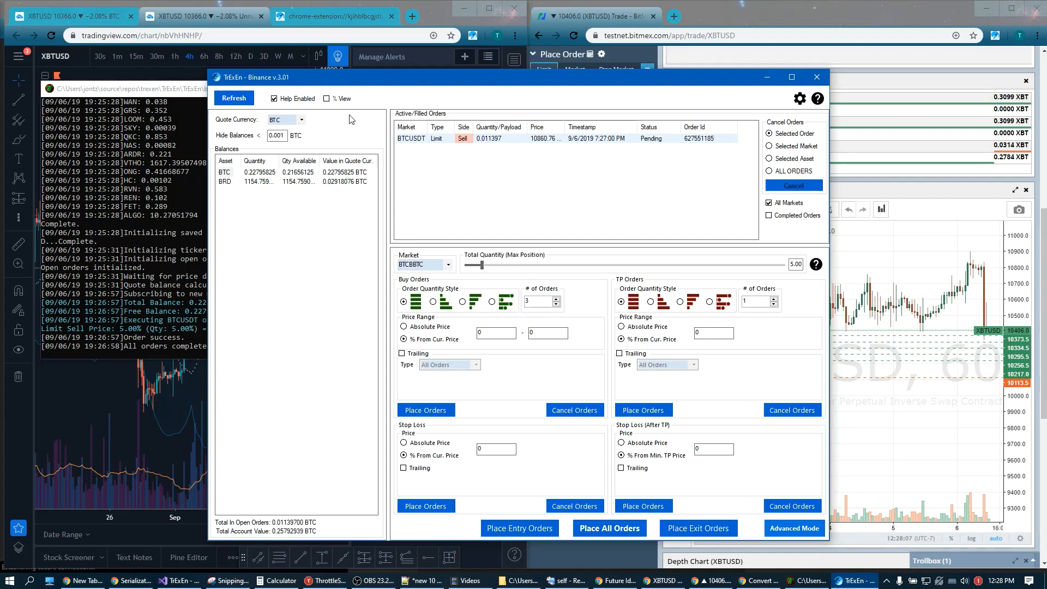
pyautogui.moveTo(552, 247)
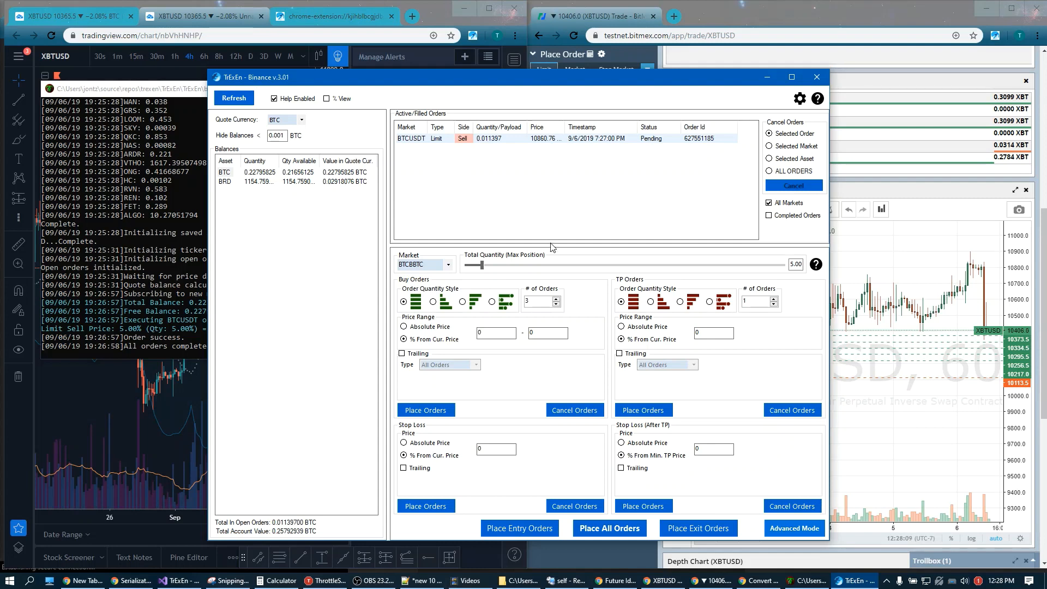
pyautogui.moveTo(574, 266)
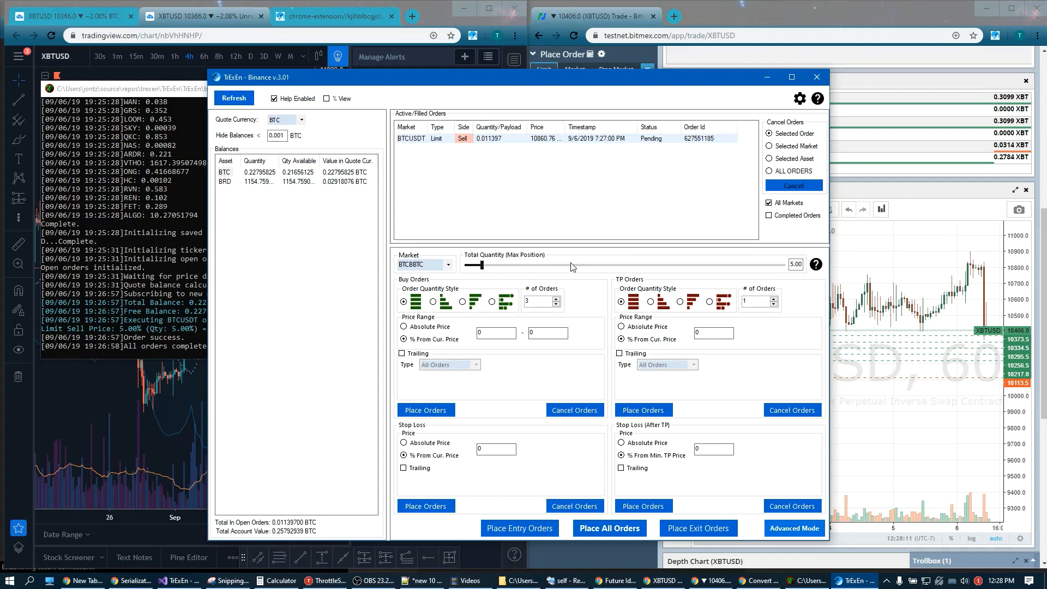
pyautogui.moveTo(574, 260)
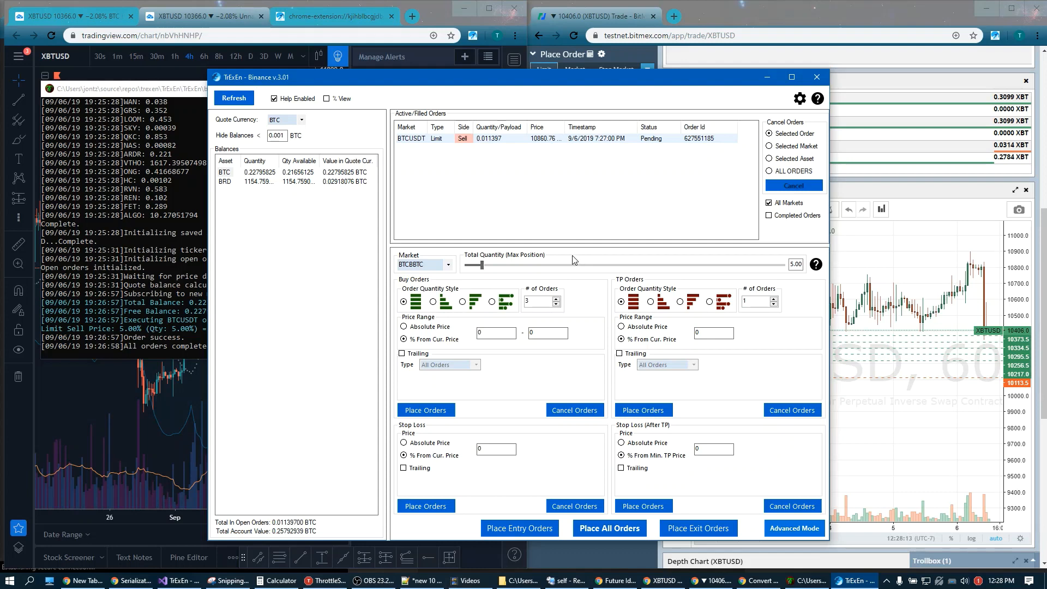
pyautogui.moveTo(534, 207)
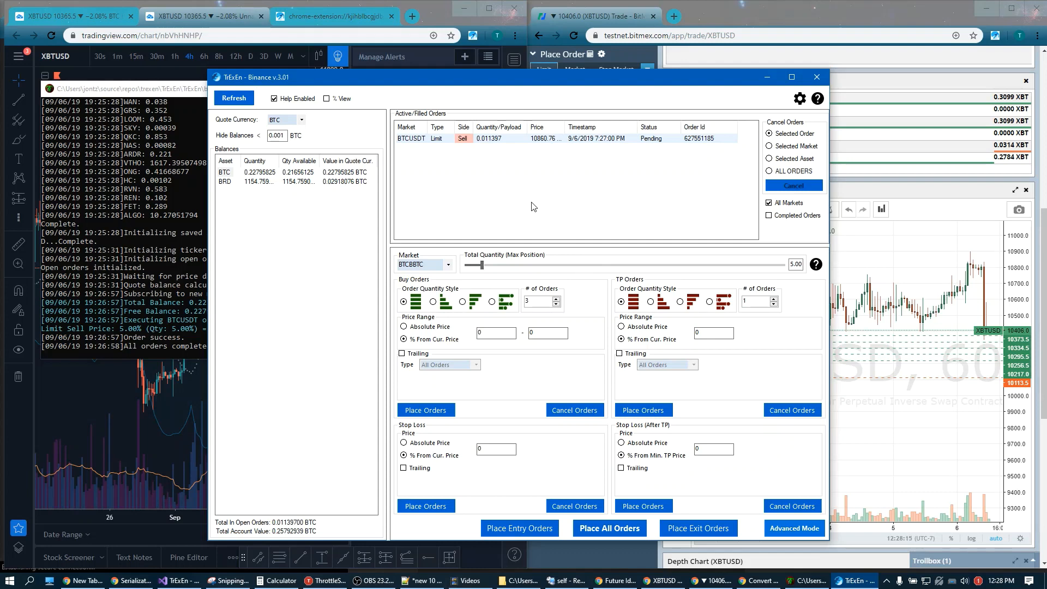
pyautogui.moveTo(588, 192)
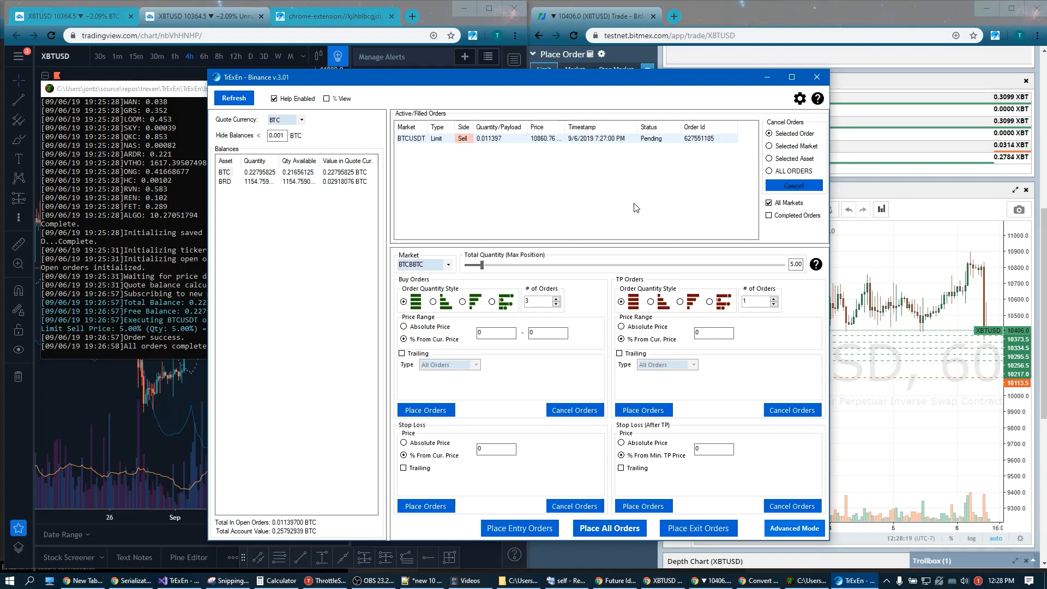
pyautogui.moveTo(582, 177)
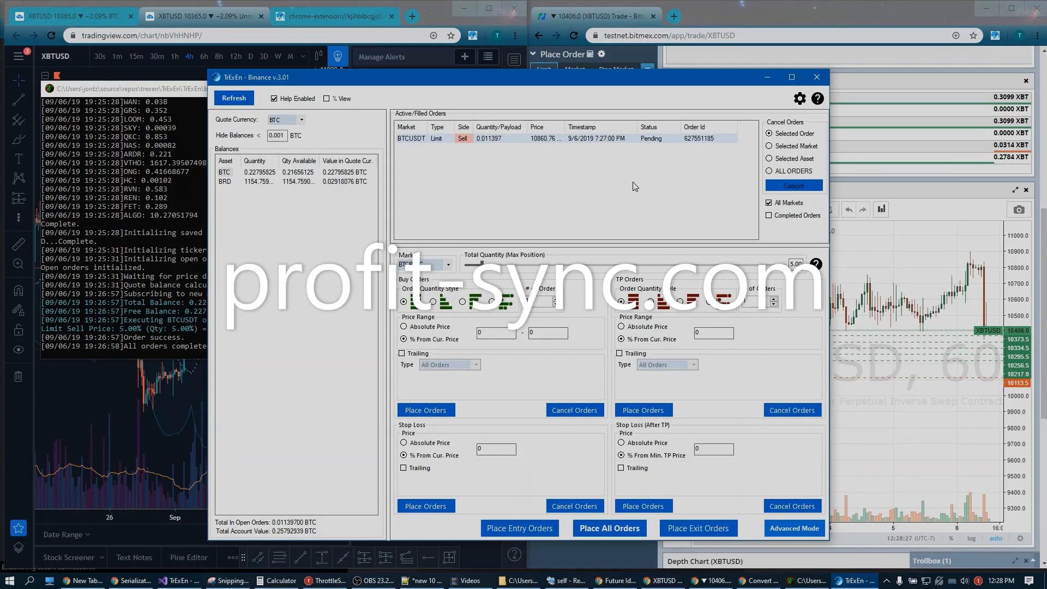
pyautogui.moveTo(595, 179)
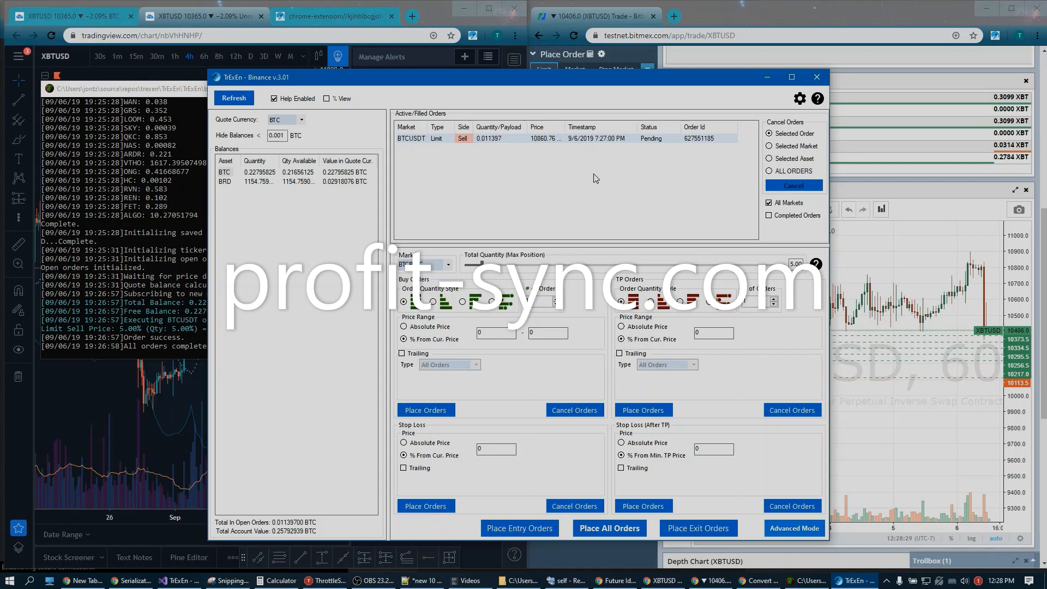
pyautogui.moveTo(580, 168)
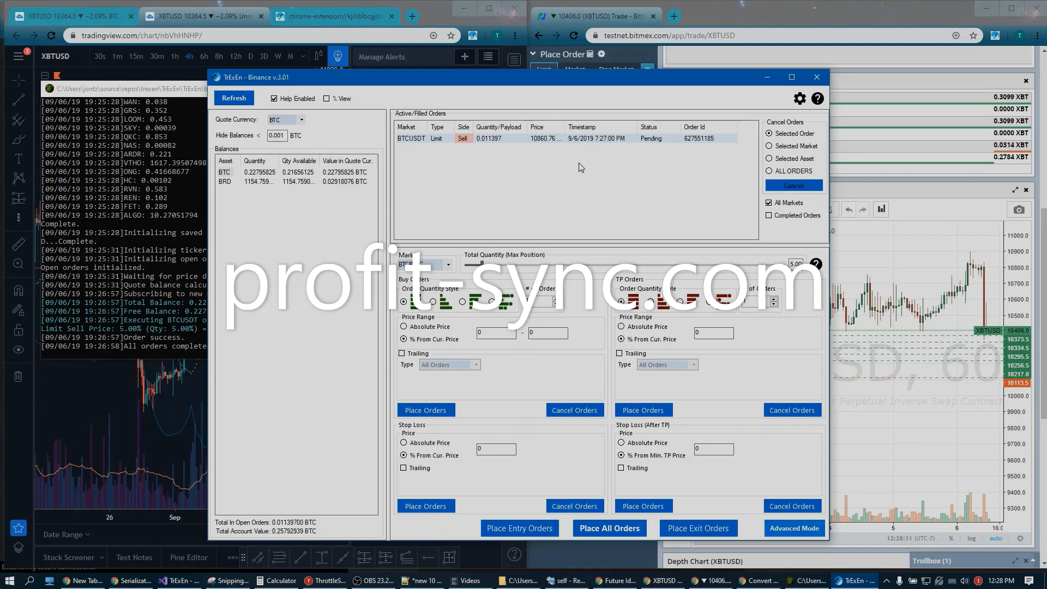